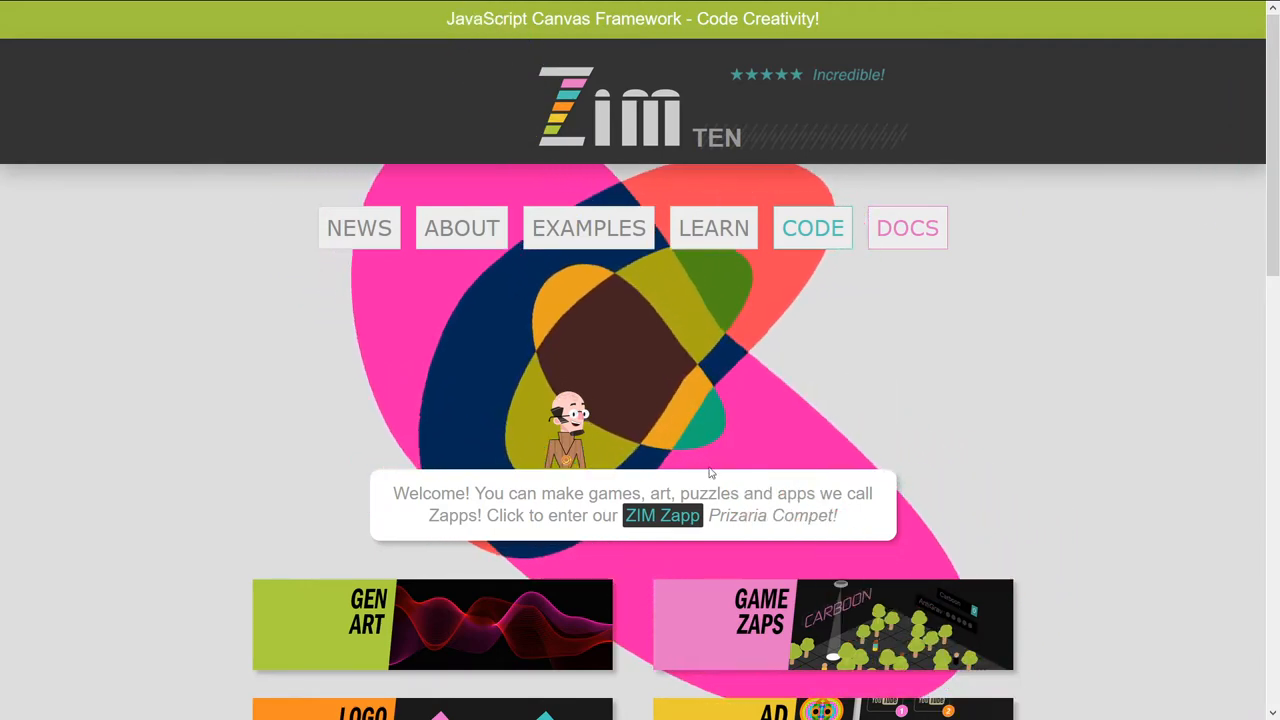
- Look over the Prizaria Compet contest page and reach the footer navigation links
left_click(662, 516)
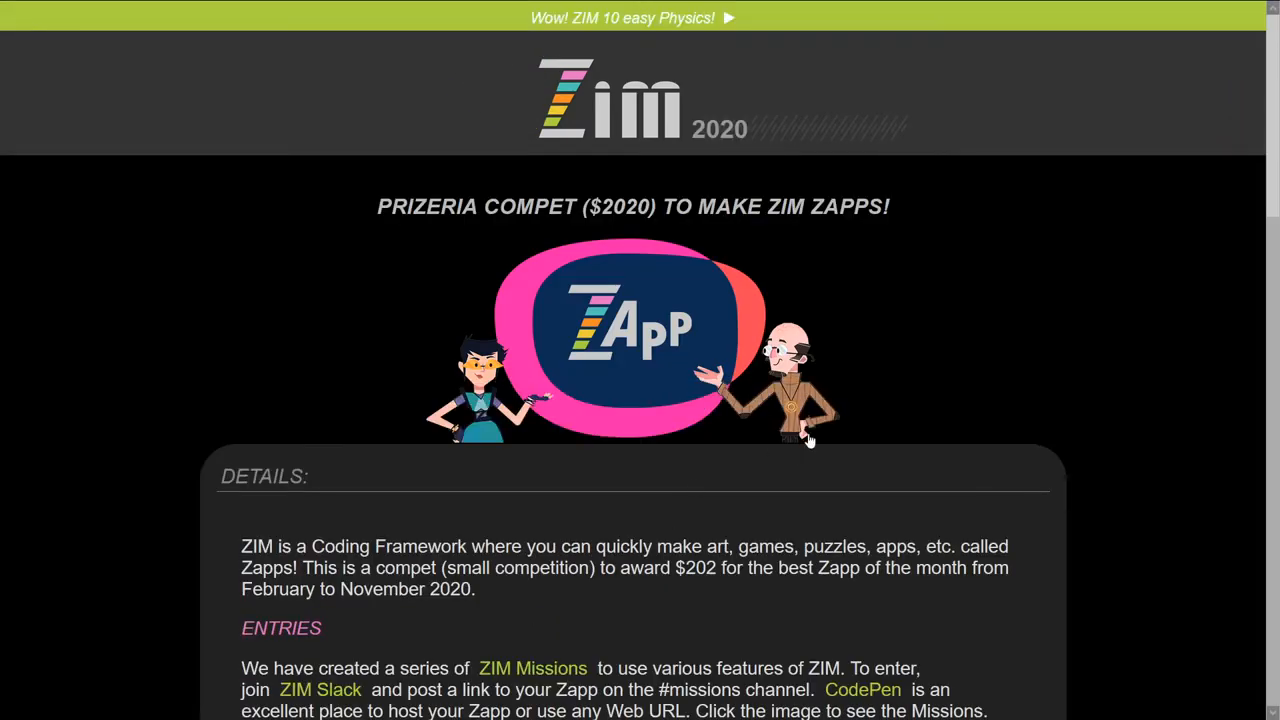
scroll("down", 3)
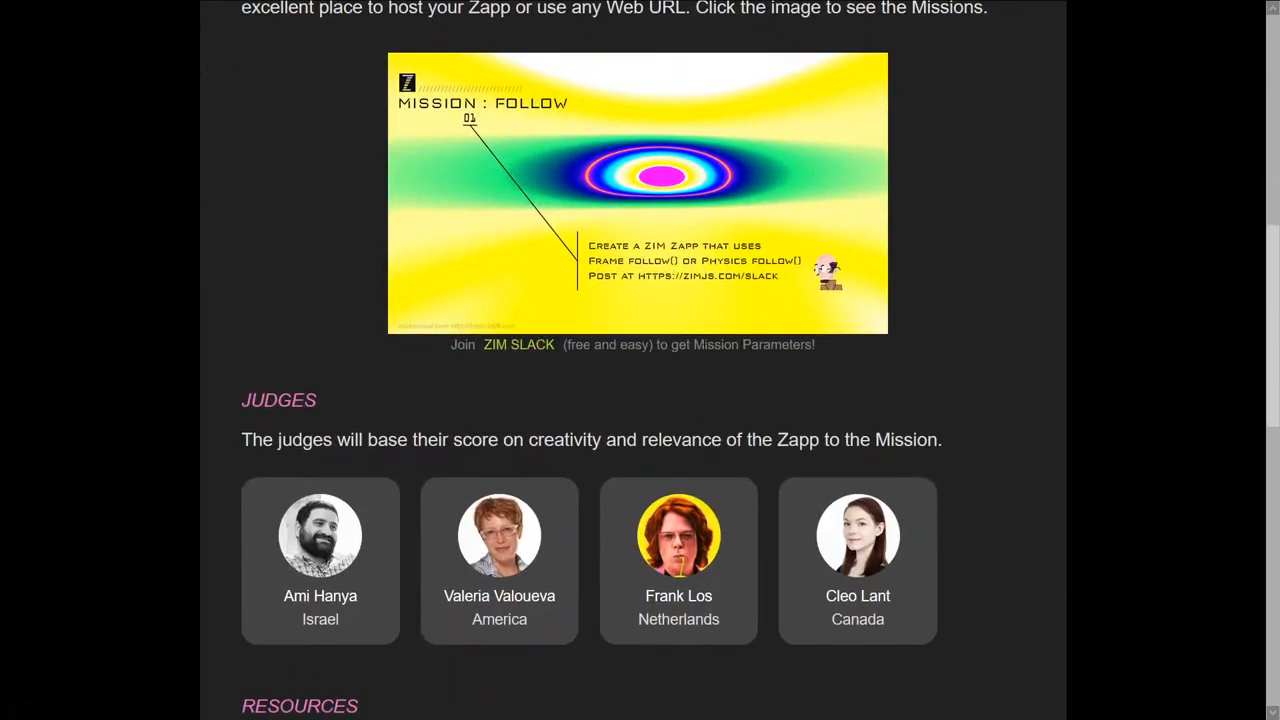
mouse_move(580, 308)
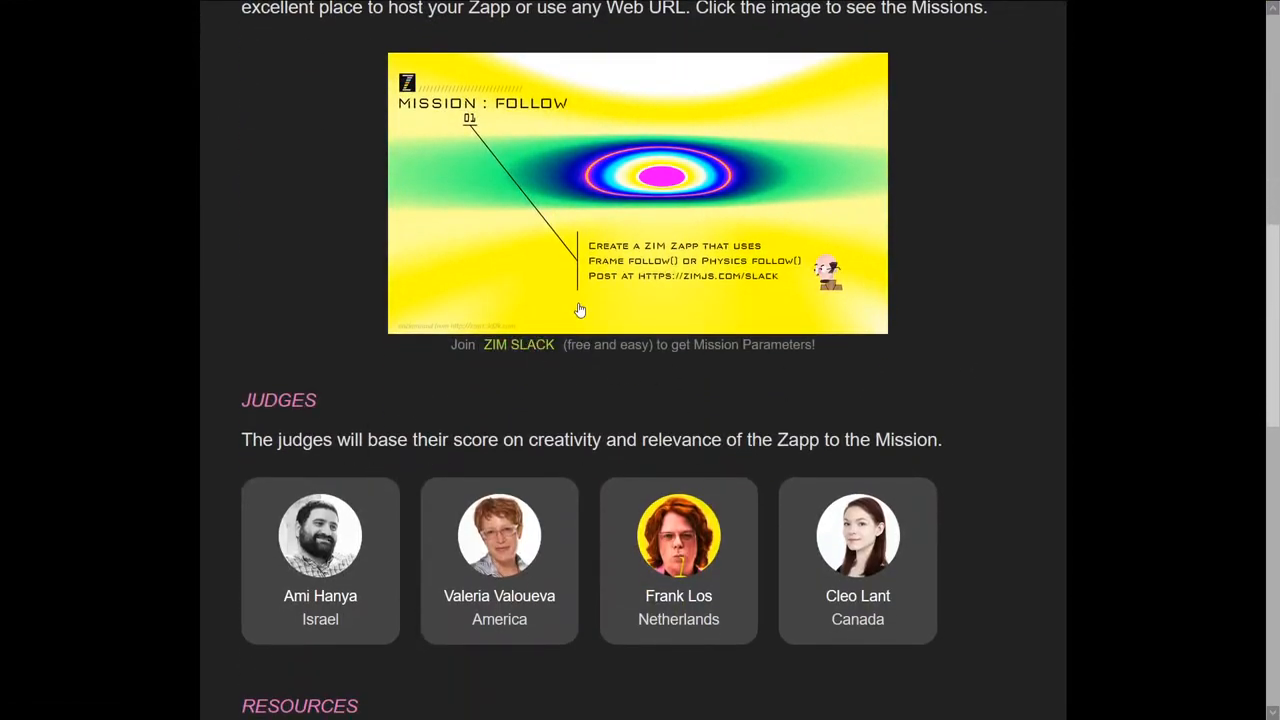
scroll("up", 3)
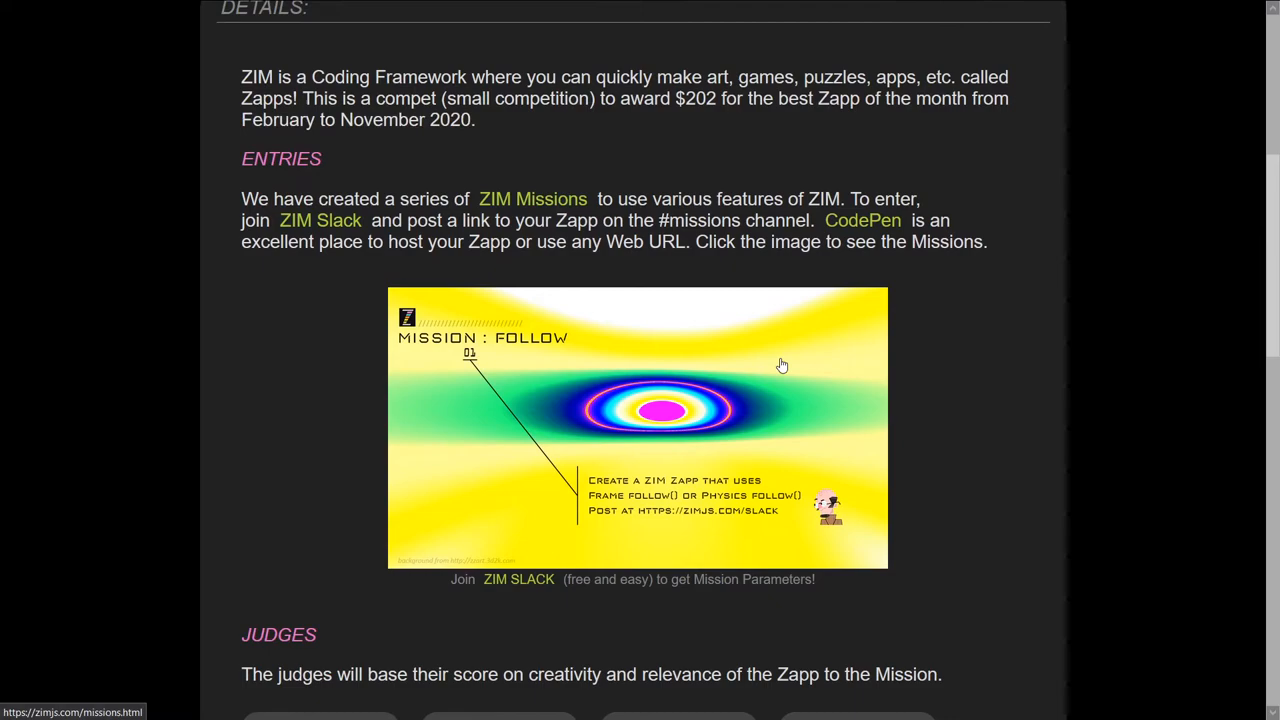
scroll("up", 3)
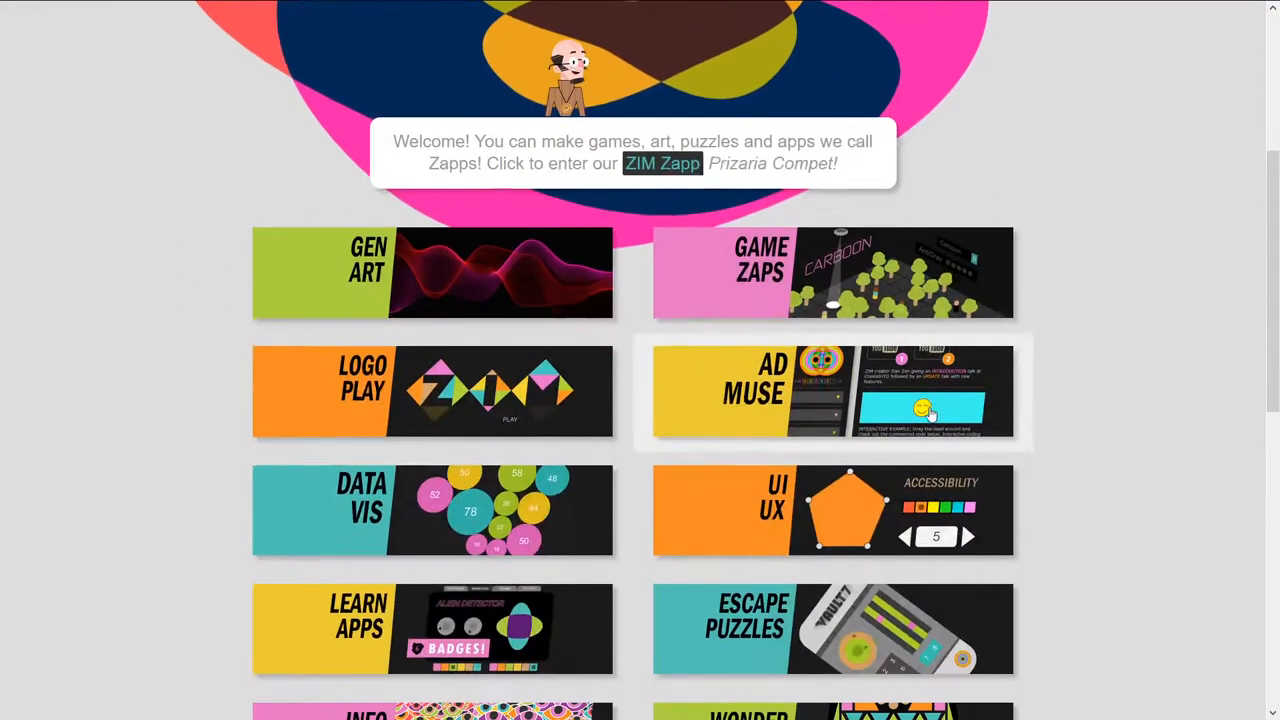
scroll("down", 3)
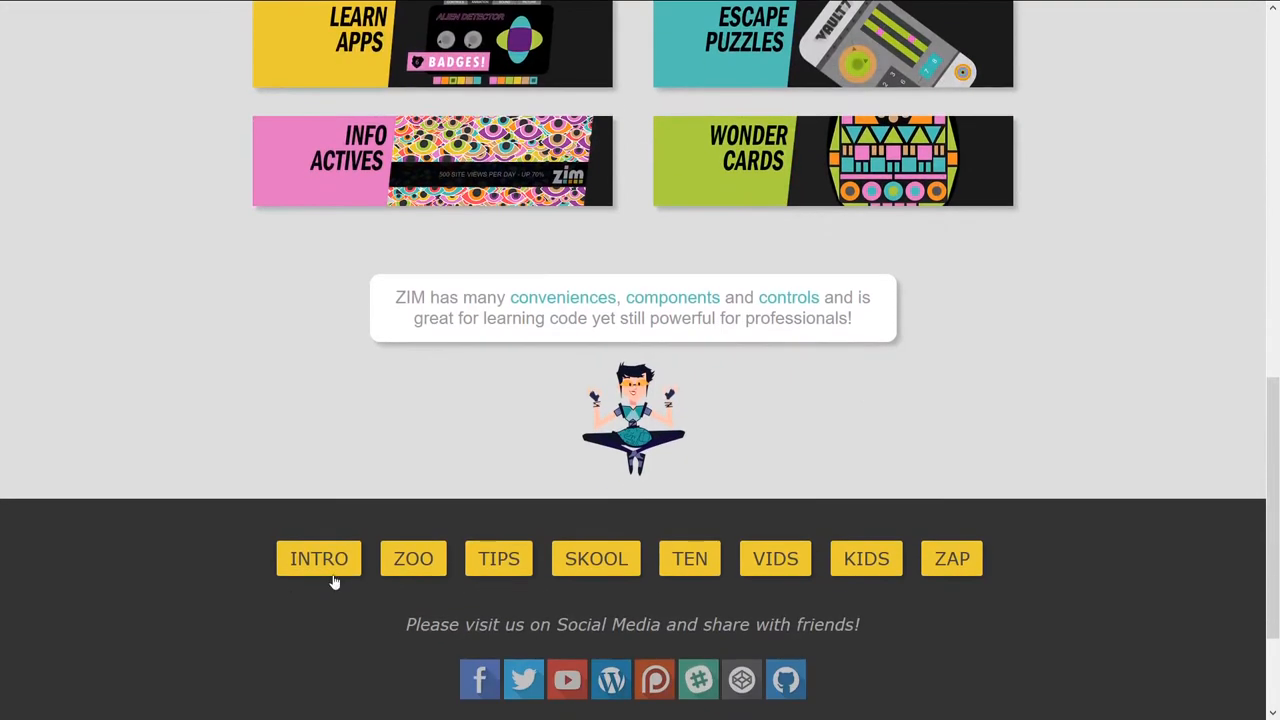
mouse_move(320, 558)
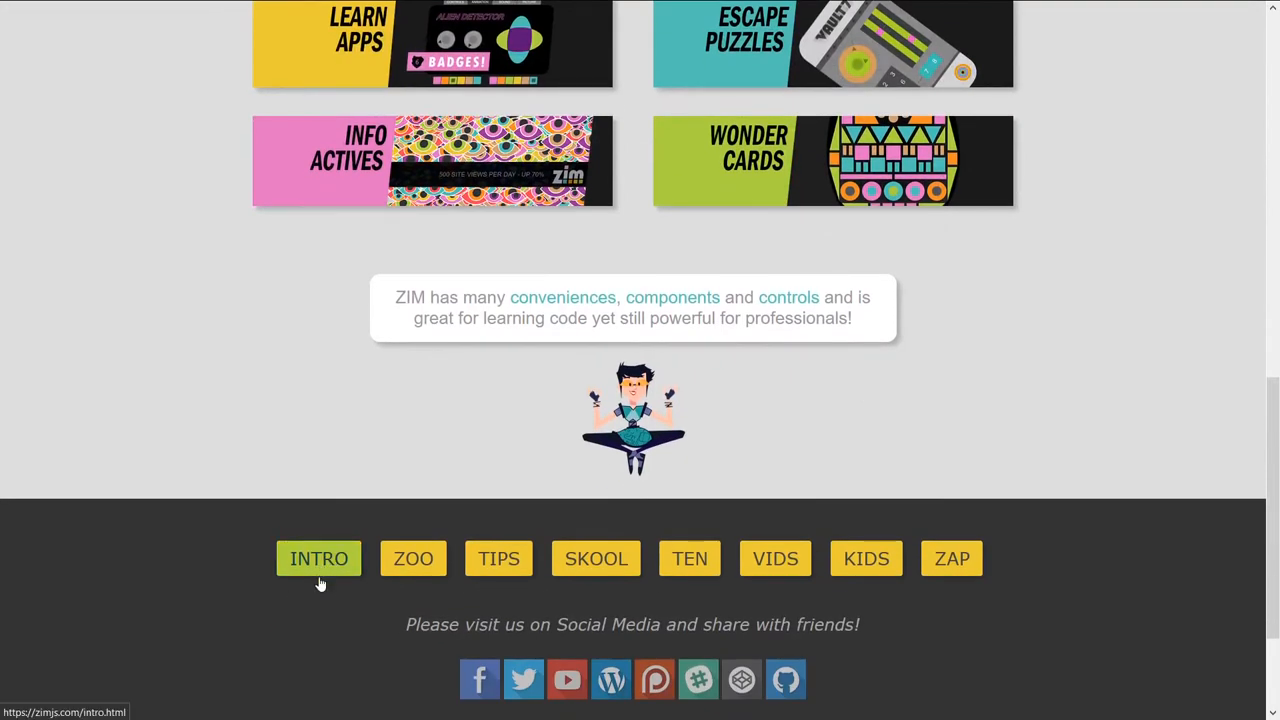
- On the ZIM intro page, drag the demo circle in the pink panel and trigger the PRESS component
left_click(320, 558)
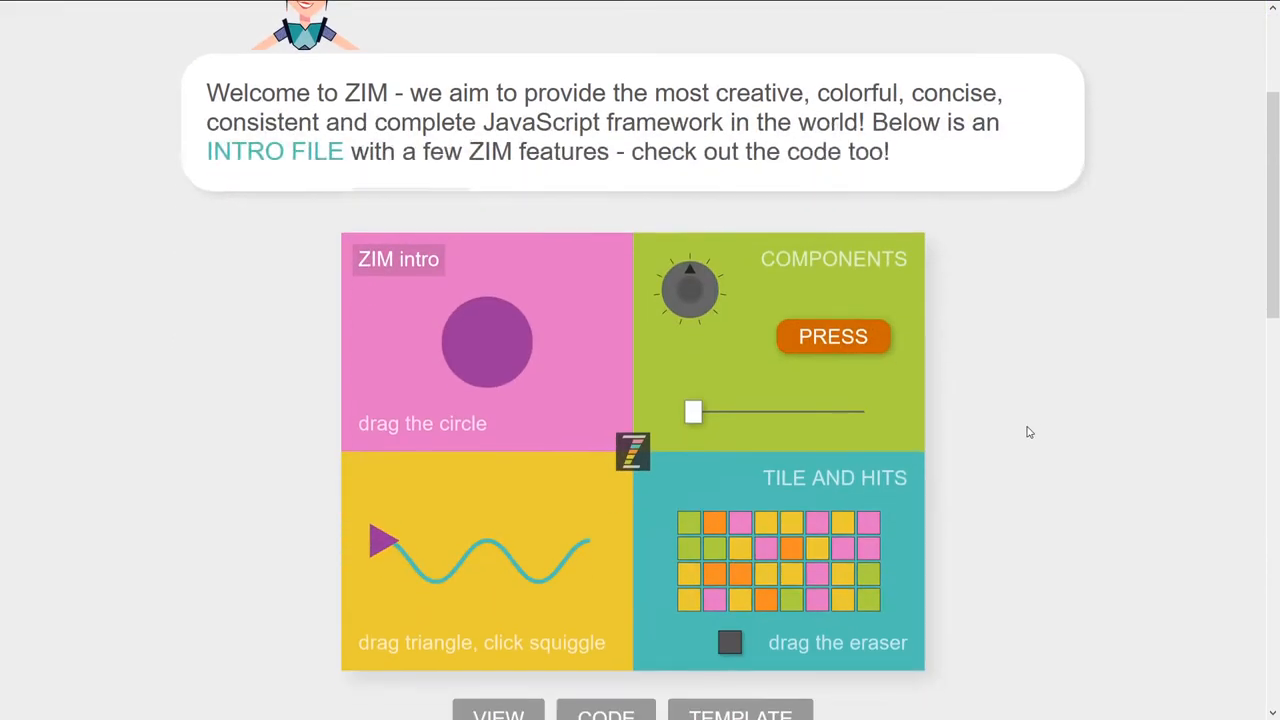
scroll("down", 3)
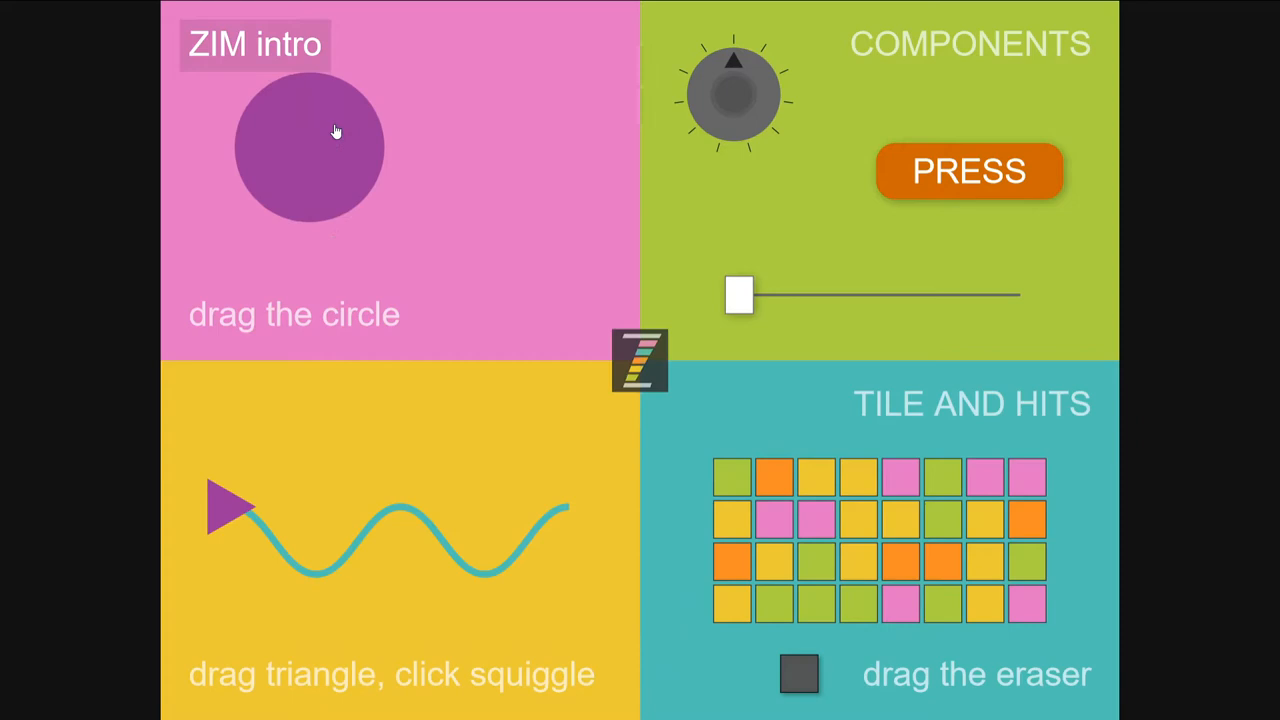
left_click_drag(310, 144, 436, 212)
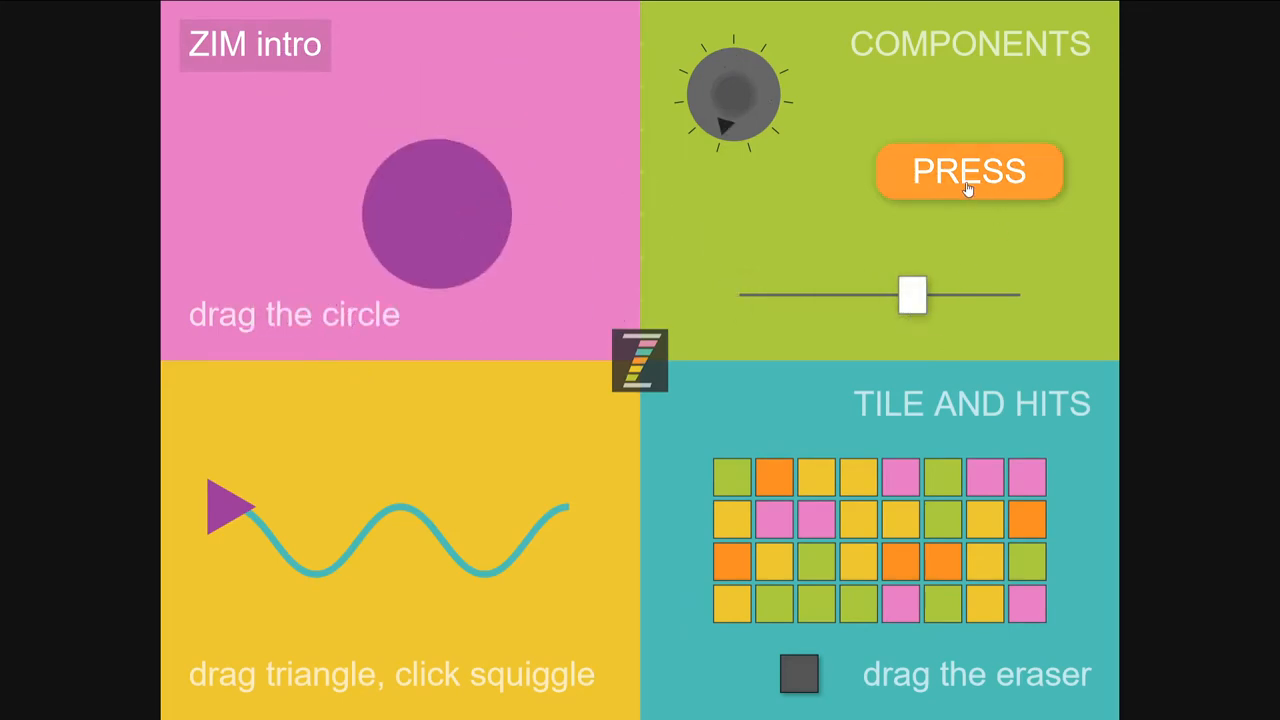
left_click(968, 172)
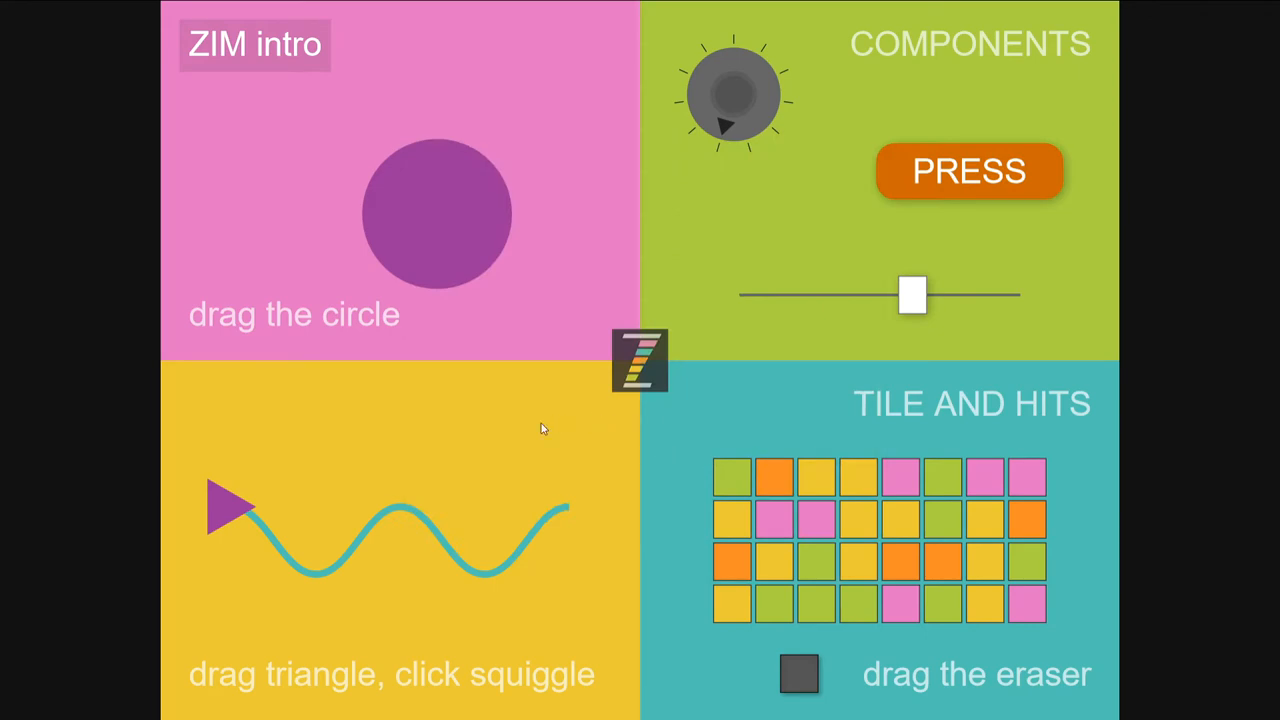
- Slide the triangle along the squiggle end to end, reshape it into a looping curve and slide again
left_click_drag(230, 504, 430, 530)
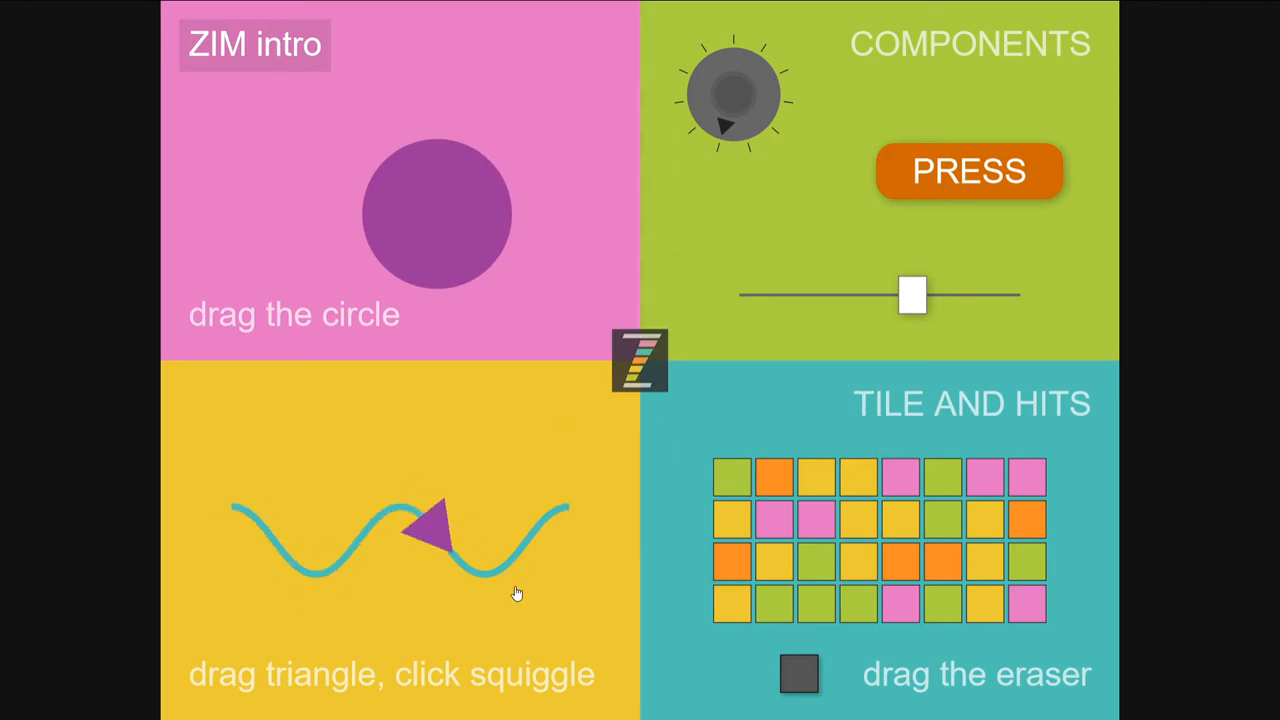
left_click_drag(436, 530, 284, 556)
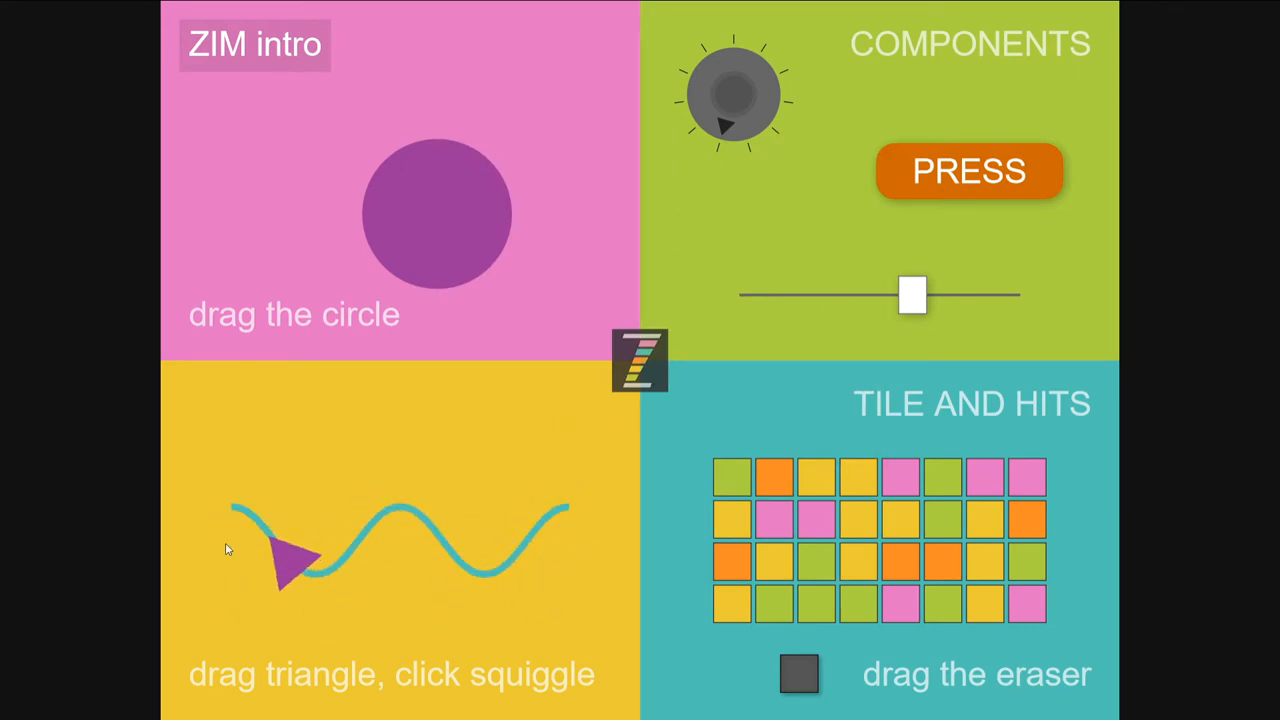
left_click_drag(284, 556, 510, 556)
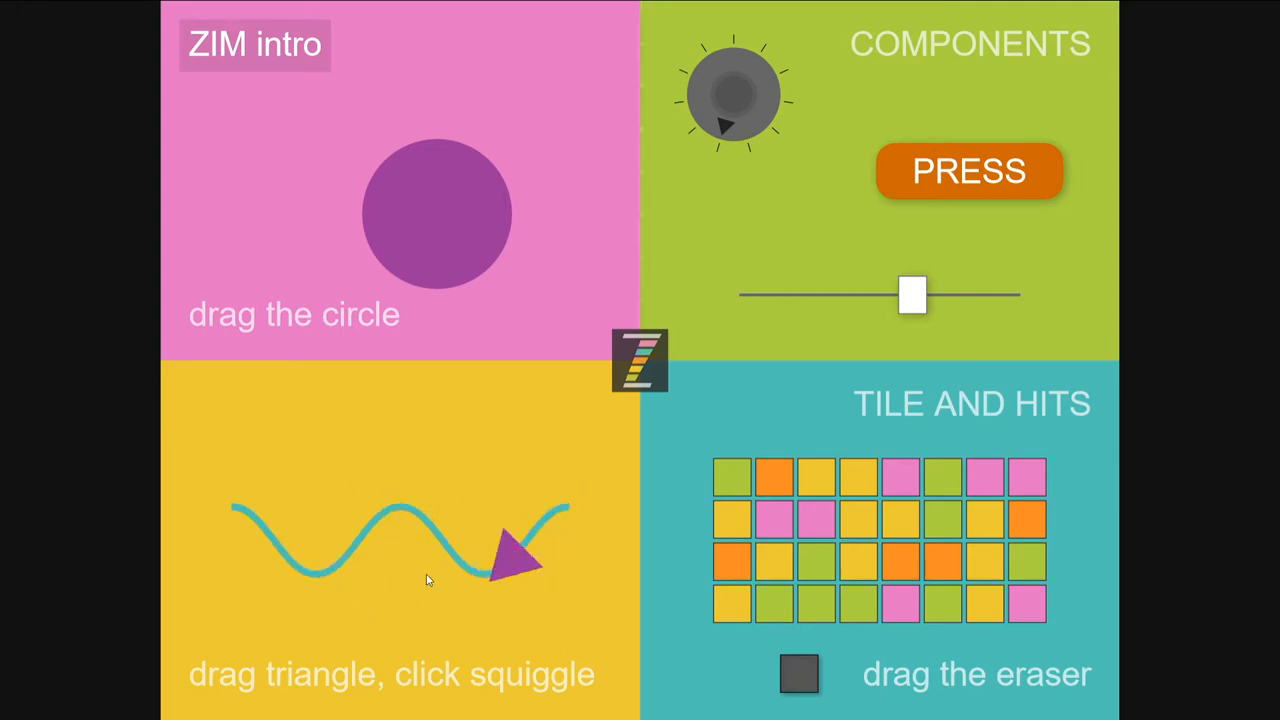
left_click_drag(510, 556, 380, 516)
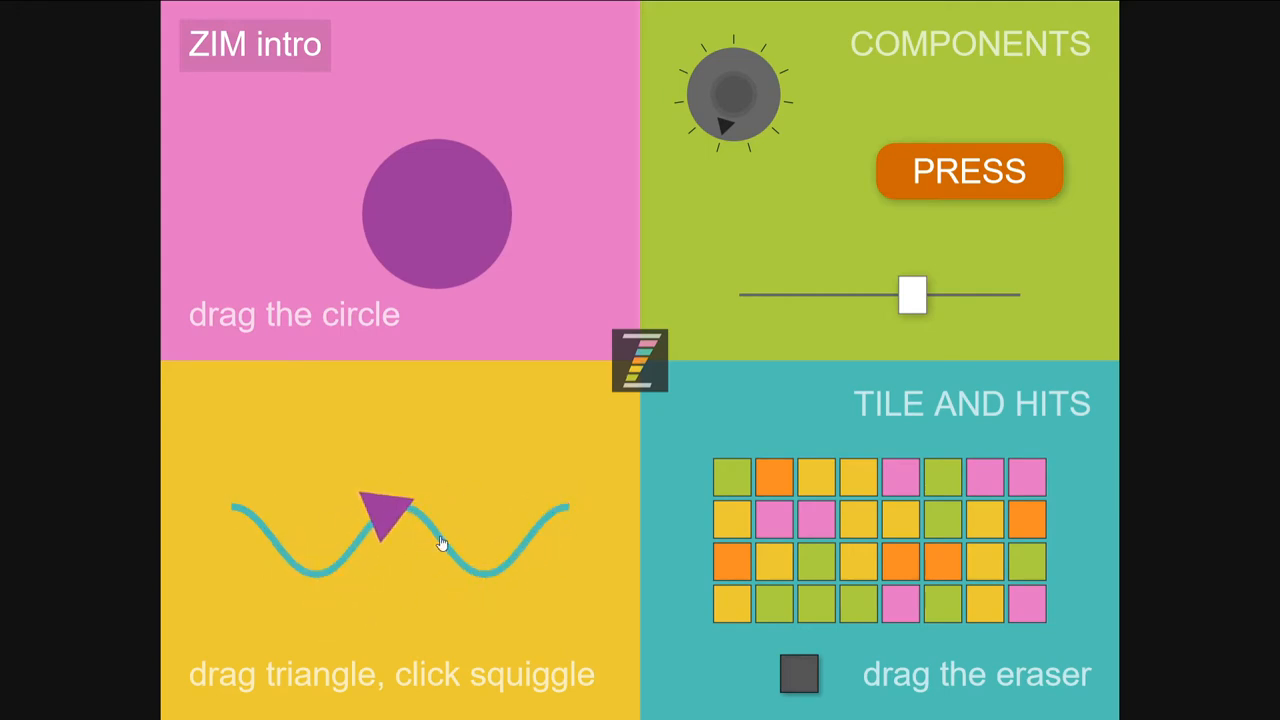
left_click(440, 540)
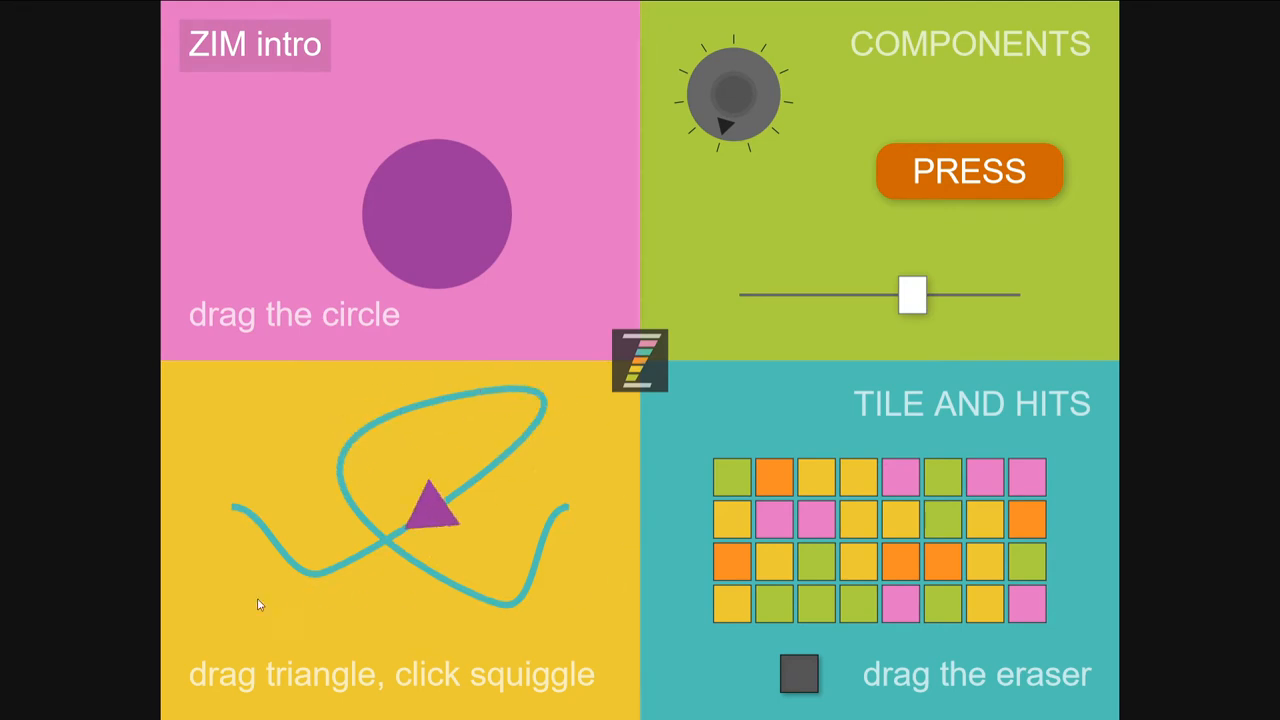
left_click_drag(436, 510, 444, 570)
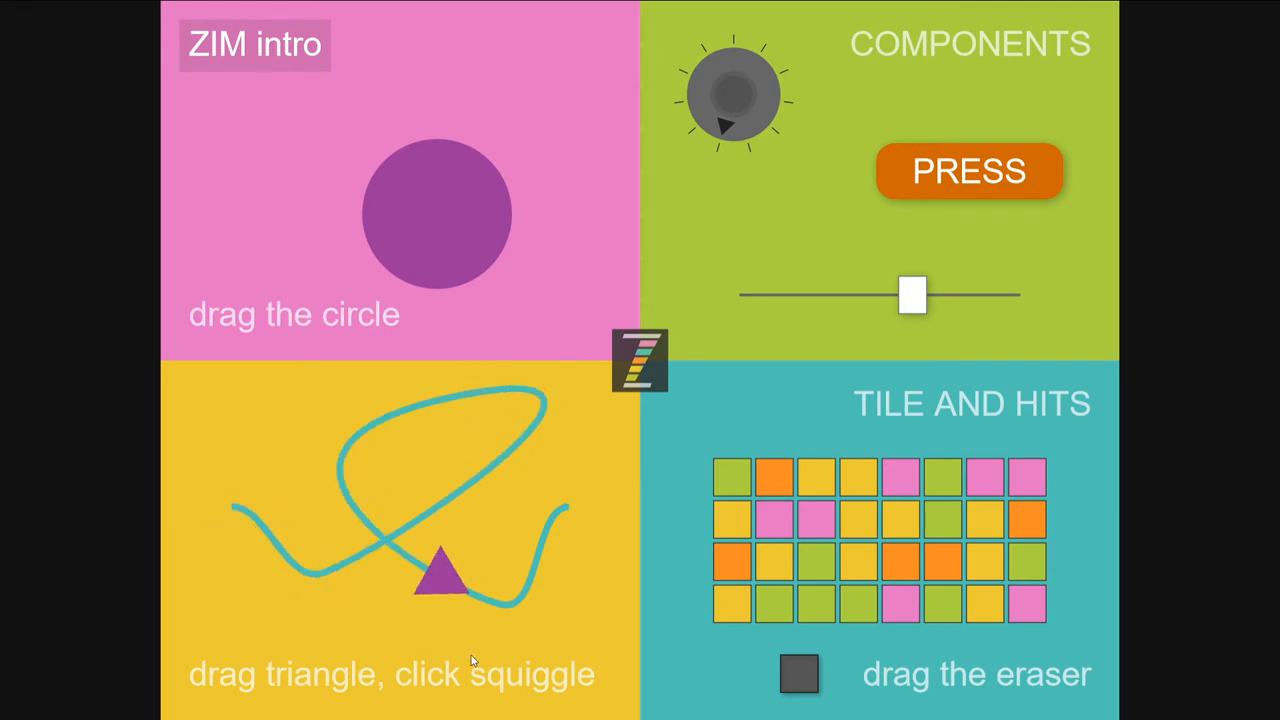
left_click_drag(800, 674, 816, 600)
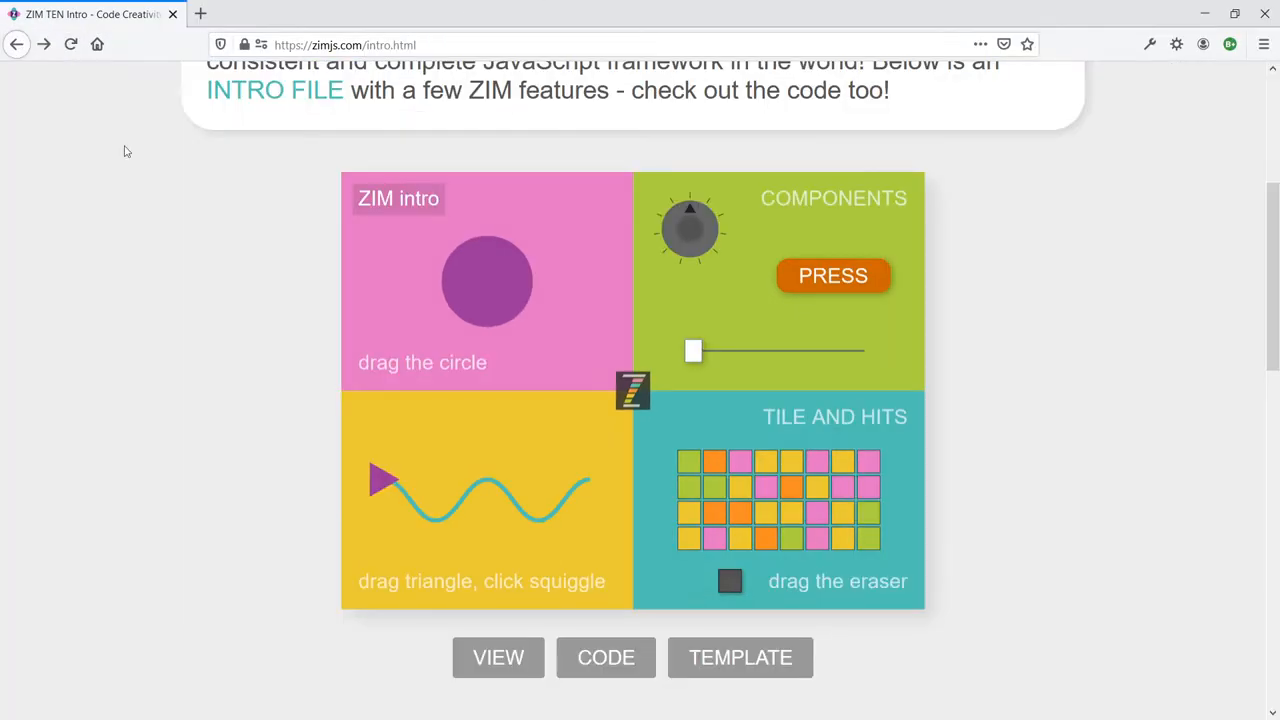
- Follow the intro demo's TEMPLATE link to the Code page and scroll through the starter template code
scroll("down", 3)
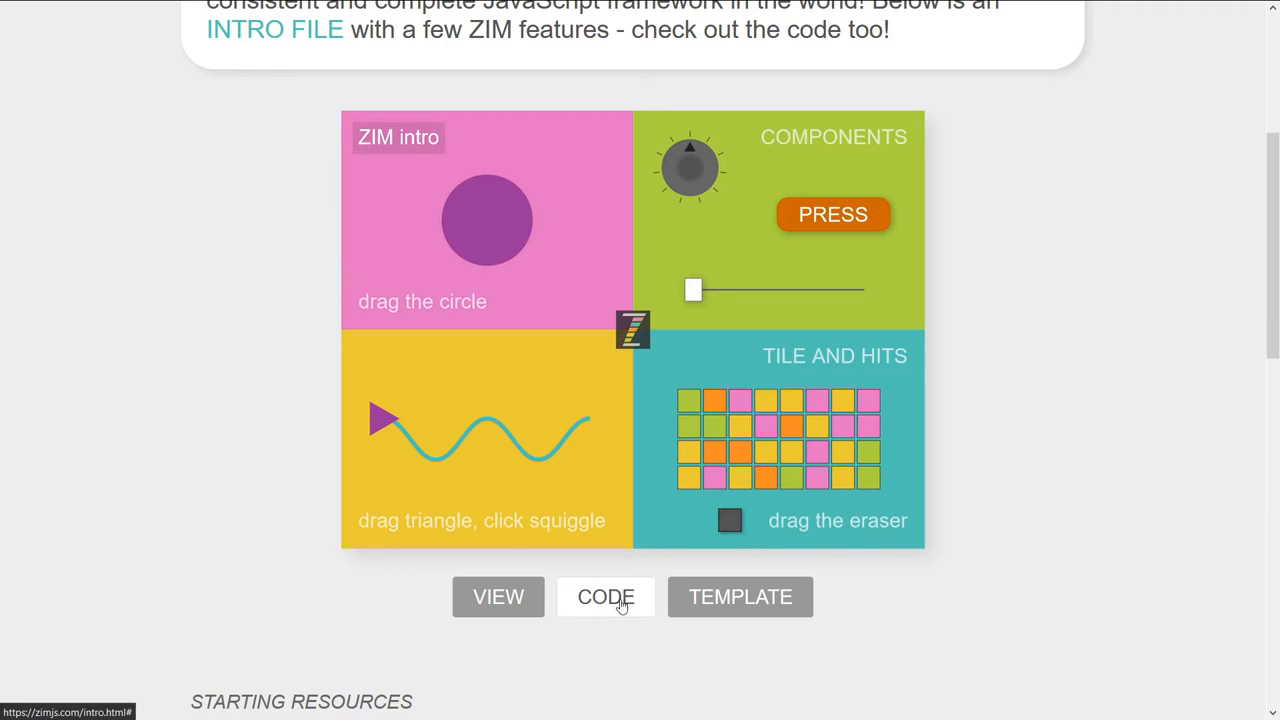
left_click(604, 596)
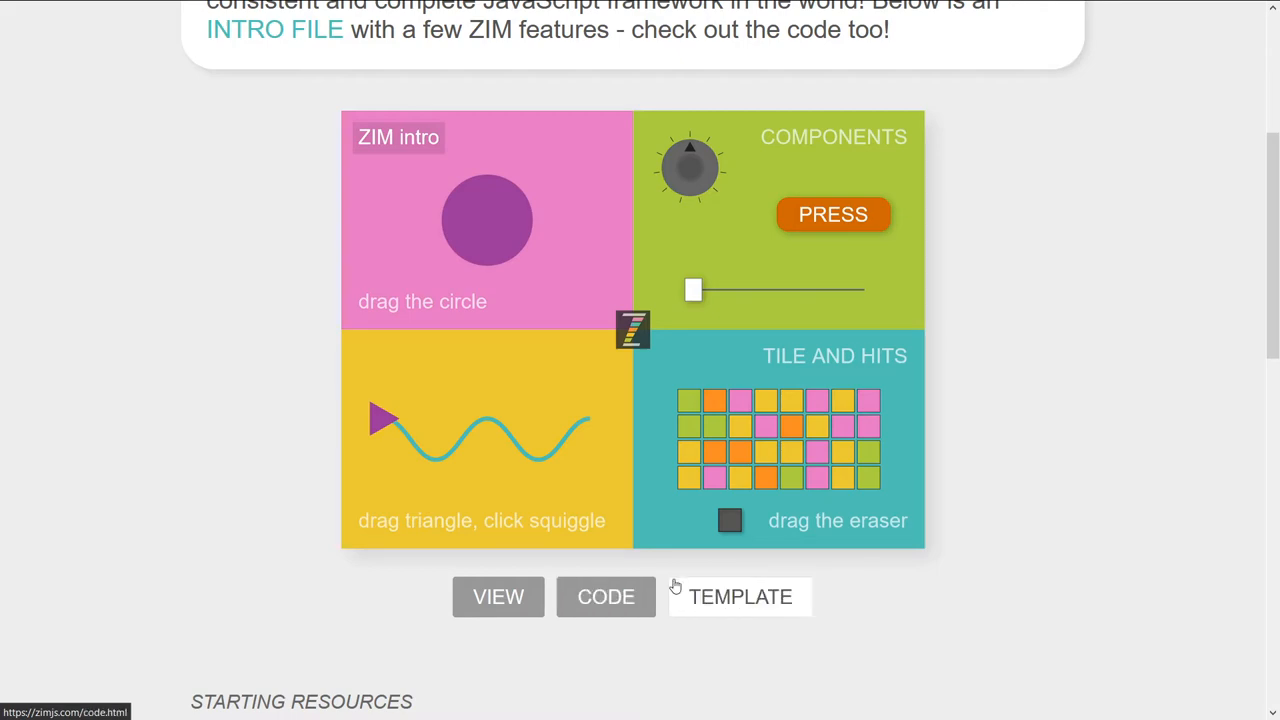
left_click(606, 596)
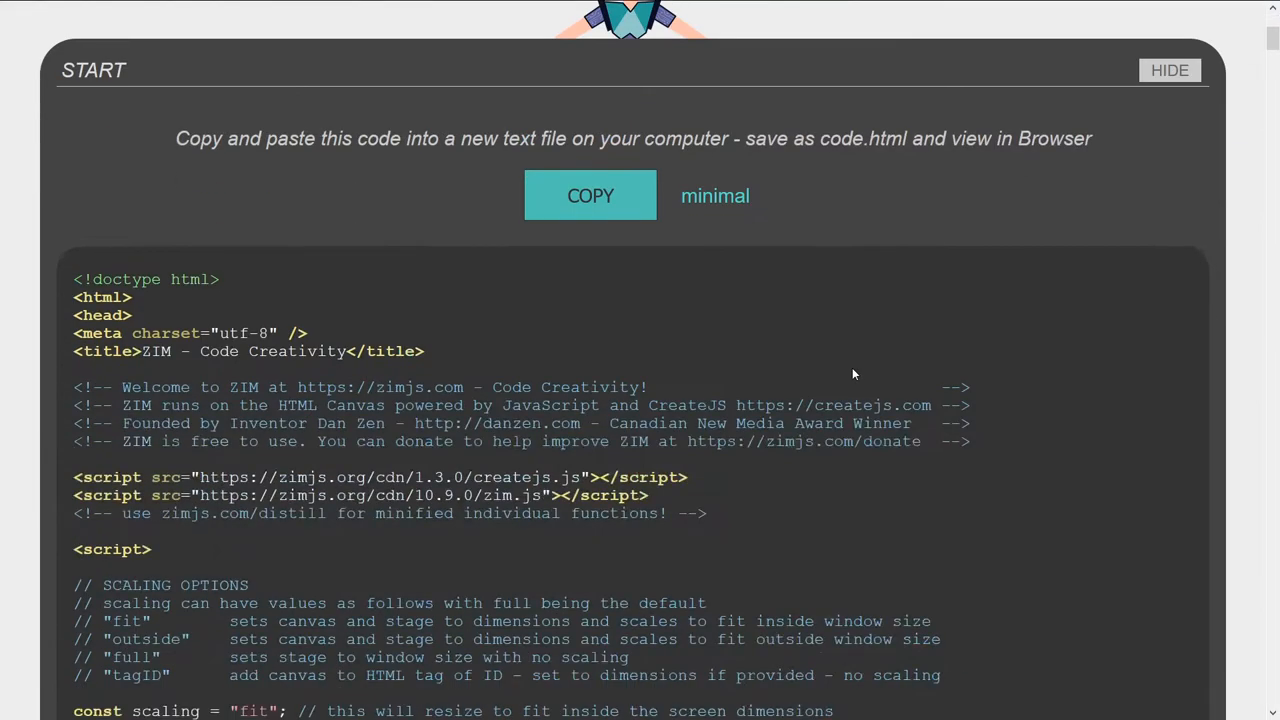
scroll("down", 3)
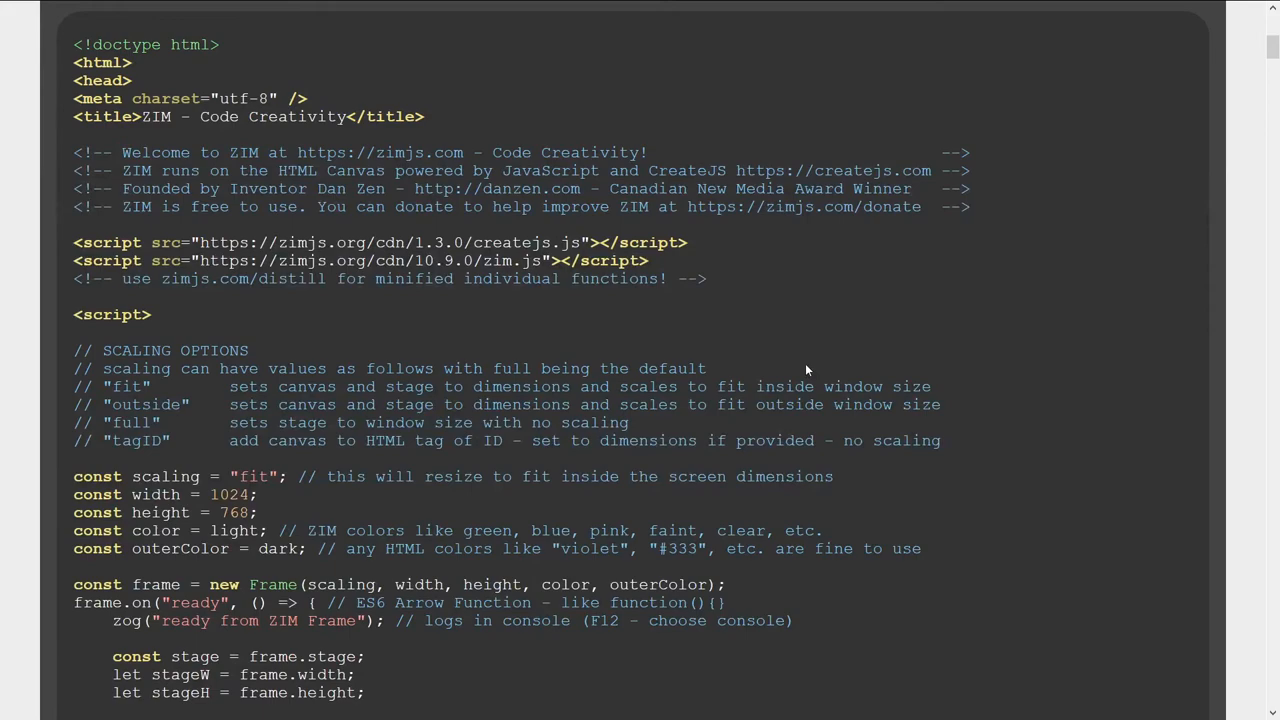
scroll("down", 3)
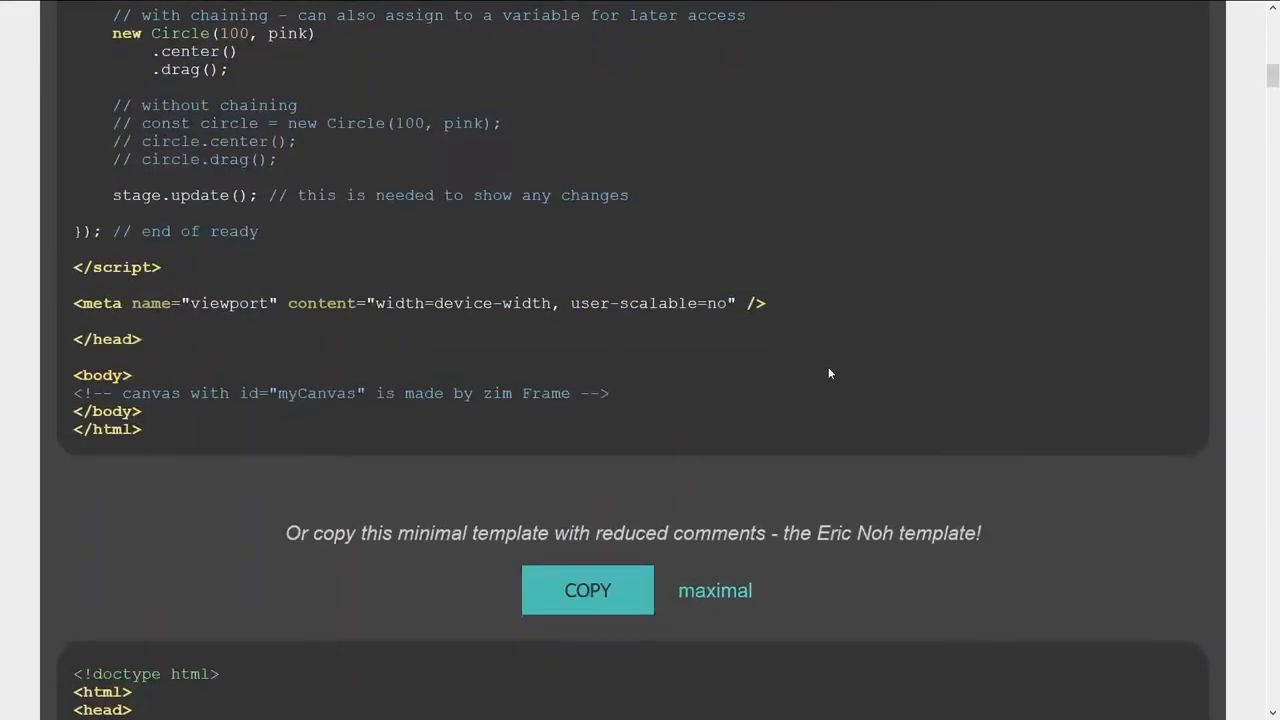
scroll("up", 3)
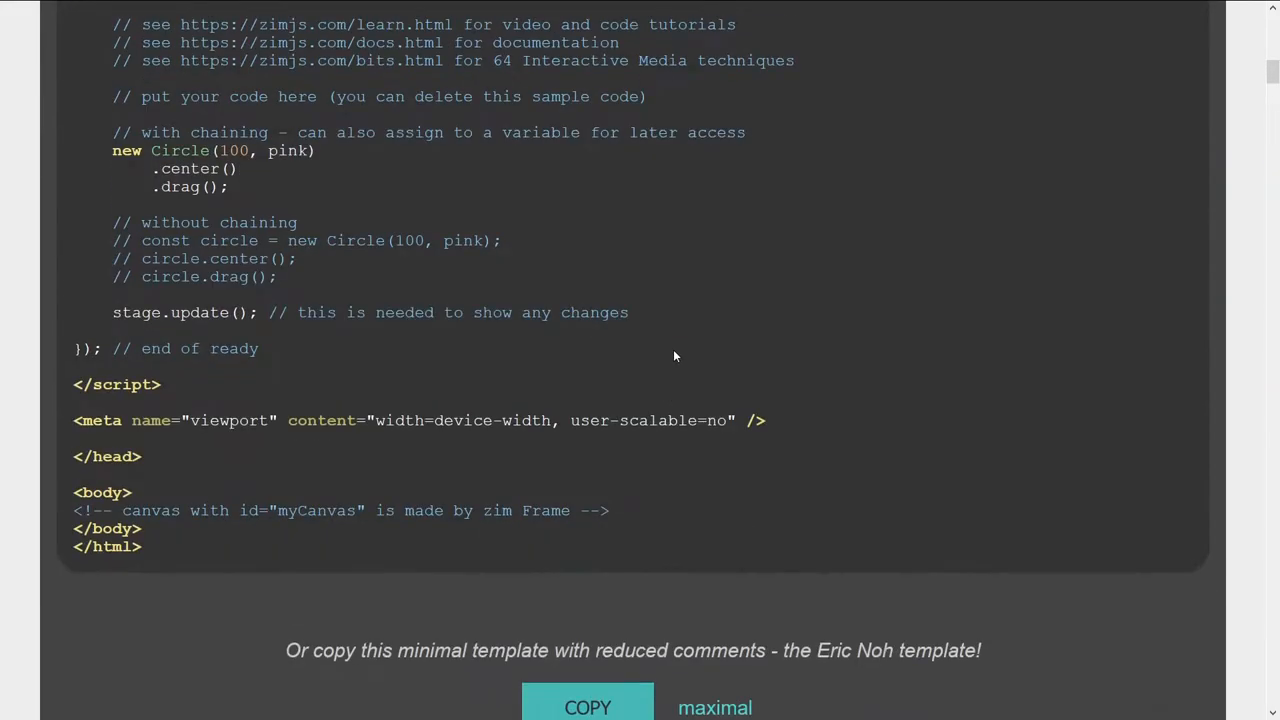
scroll("up", 3)
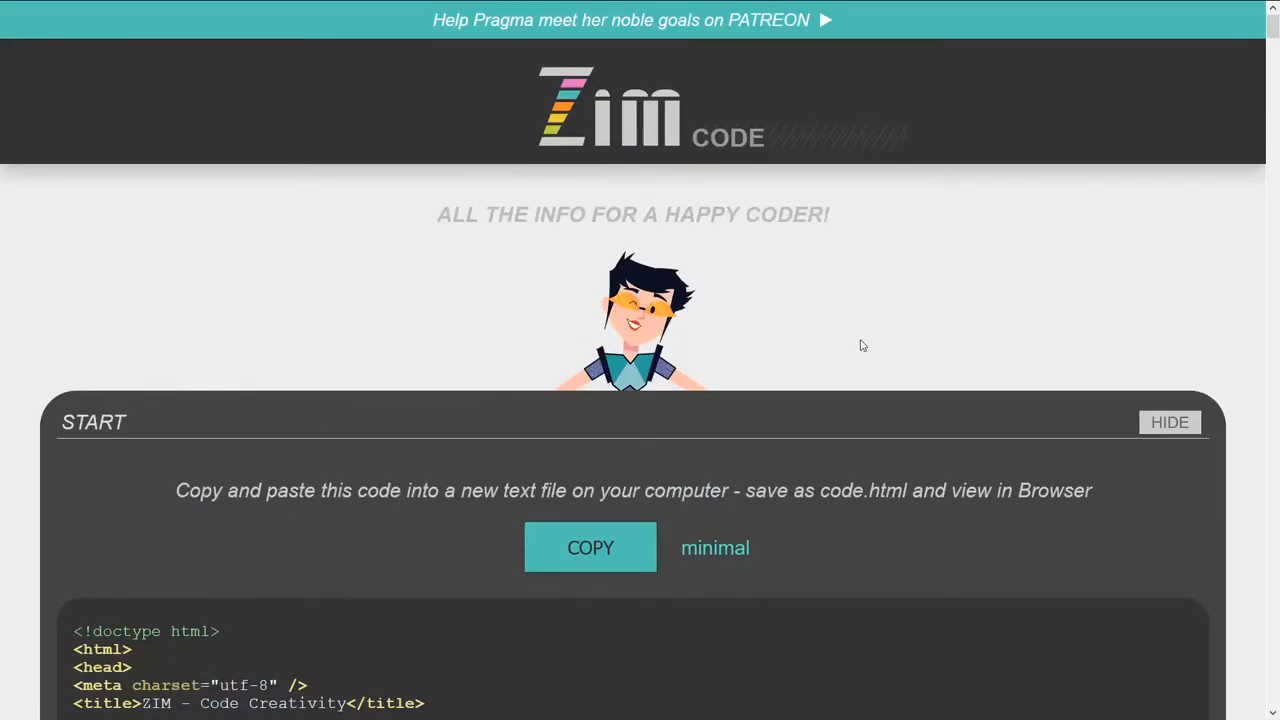
mouse_move(648, 160)
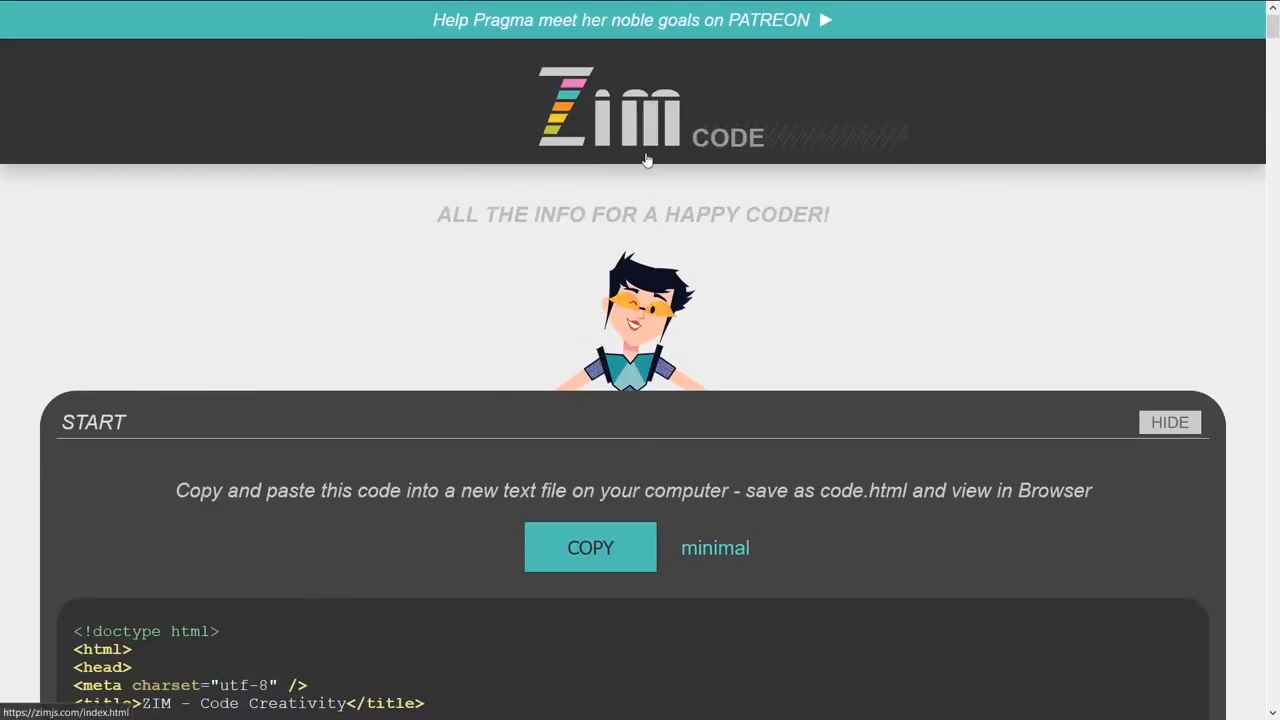
- In the ZIM Zoo editor write 'new Circle().center().drag();' on line 12, then go home via the ZIM logo
scroll("down", 3)
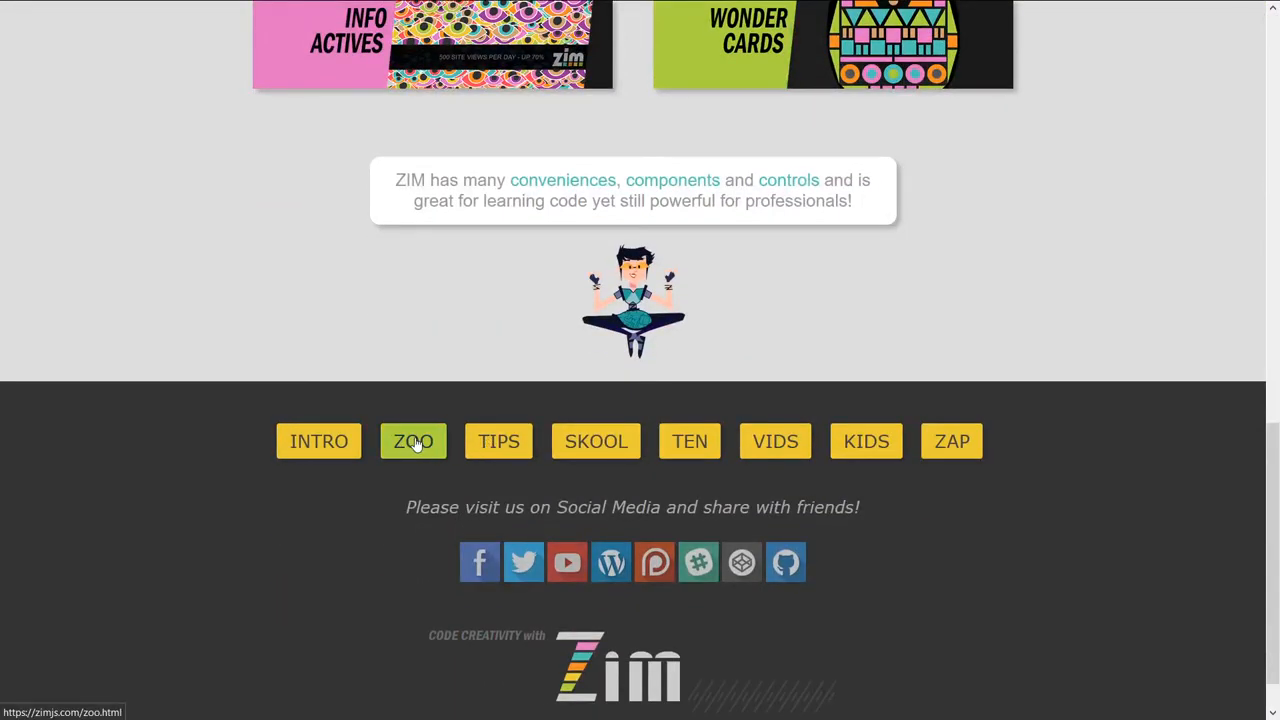
left_click(412, 442)
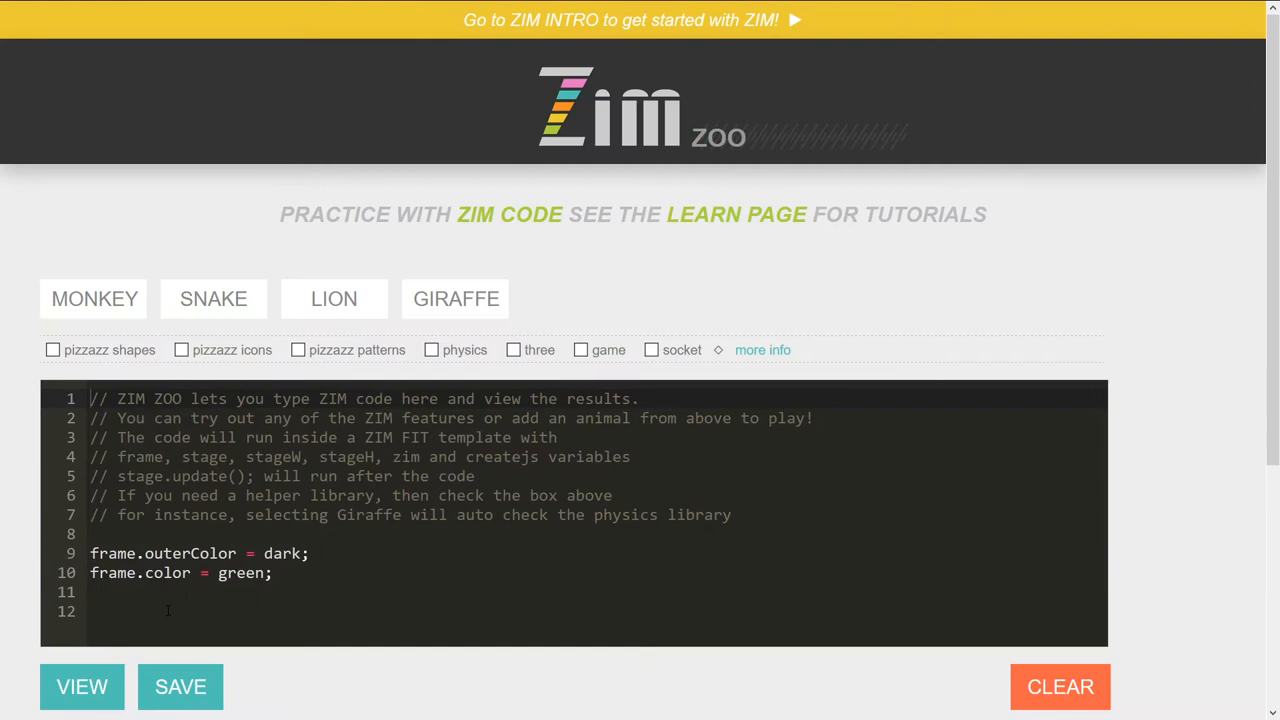
type("new Ci")
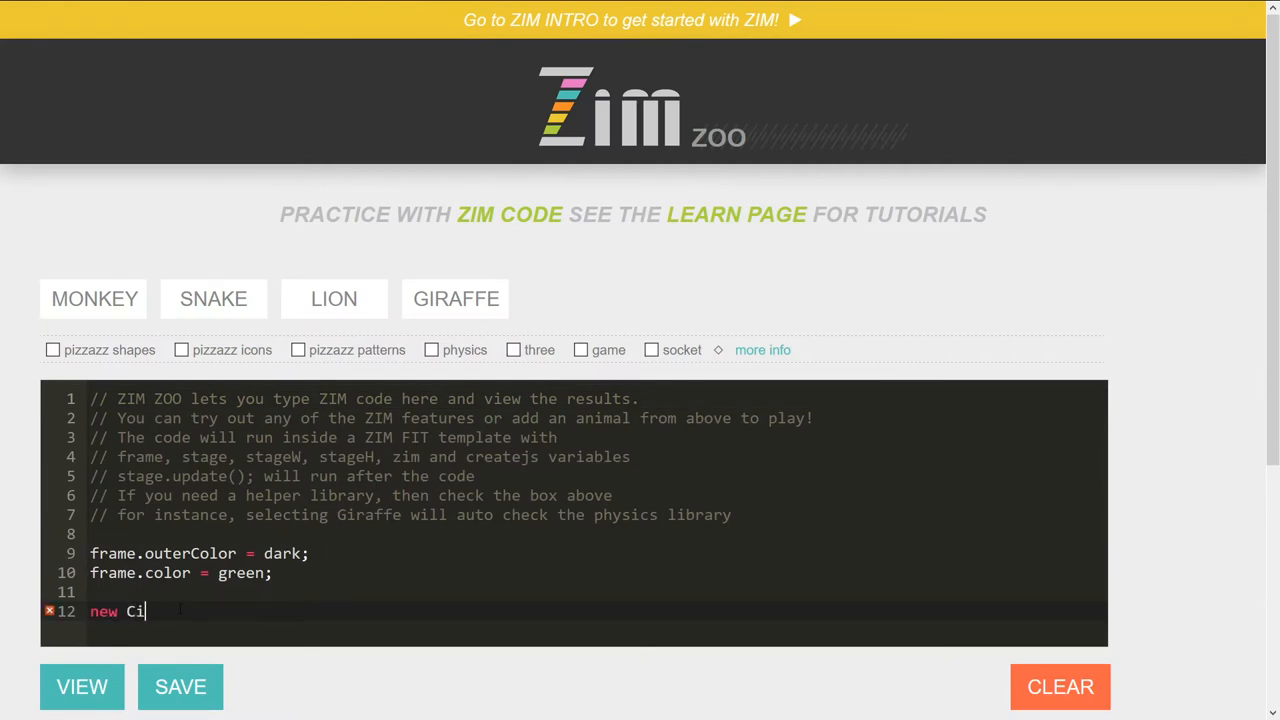
type("rcle")
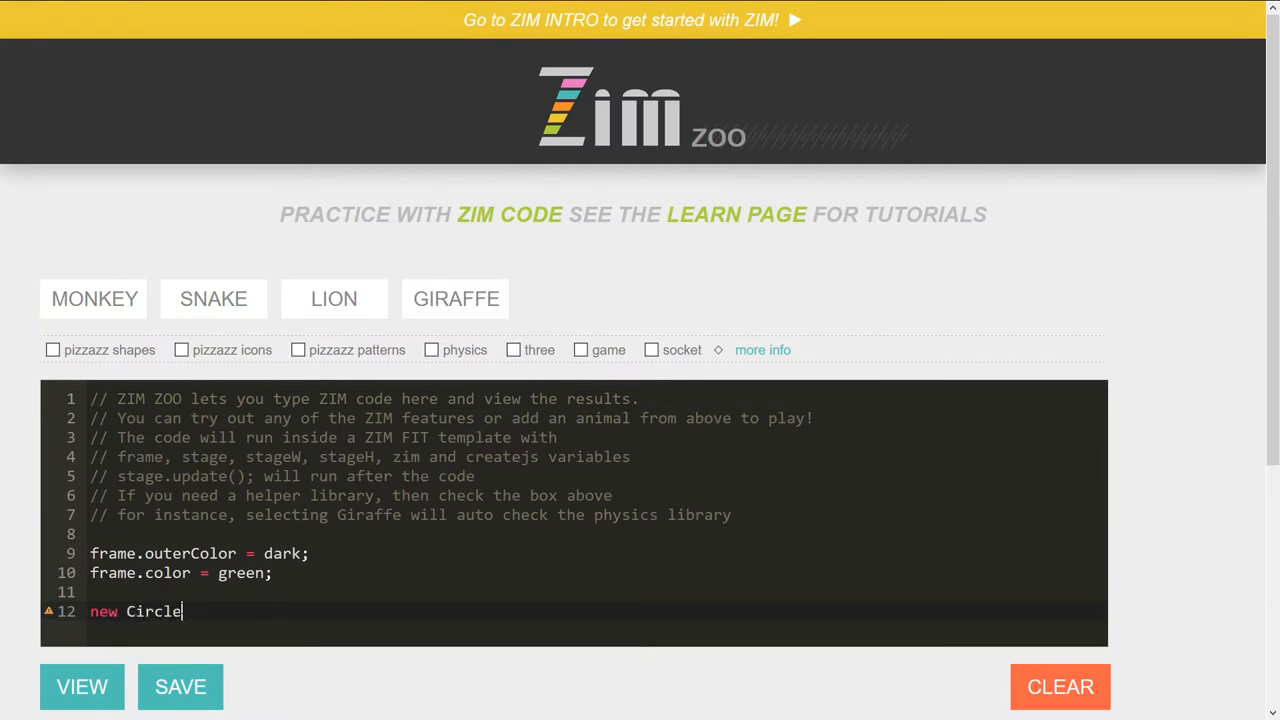
type("().centeR()/")
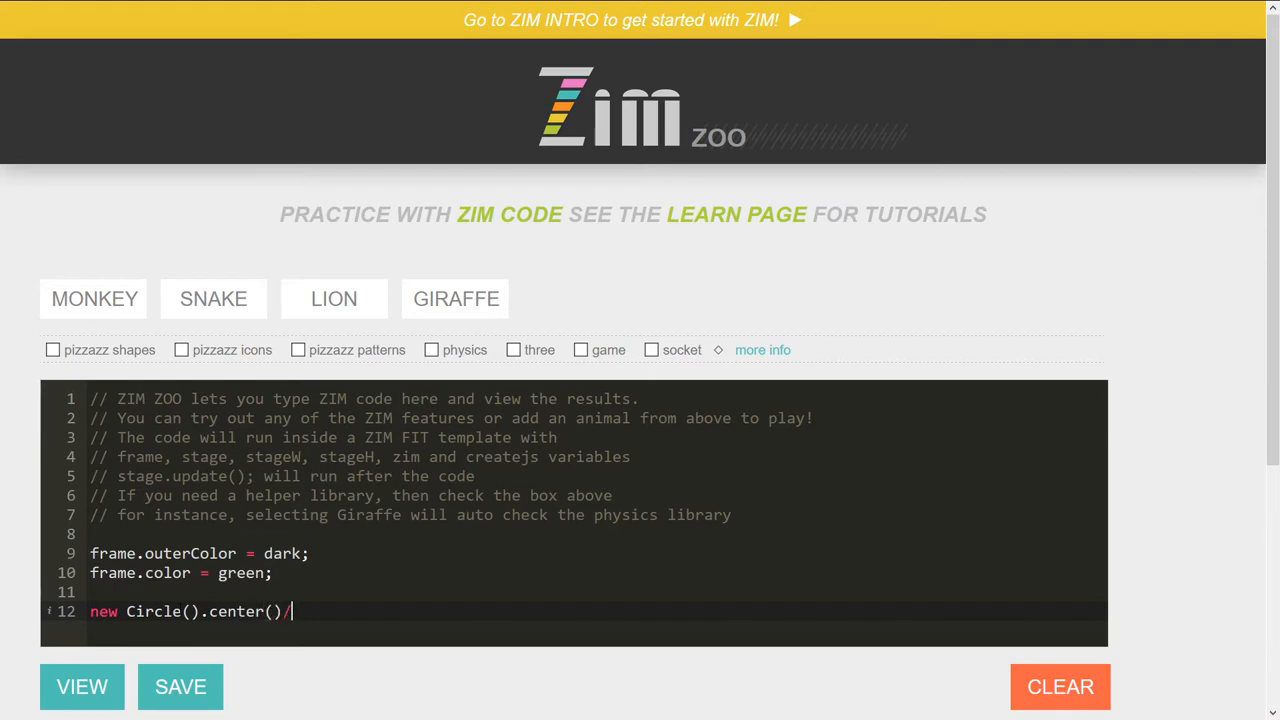
type("drag()")
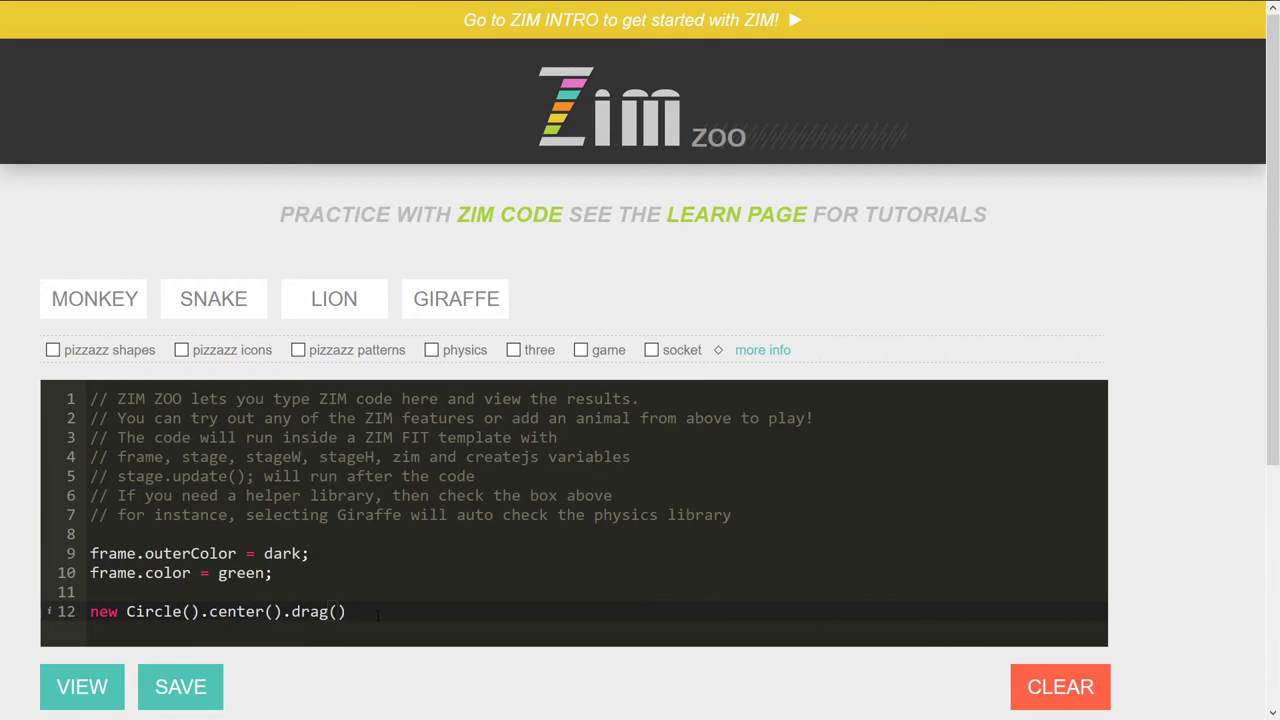
left_click(82, 688)
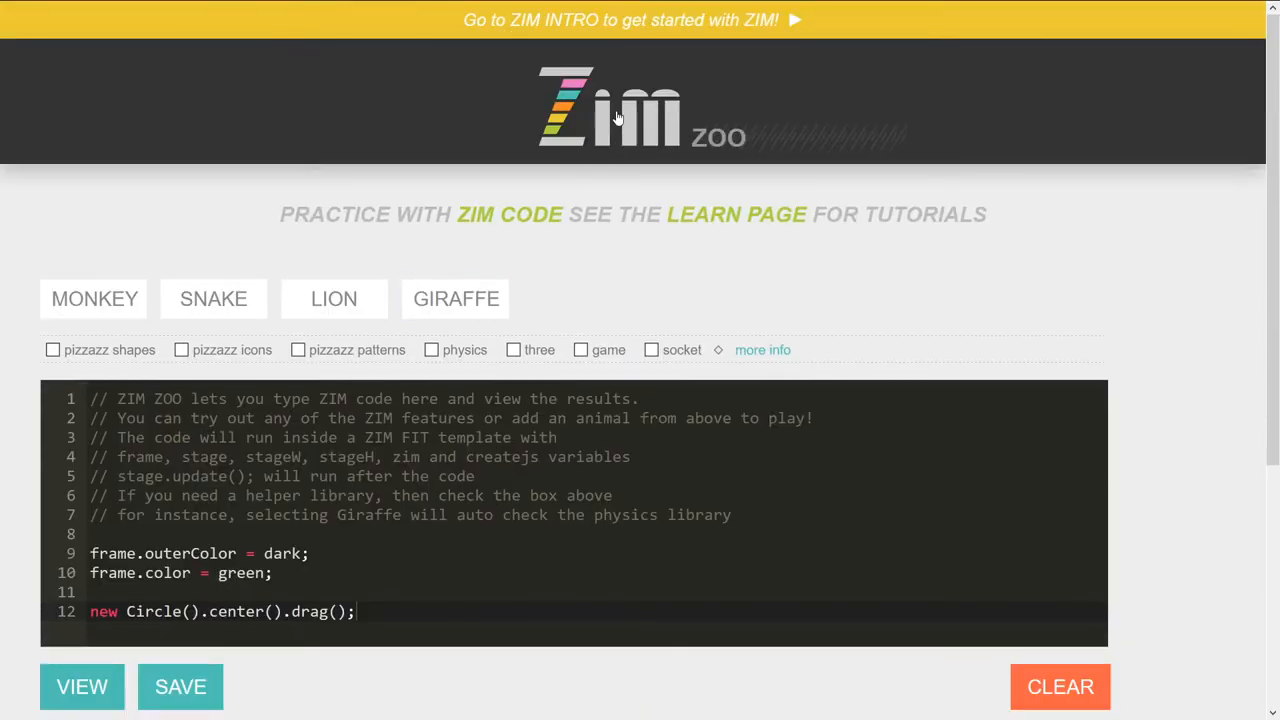
left_click(616, 110)
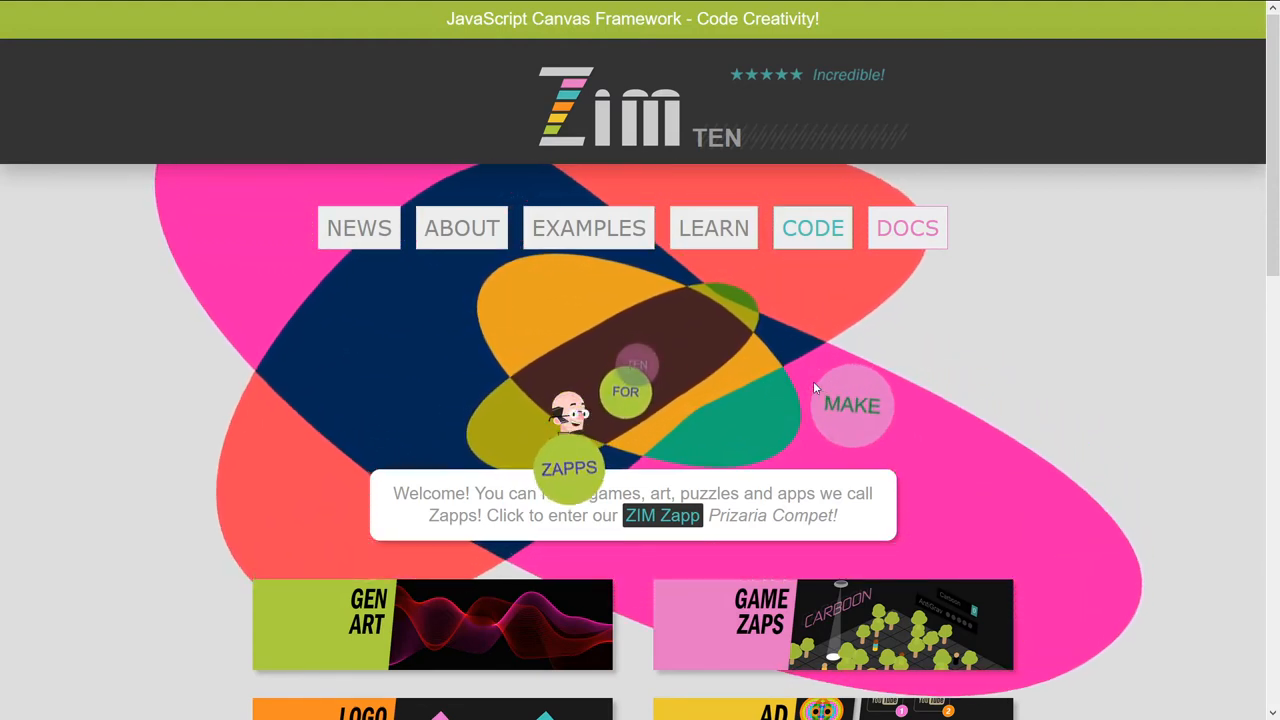
- From the home page tiles open Gen Art and scroll its GEN-PEN and particle emitter examples
scroll("down", 3)
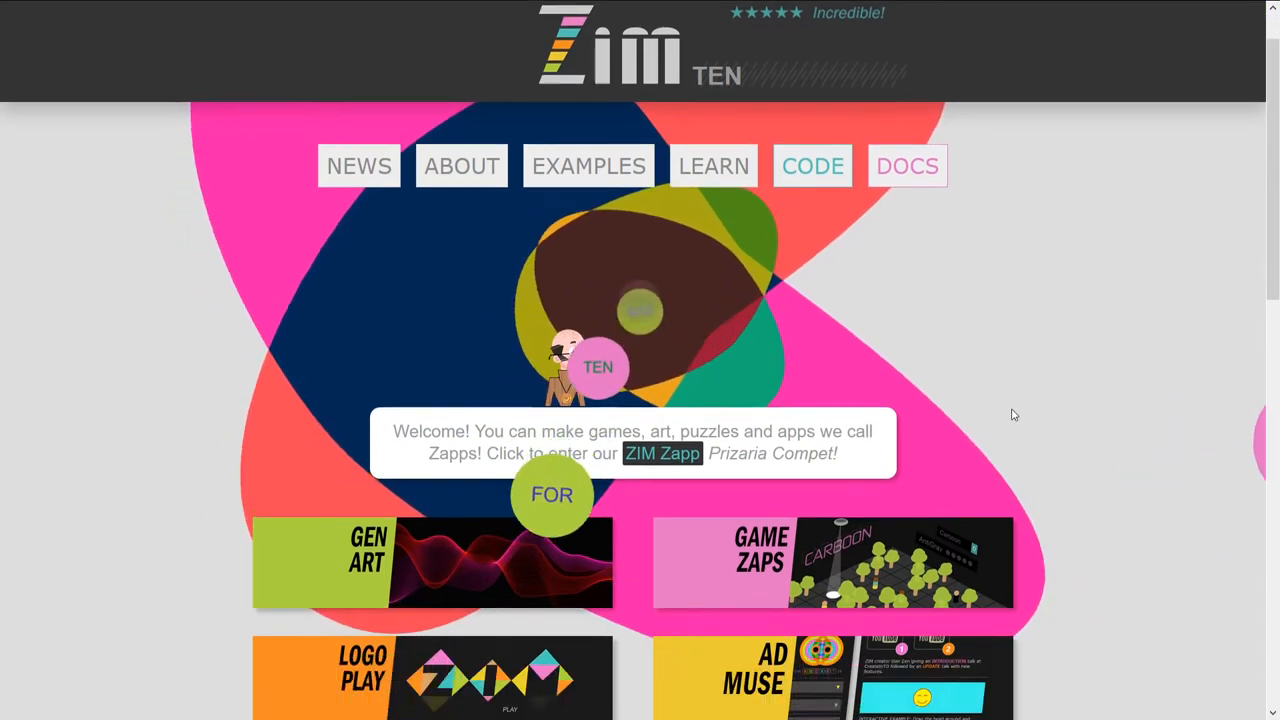
scroll("down", 3)
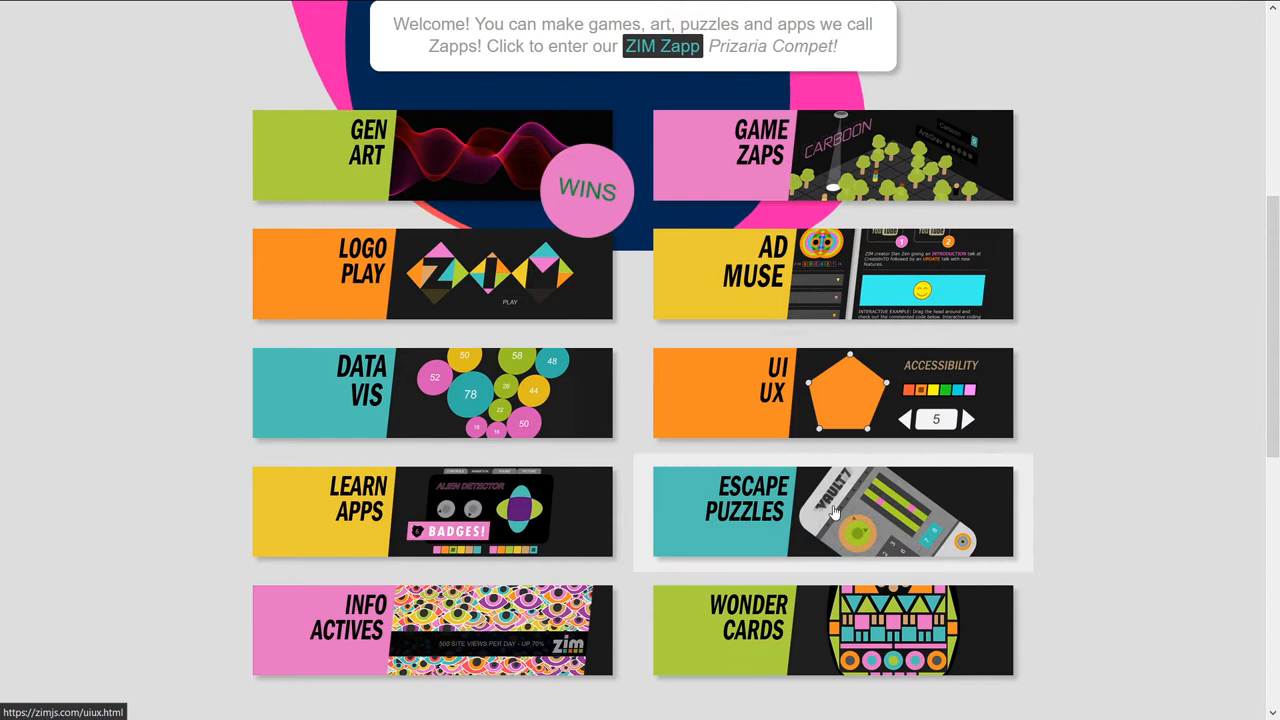
mouse_move(452, 610)
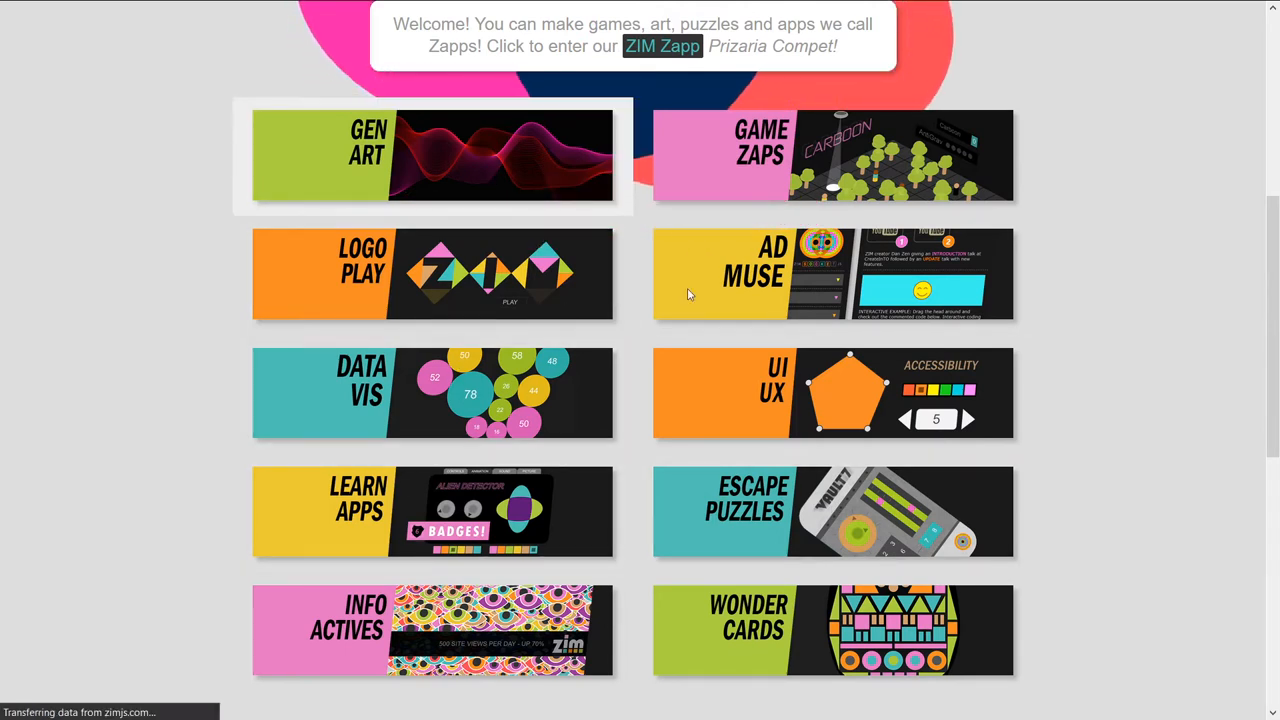
left_click(432, 156)
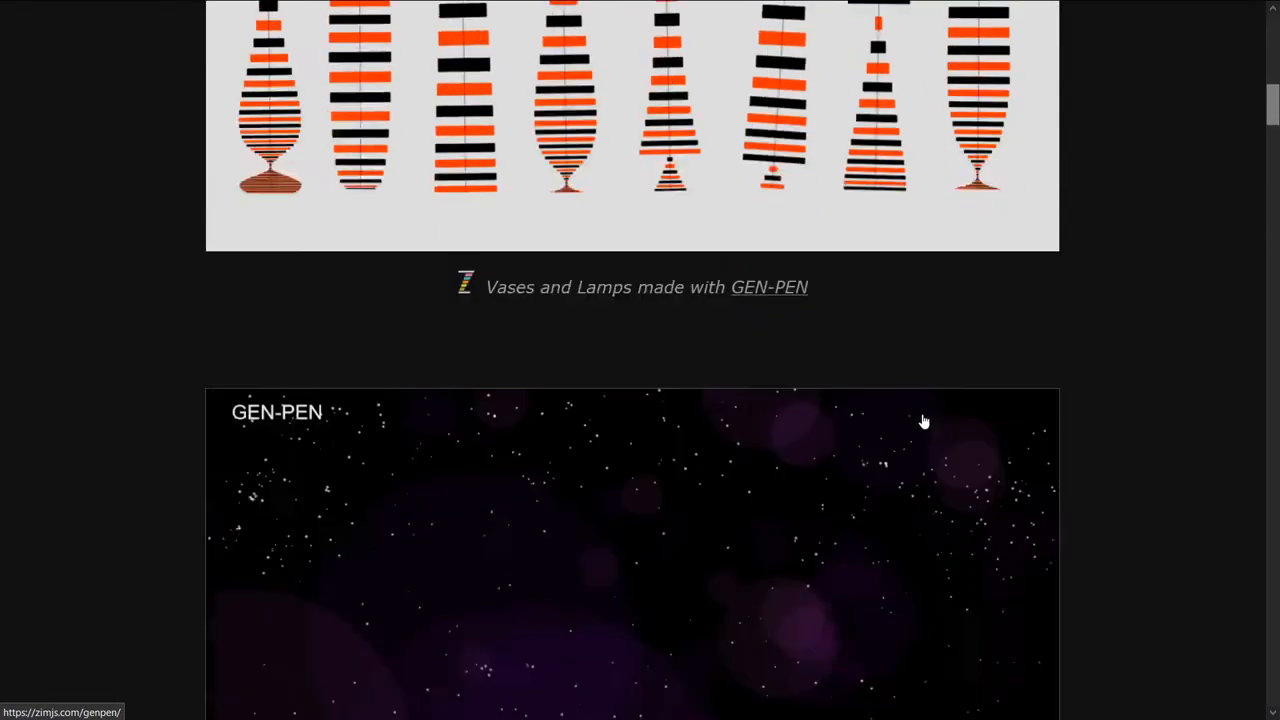
scroll("down", 3)
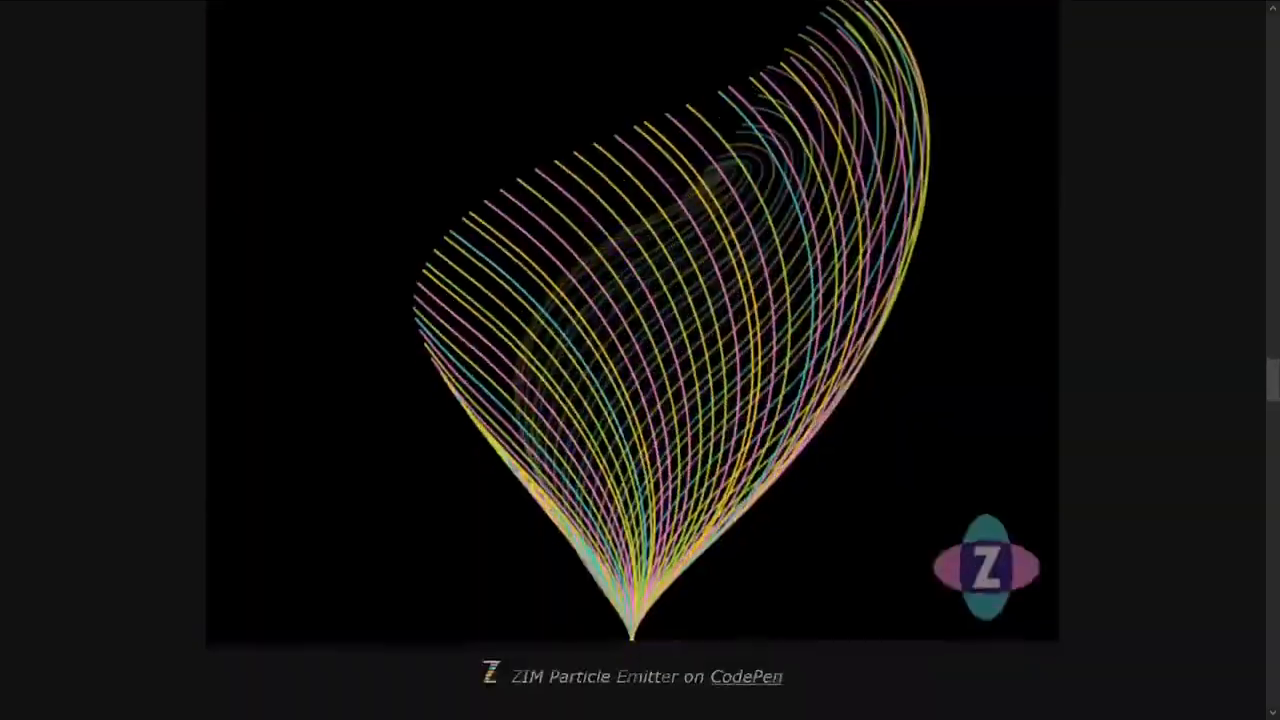
scroll("down", 3)
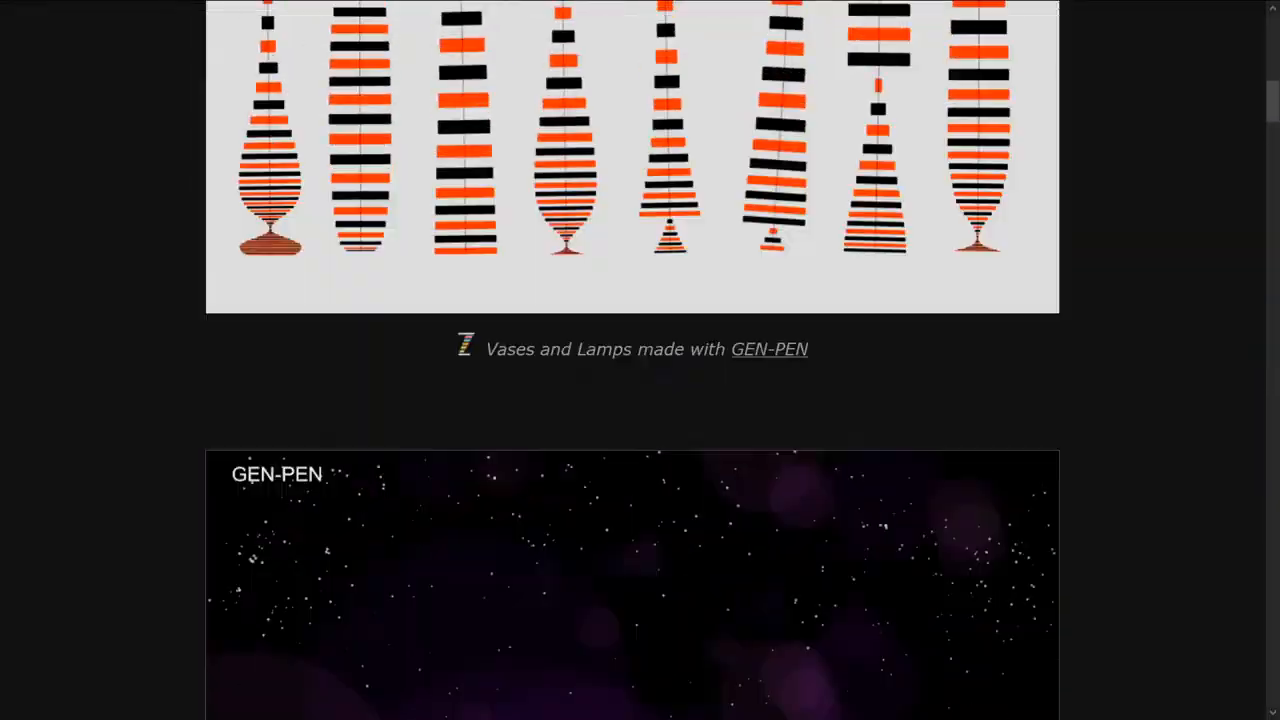
scroll("up", 3)
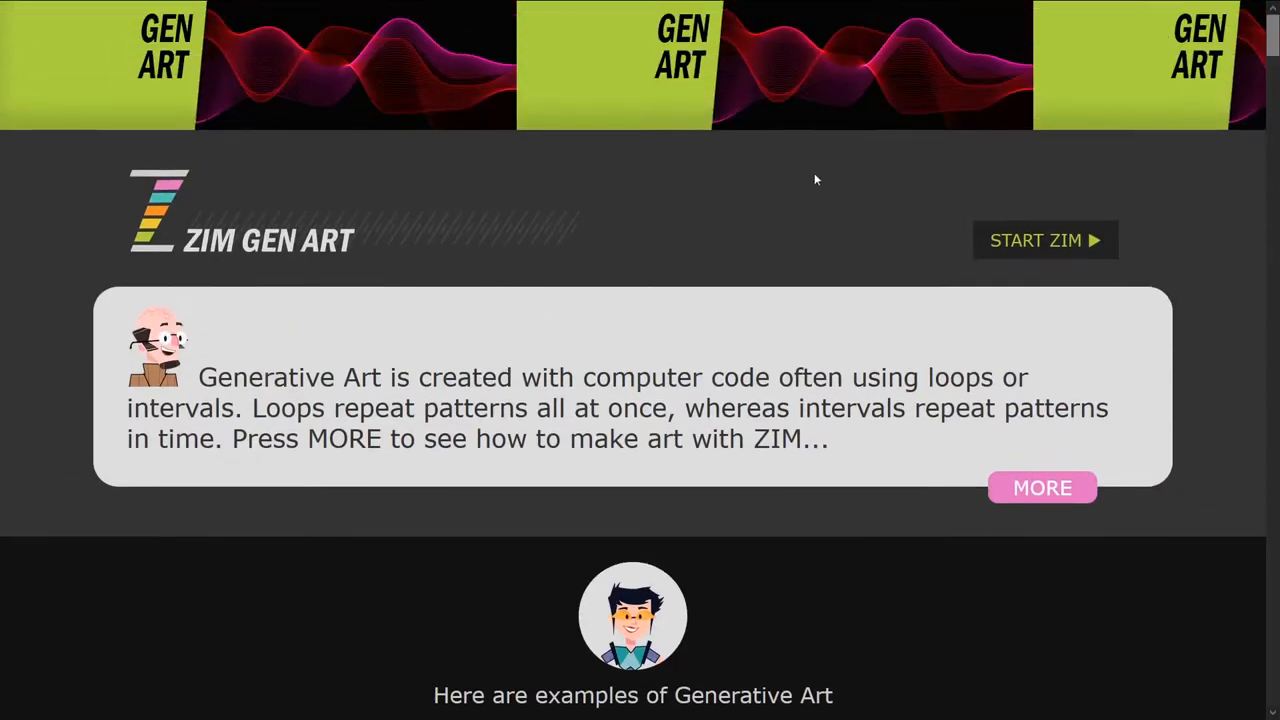
mouse_move(956, 456)
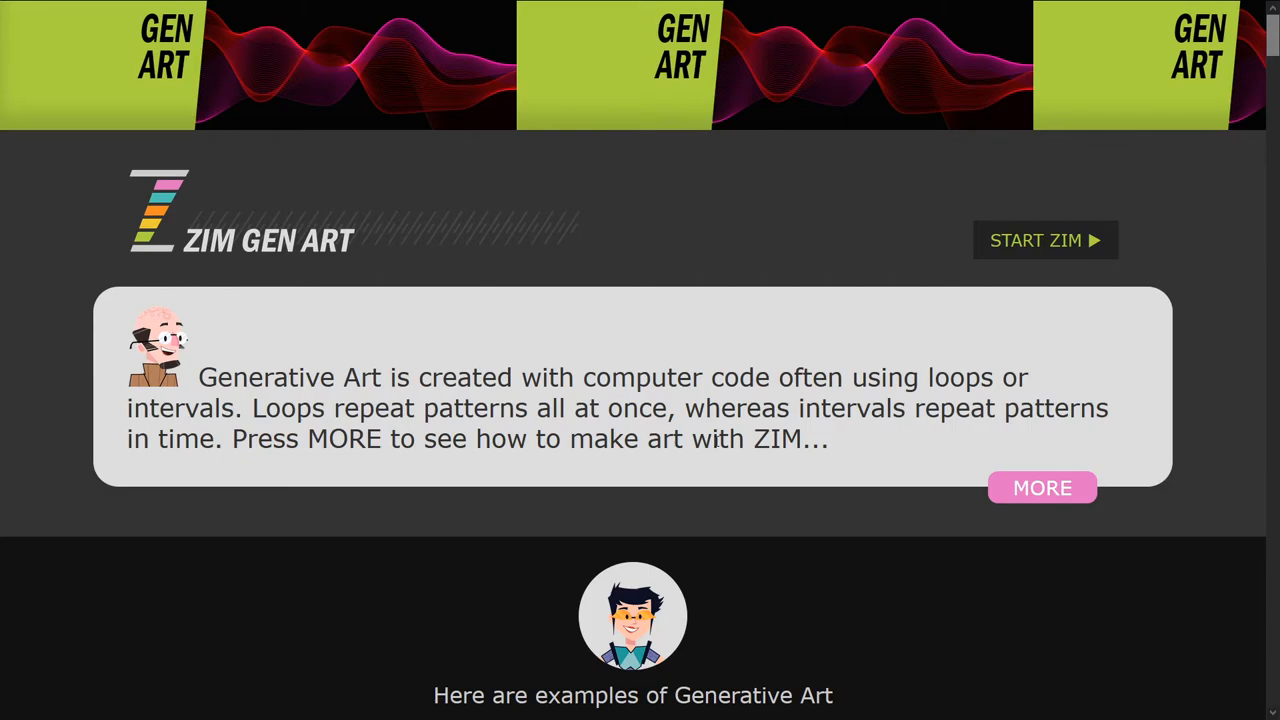
- Expand the MORE section on Gen Art and read the loops-and-time explanation
left_click(1042, 488)
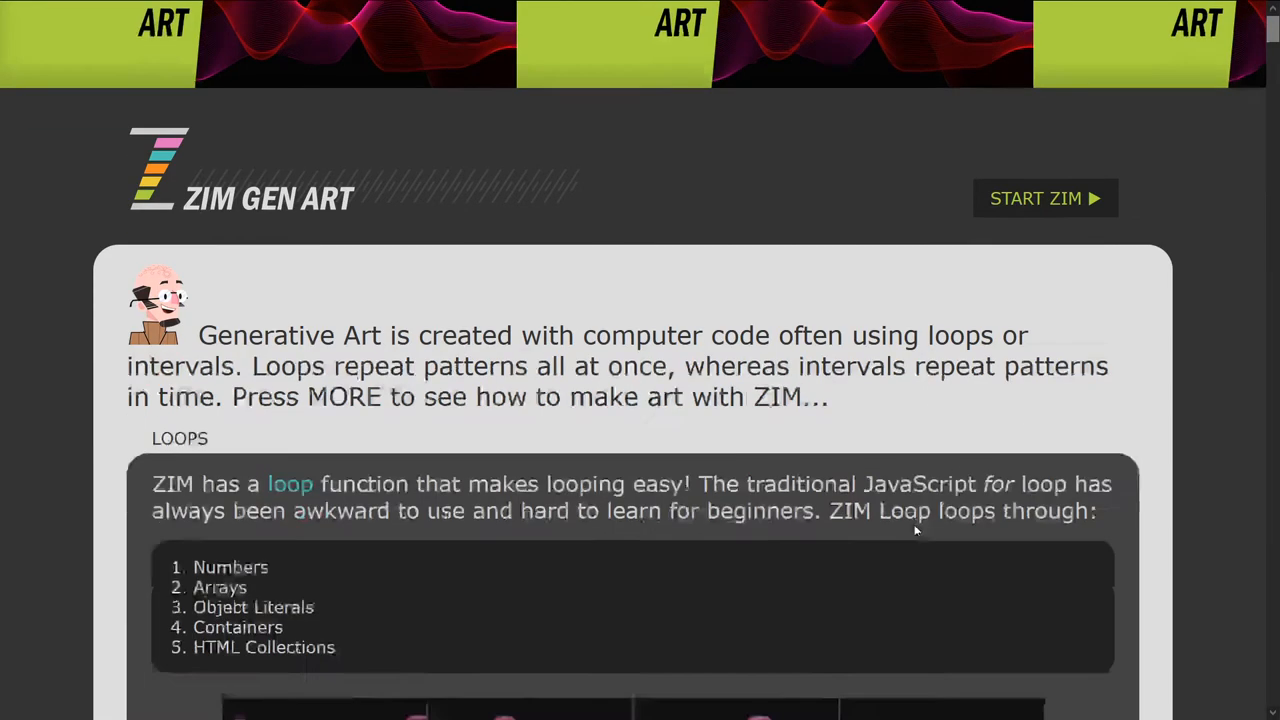
scroll("down", 3)
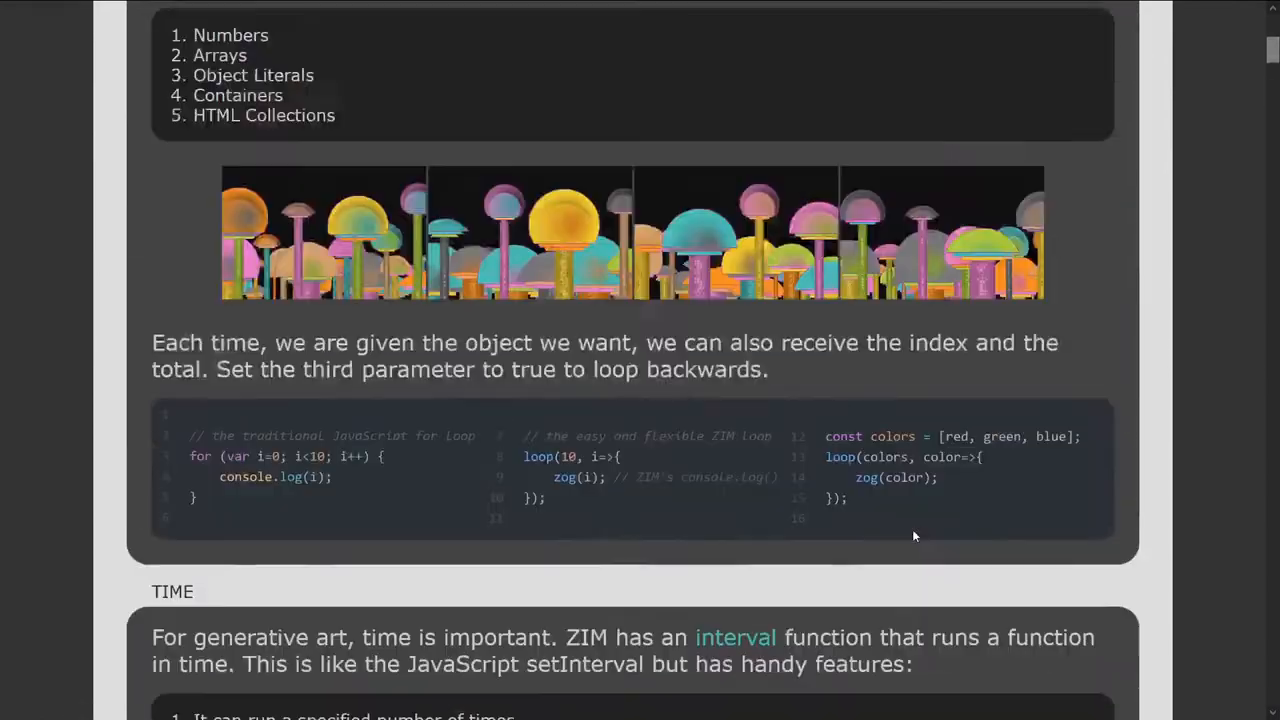
scroll("up", 3)
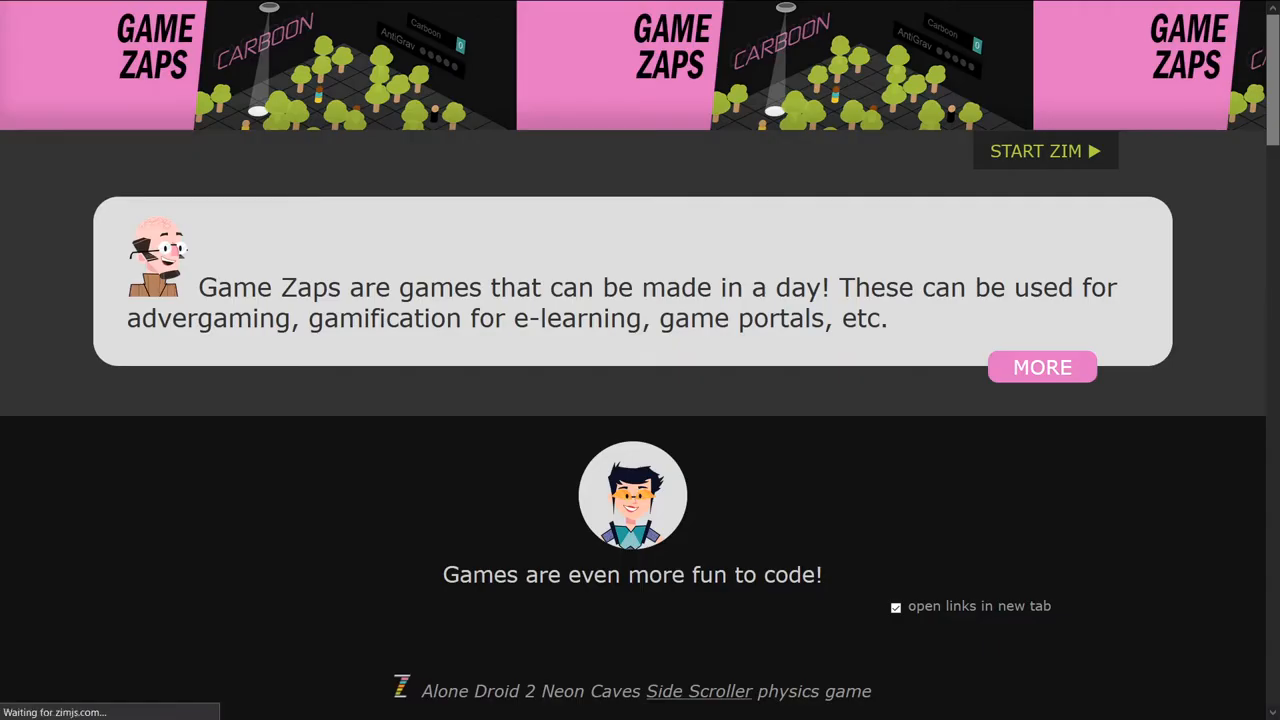
scroll("down", 3)
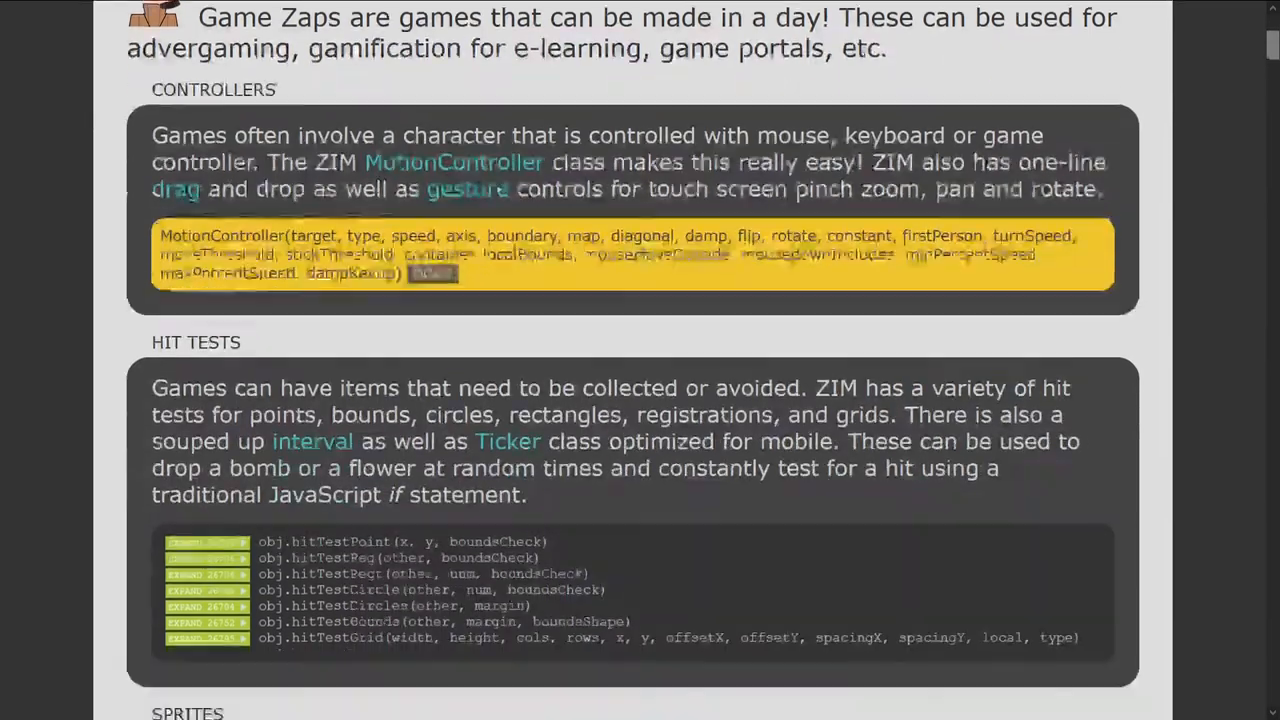
scroll("up", 3)
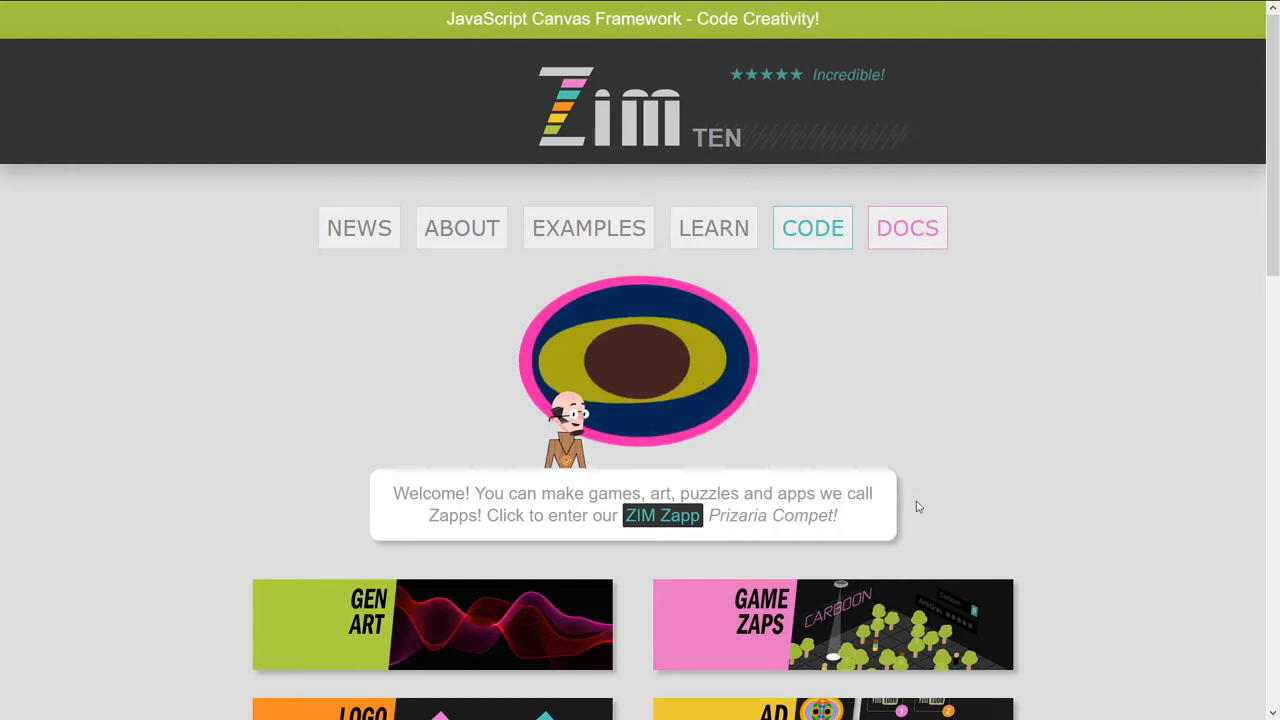
scroll("down", 3)
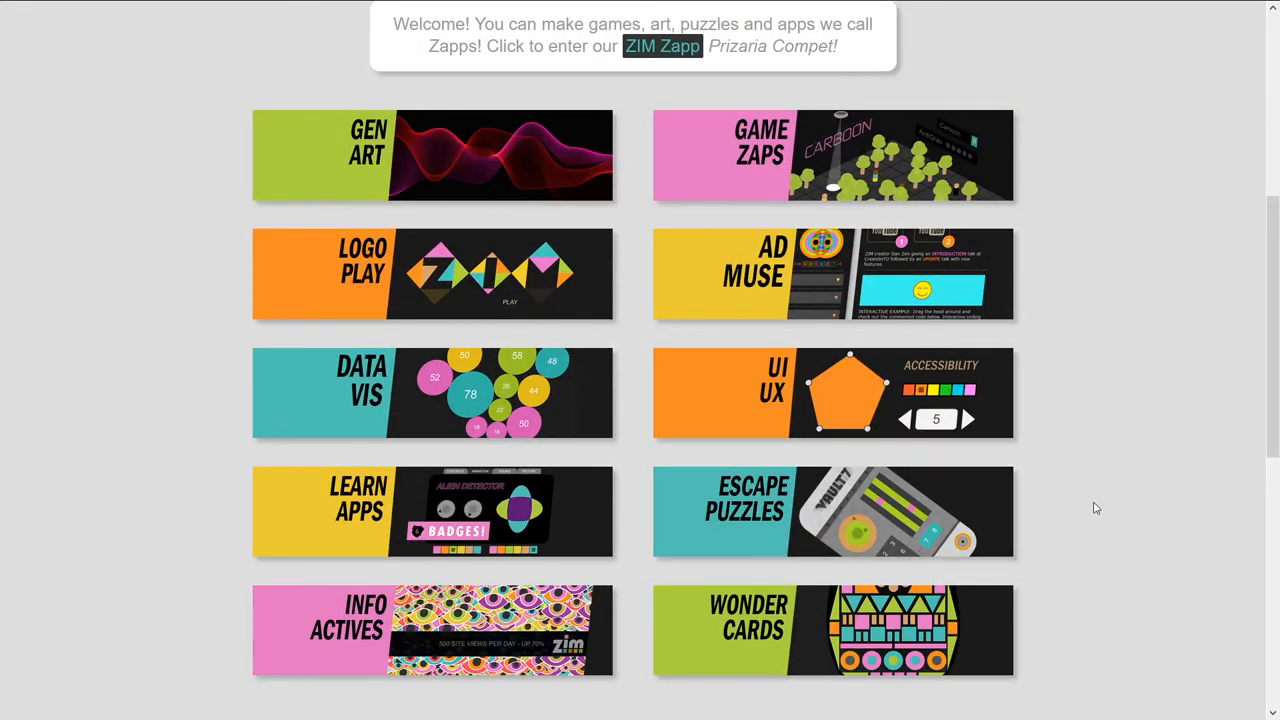
scroll("down", 3)
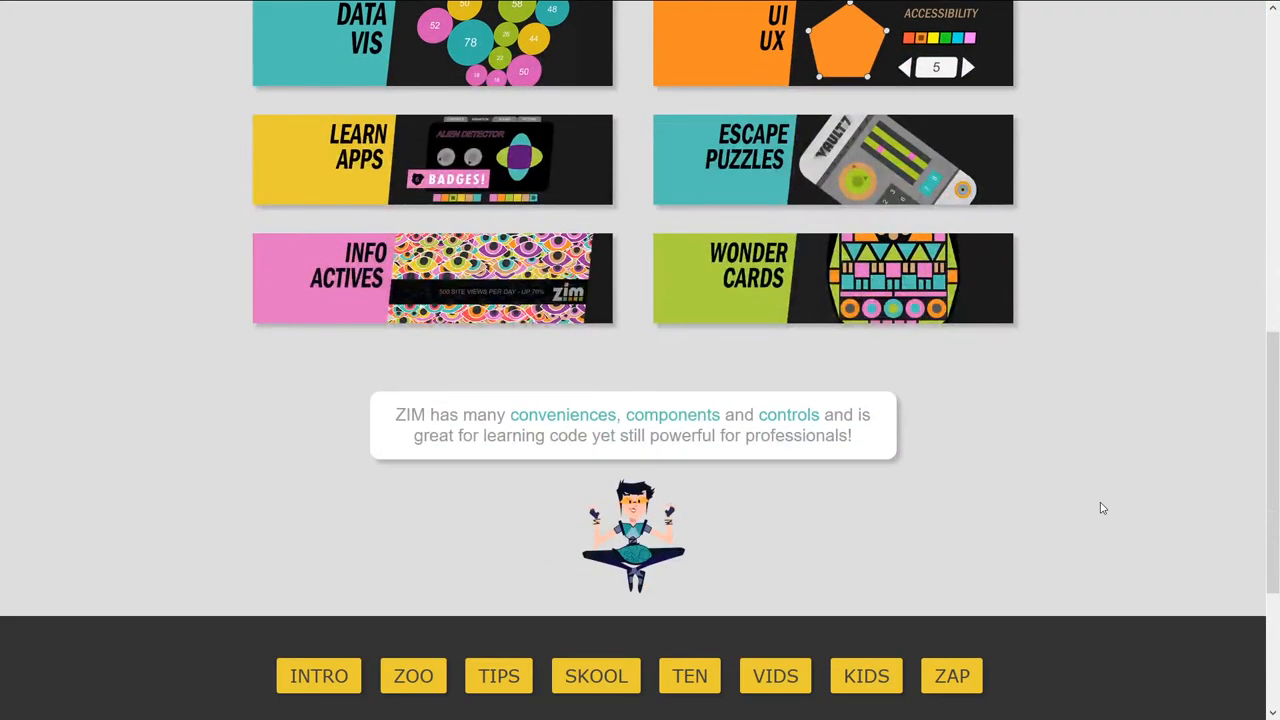
mouse_move(688, 676)
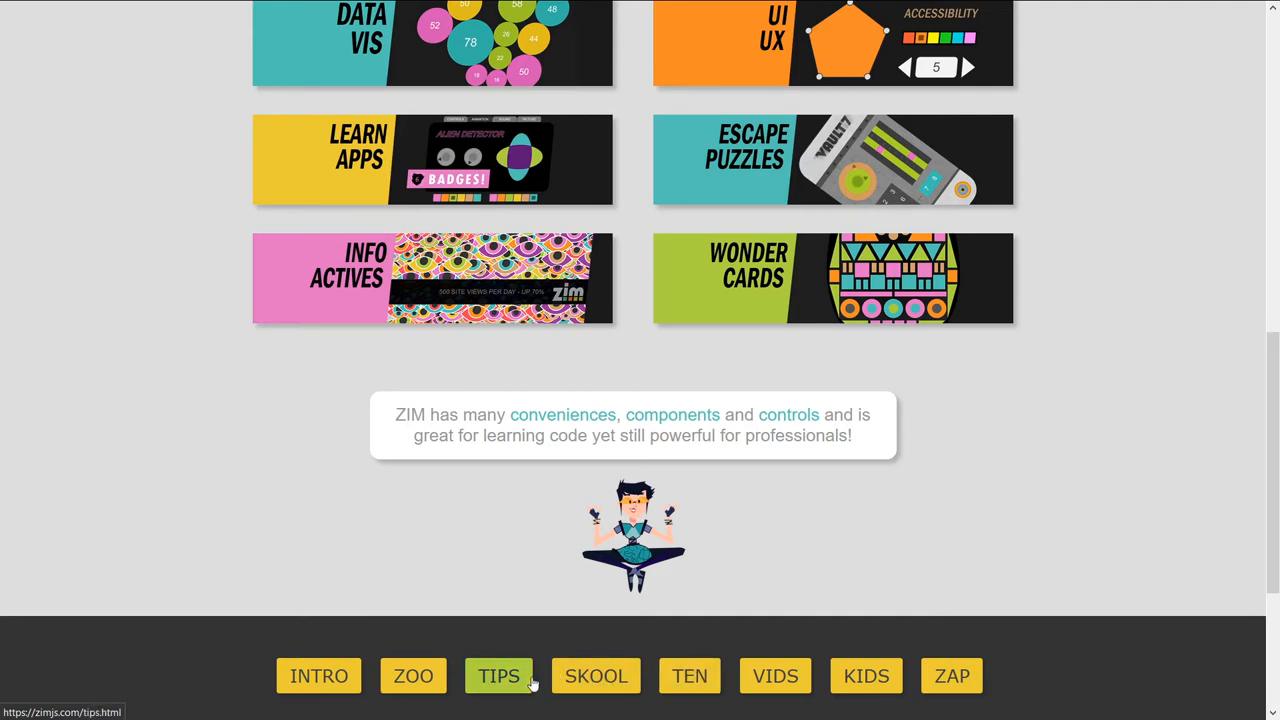
mouse_move(596, 676)
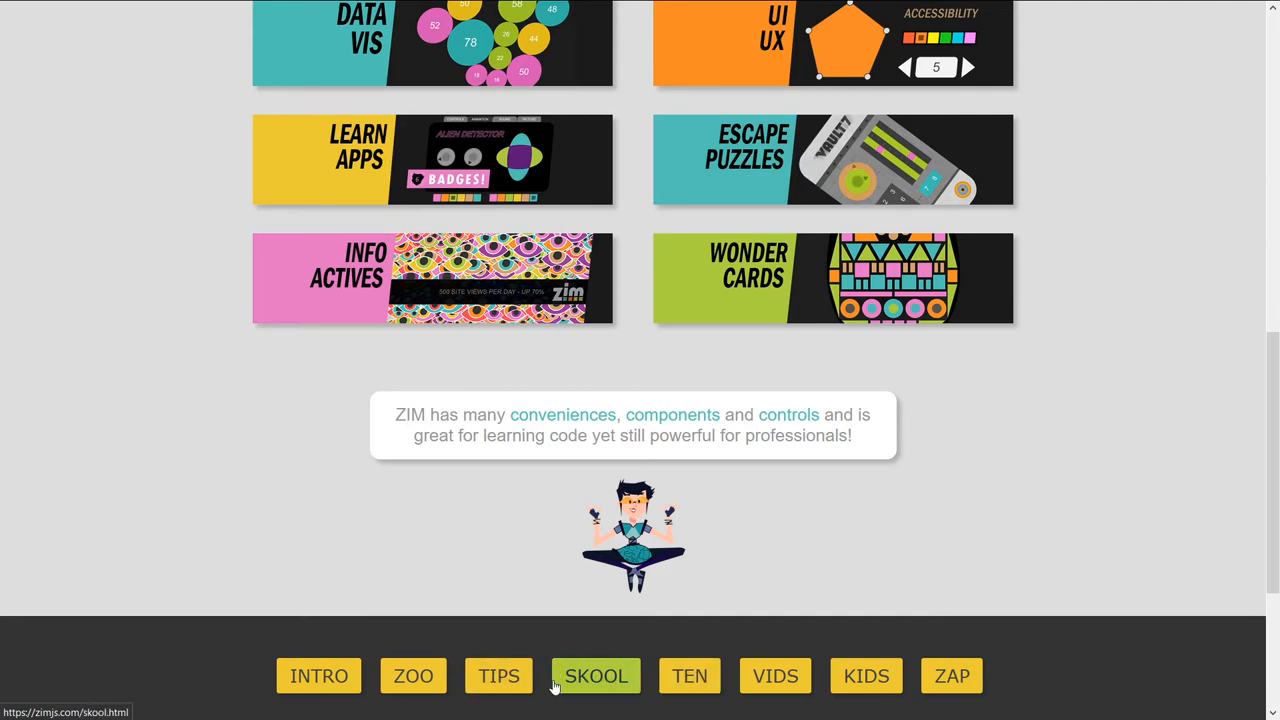
- From the footer open the Tips page and scroll through the NAMESPACE and CHAINING tips
left_click(500, 676)
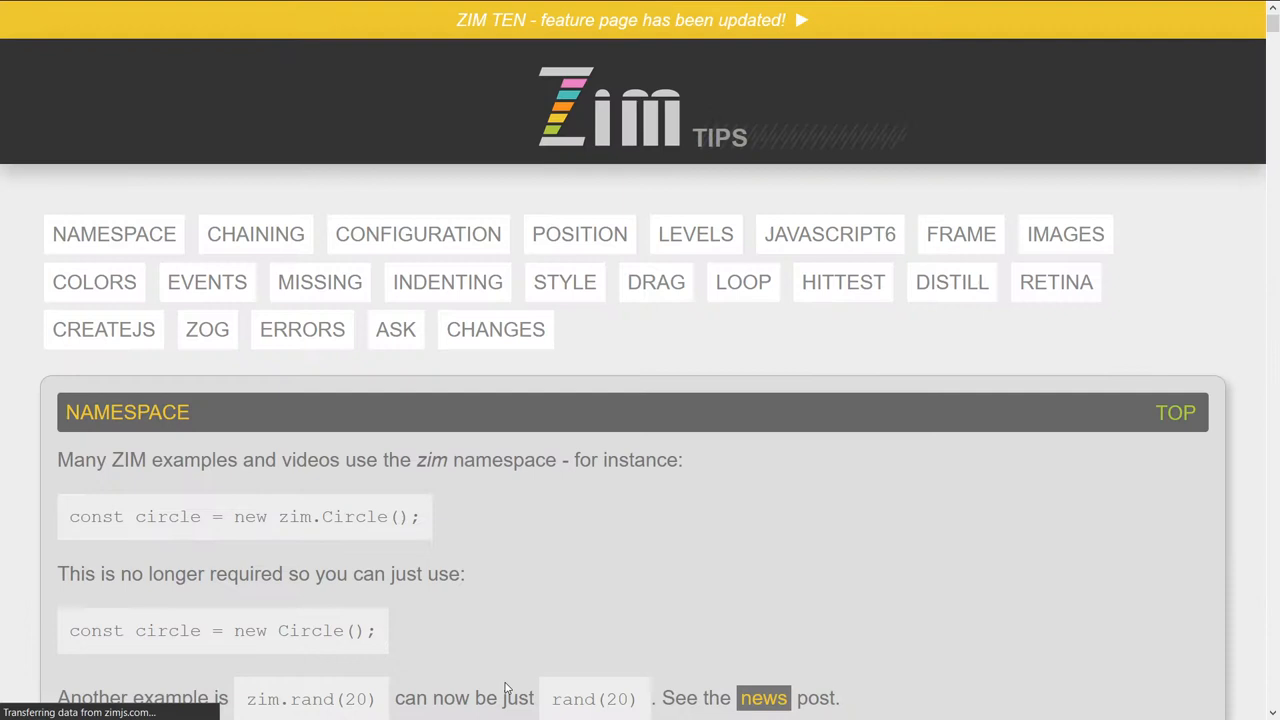
scroll("down", 3)
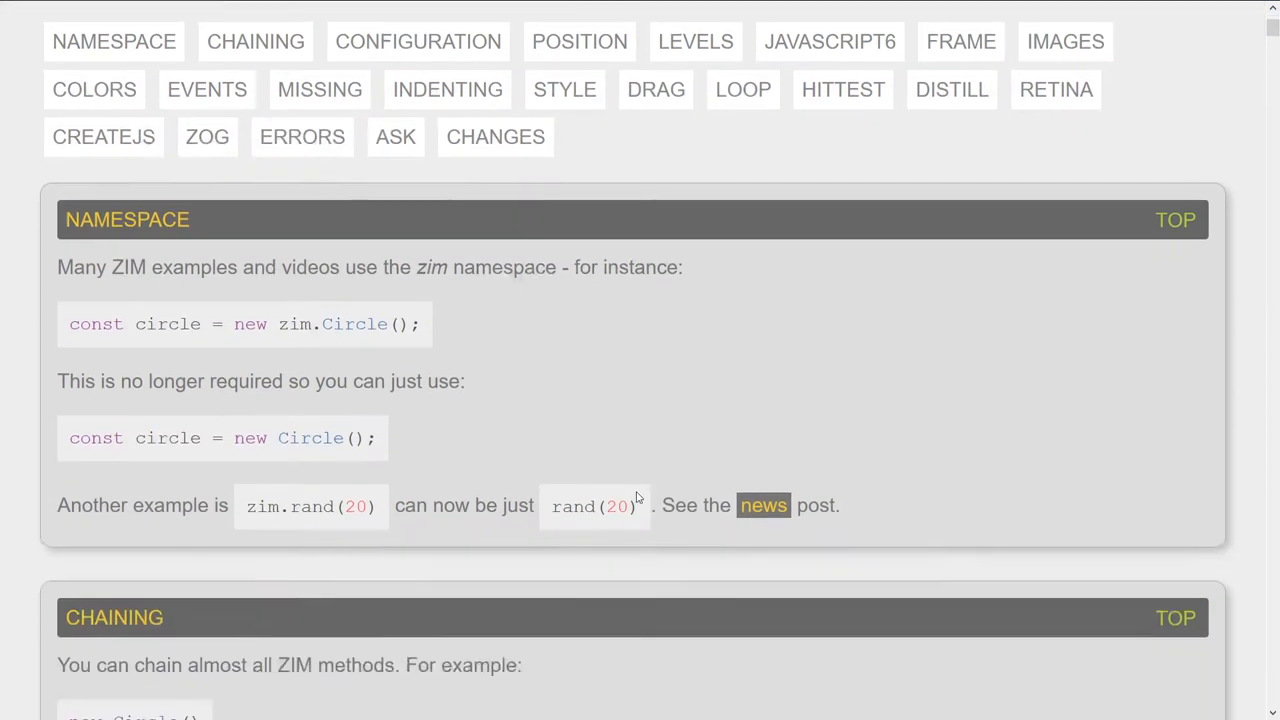
scroll("down", 3)
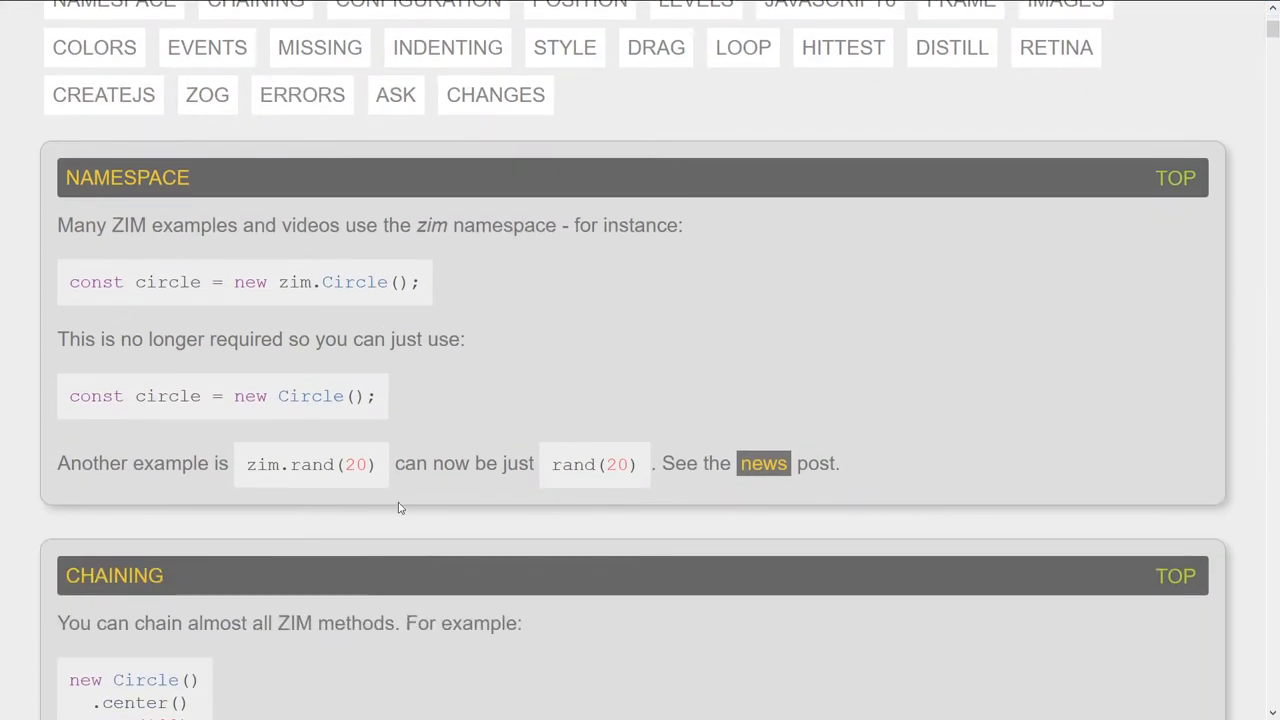
mouse_move(456, 630)
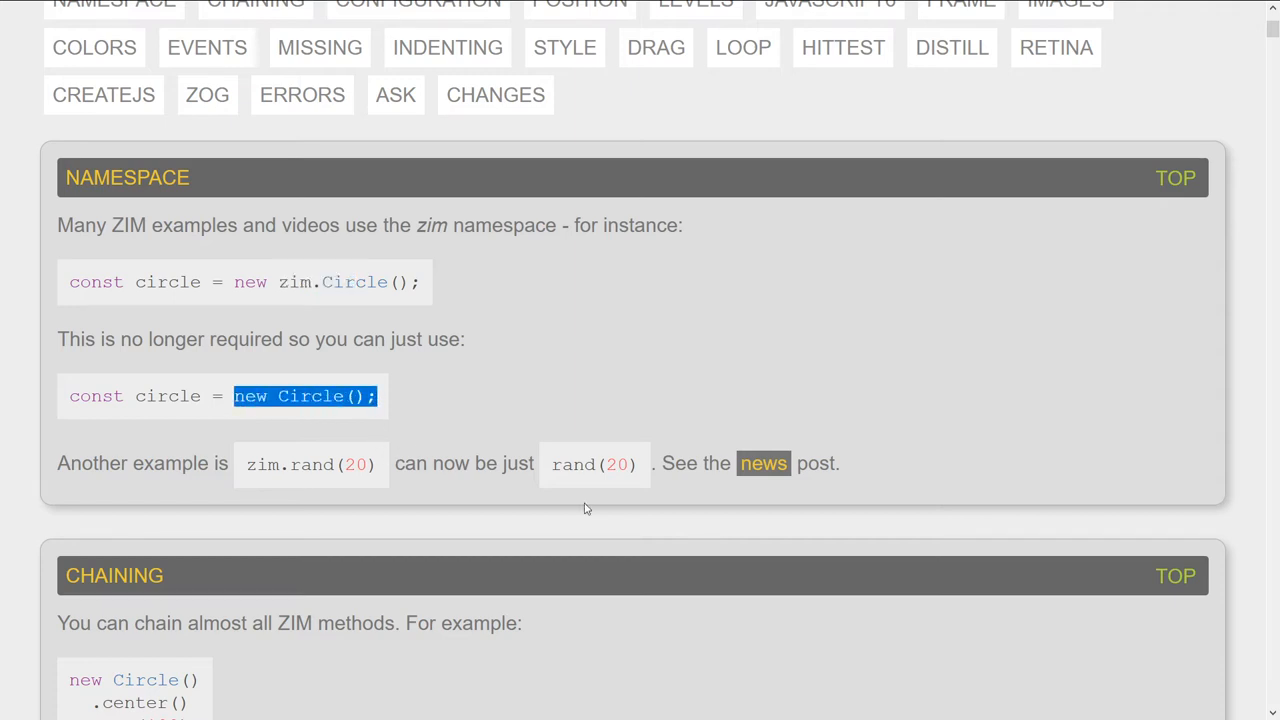
scroll("down", 3)
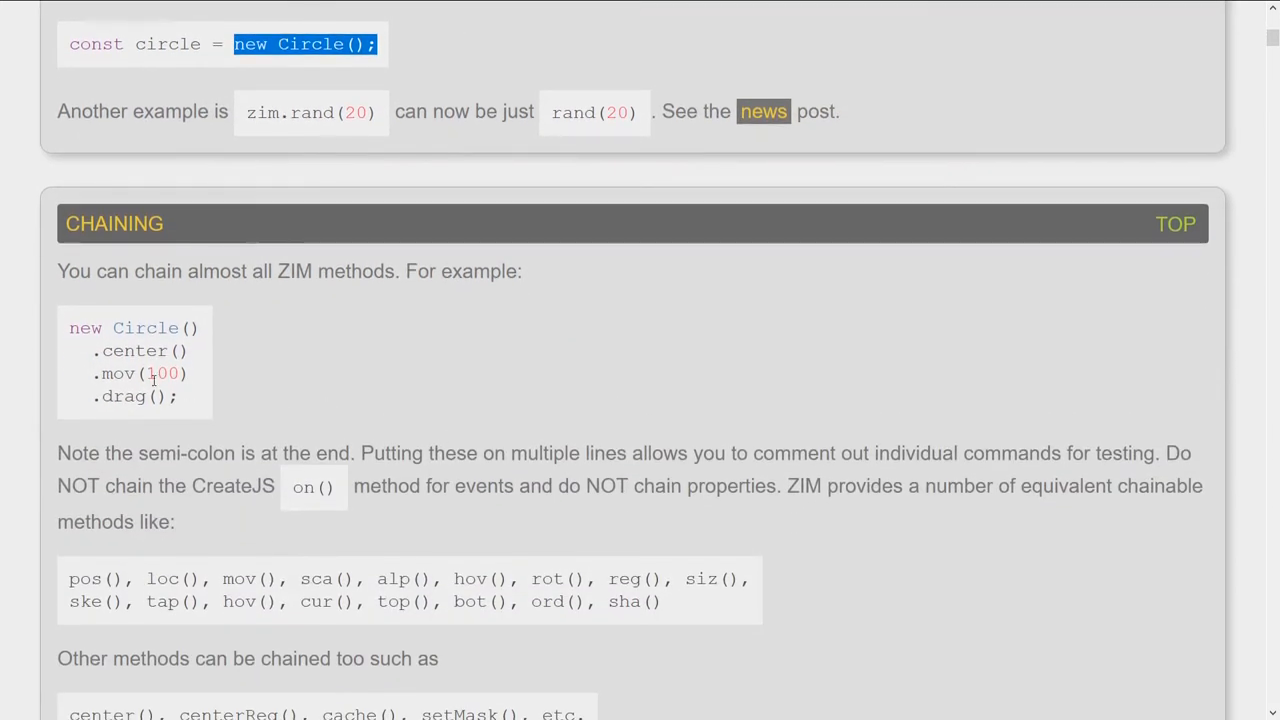
mouse_move(836, 444)
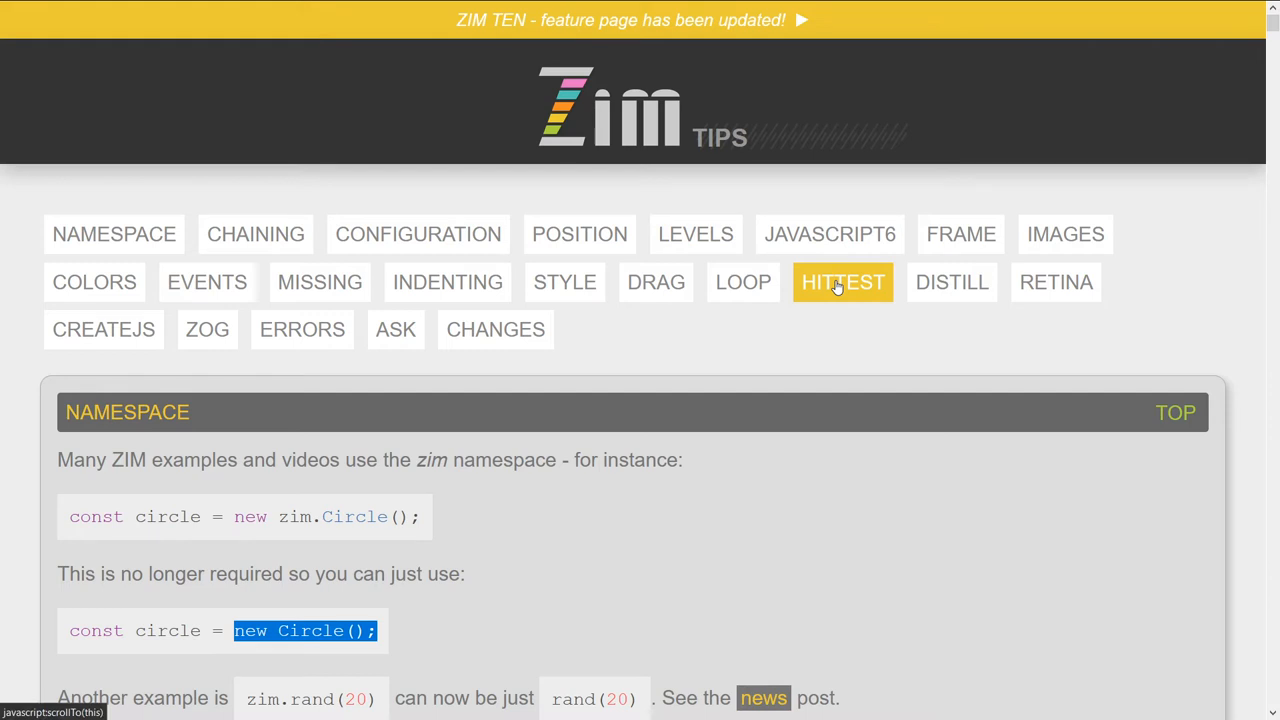
mouse_move(840, 292)
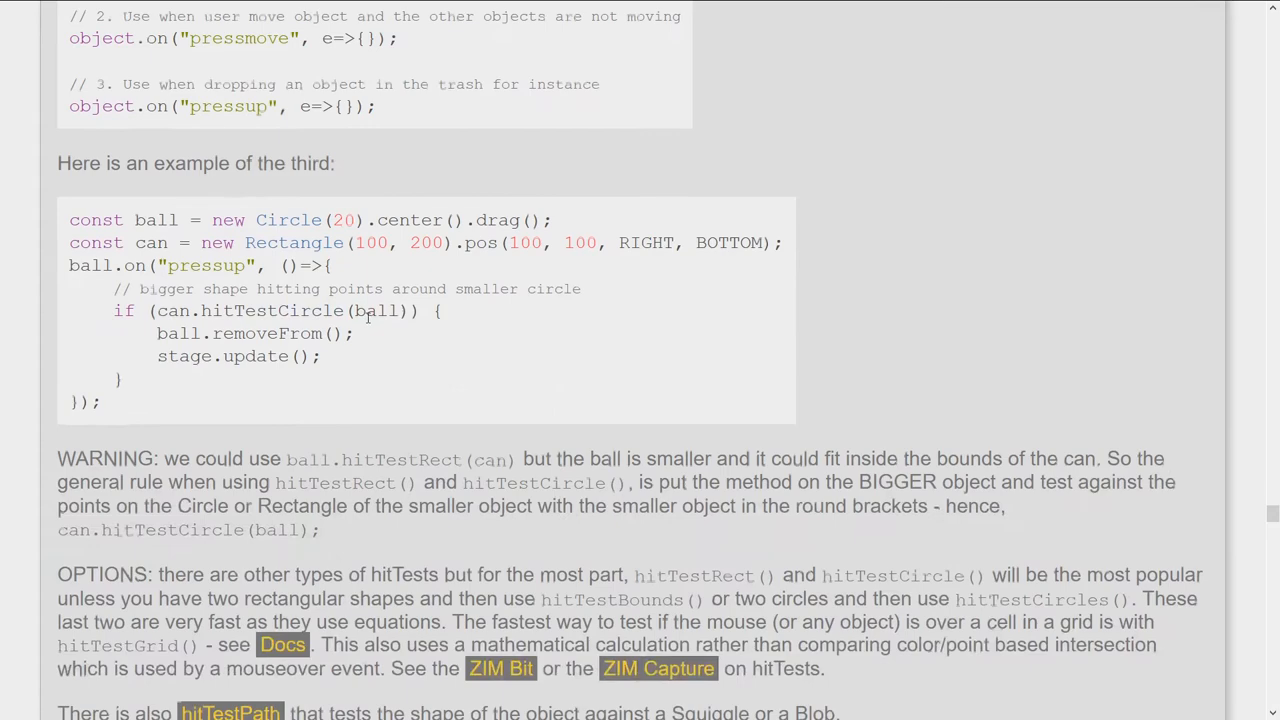
- Read the HITTEST tips section, then scroll down to the footer navigation bar
scroll("up", 3)
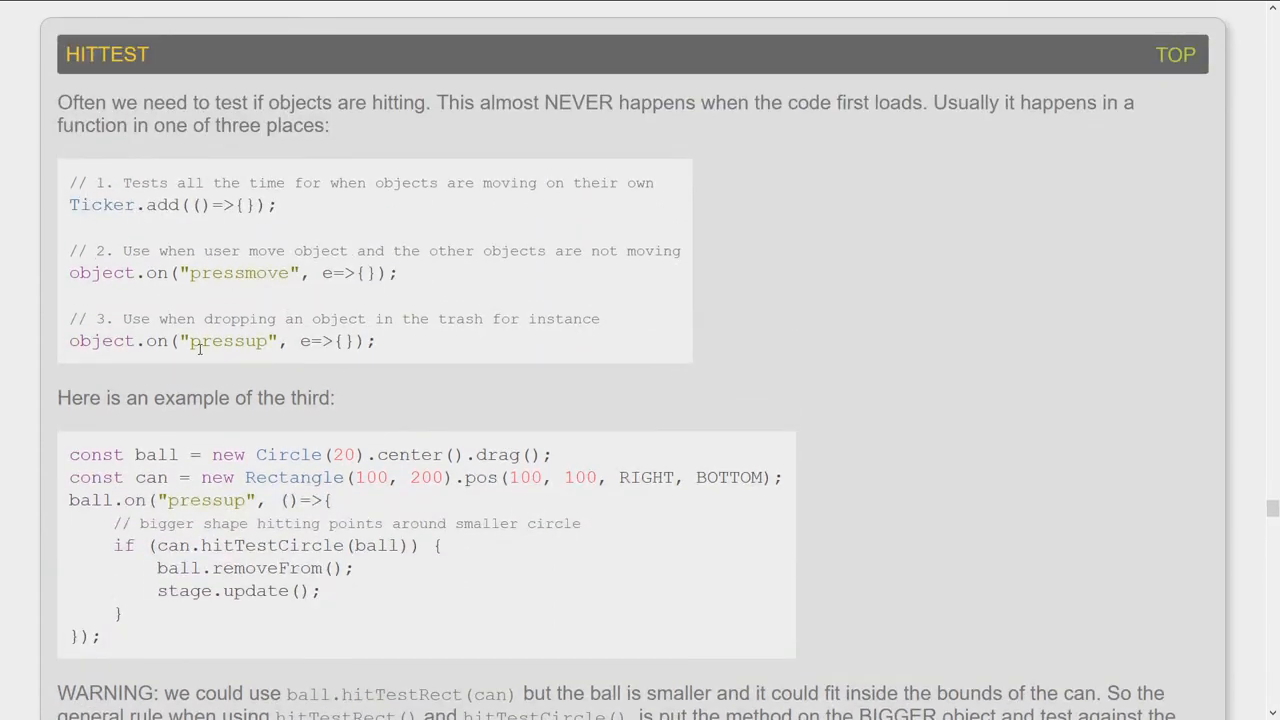
scroll("up", 3)
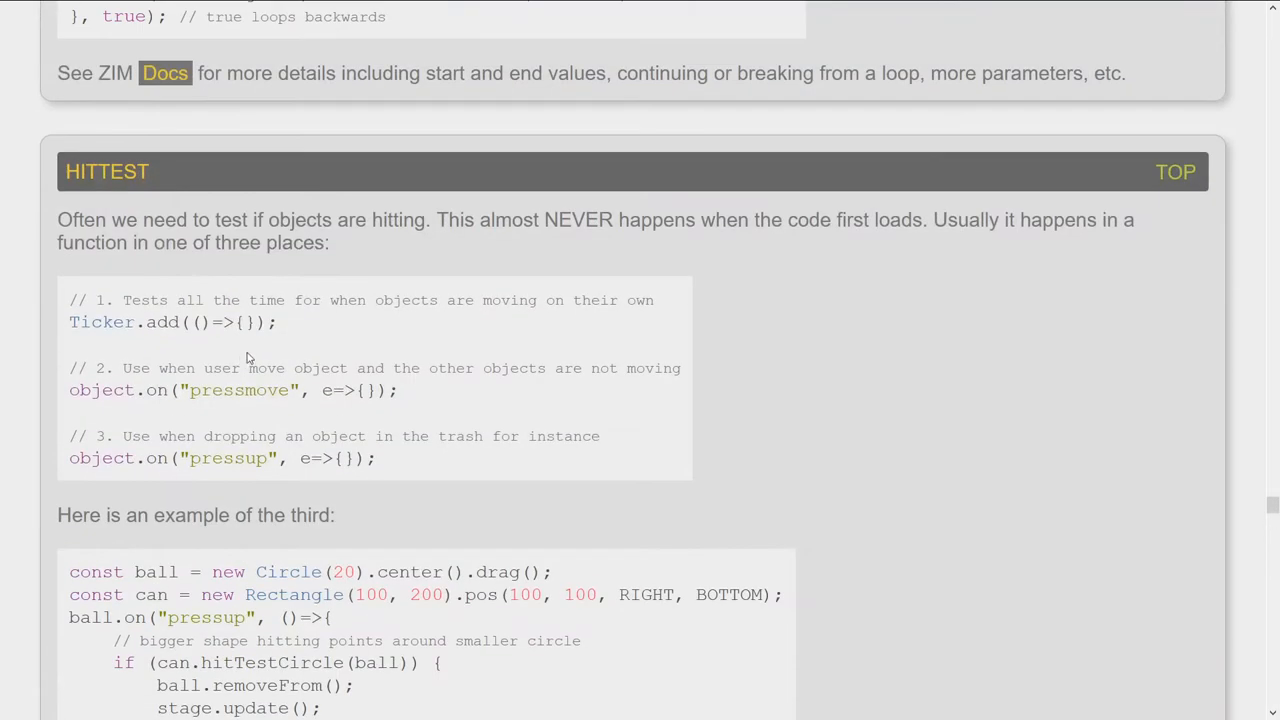
mouse_move(264, 352)
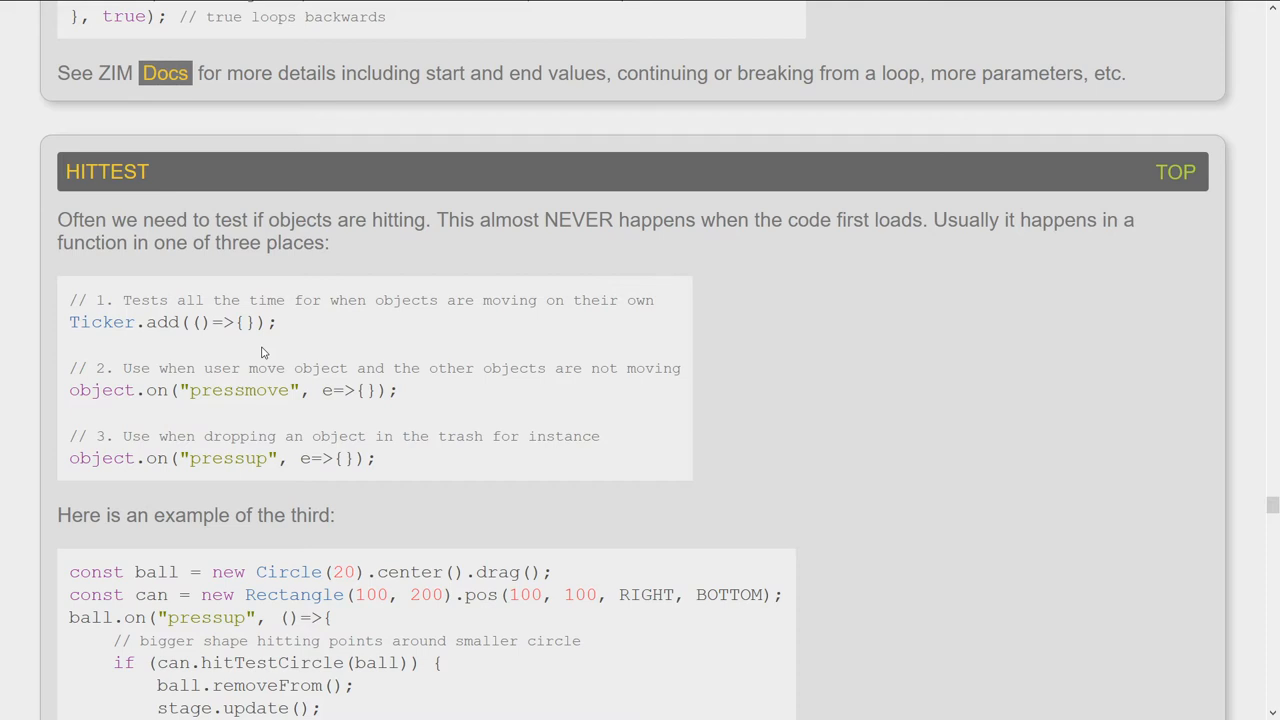
mouse_move(464, 384)
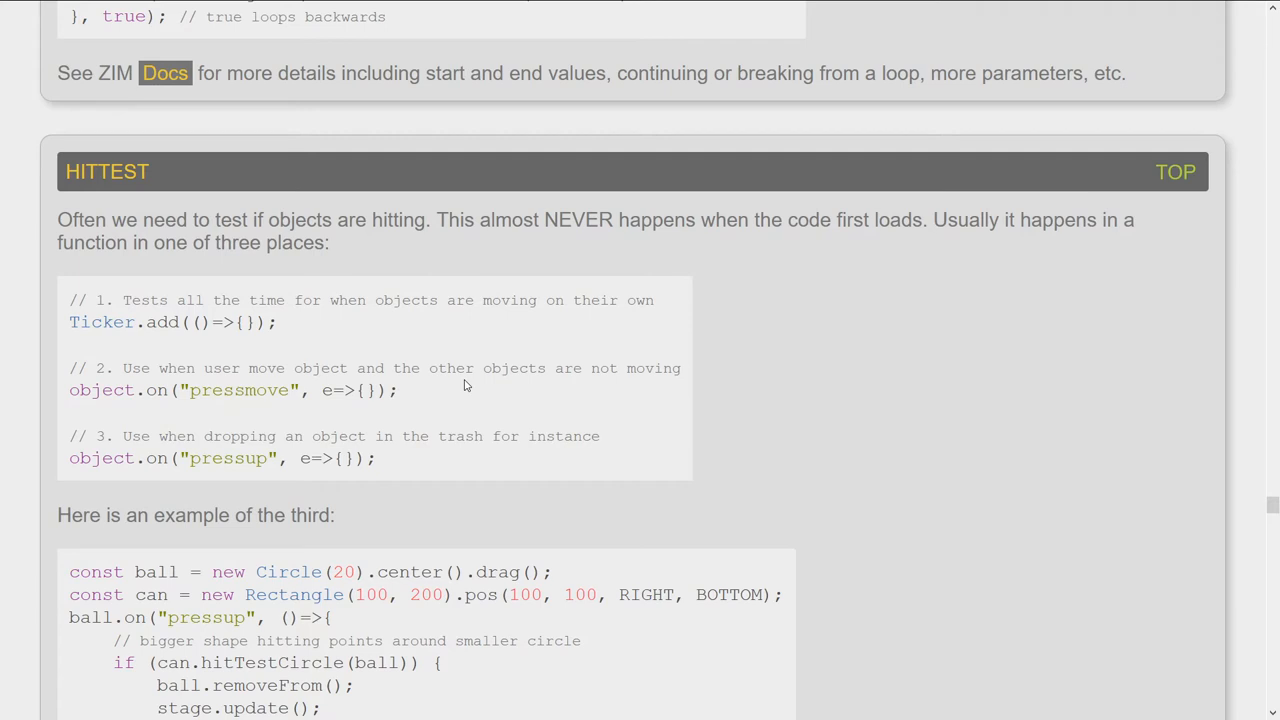
mouse_move(404, 324)
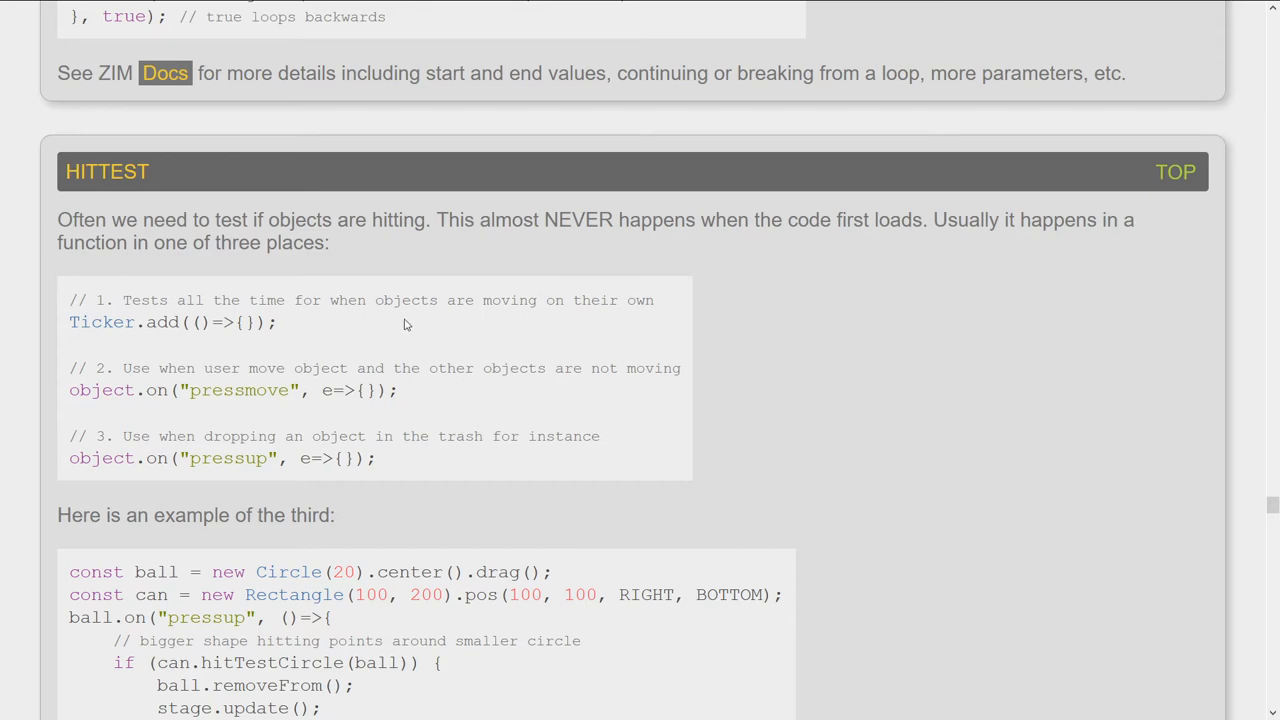
scroll("down", 3)
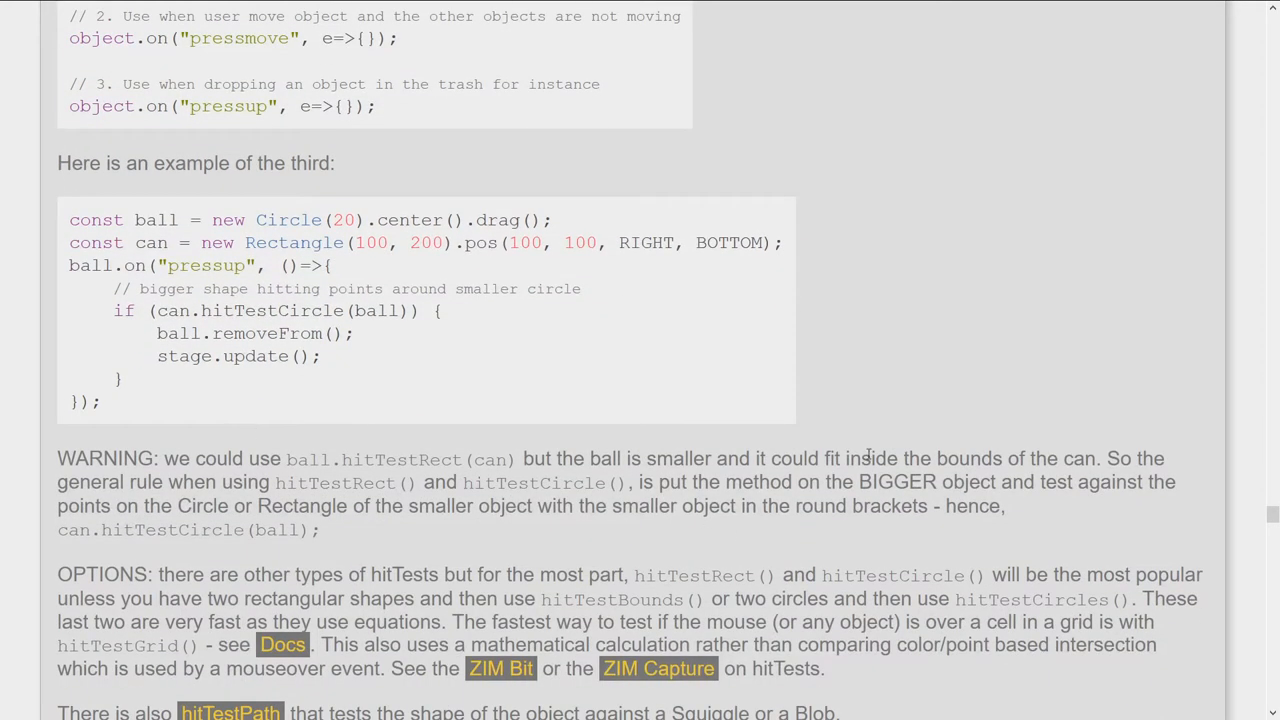
scroll("down", 3)
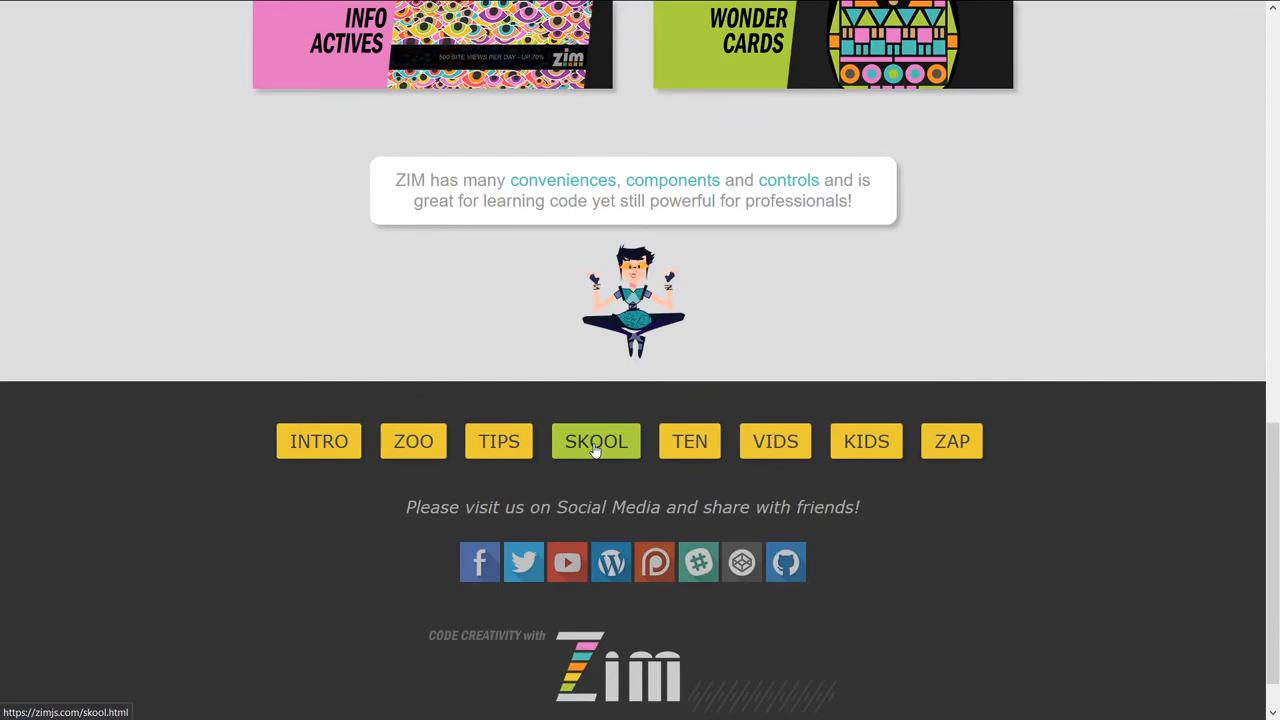
- Open ZIM Skool from the footer, browse the Creative Coding lesson cards and return to Lesson 01 - Display Objects
left_click(596, 442)
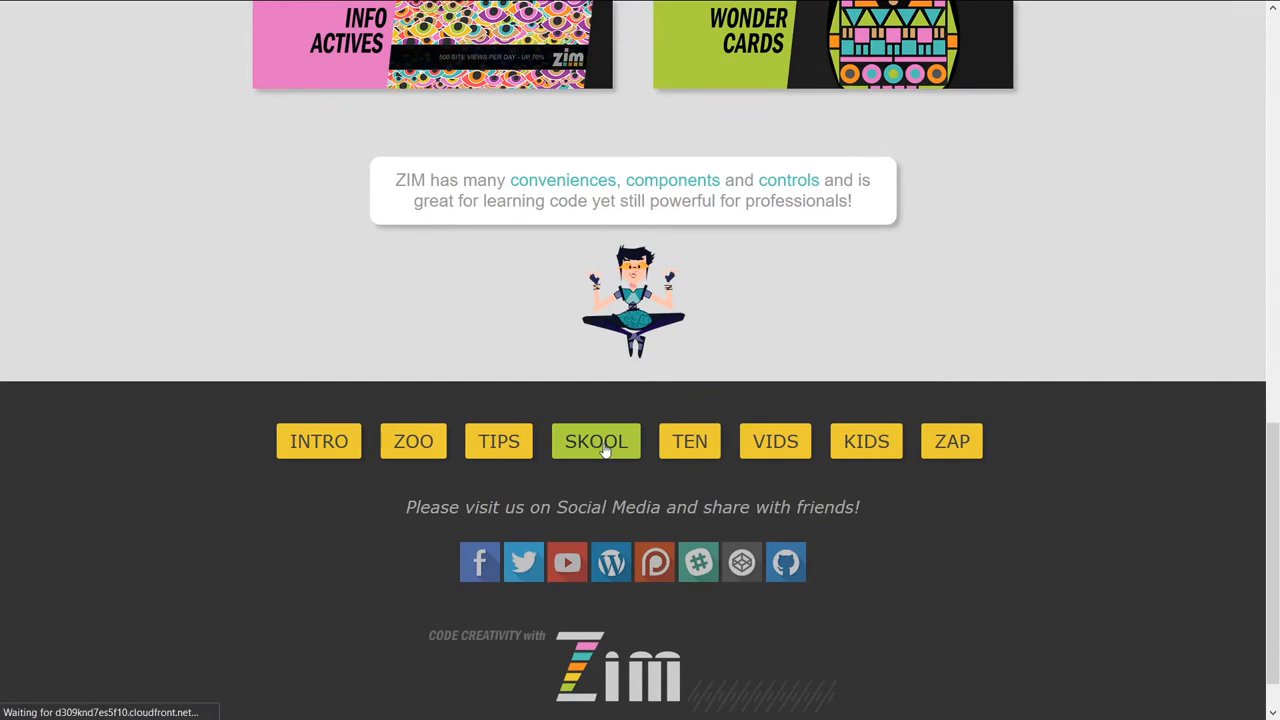
left_click(596, 442)
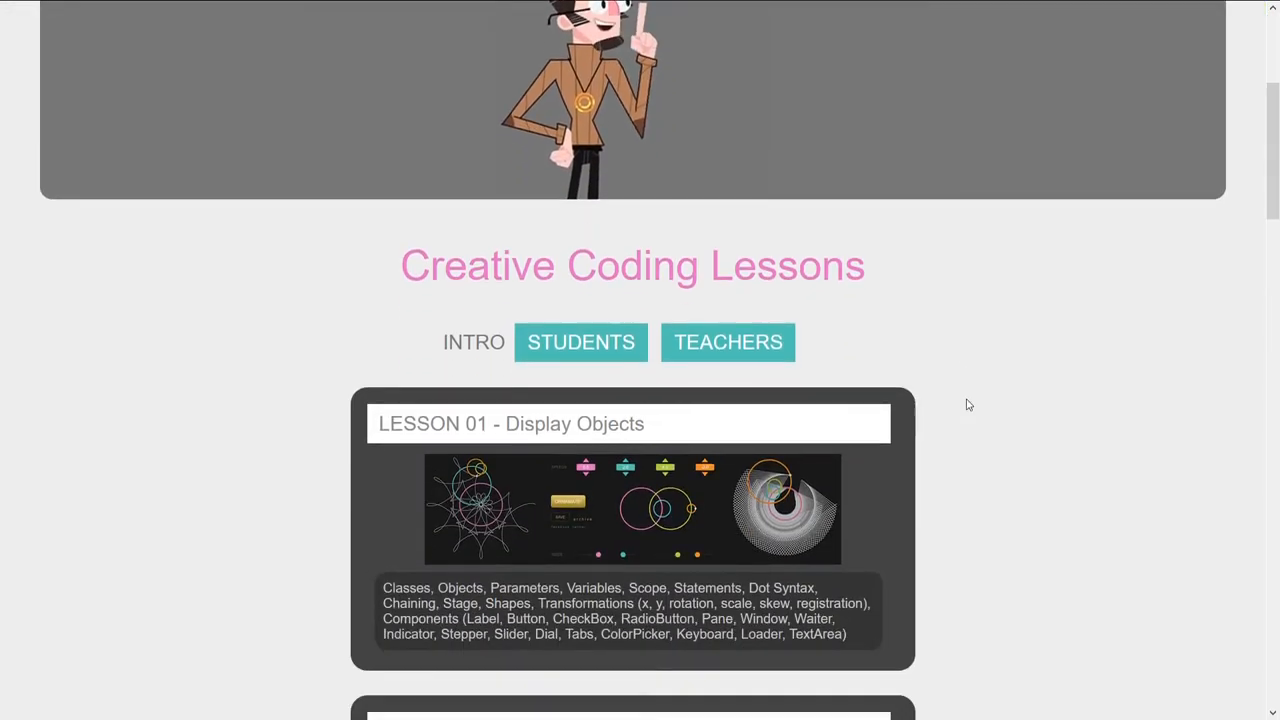
scroll("down", 3)
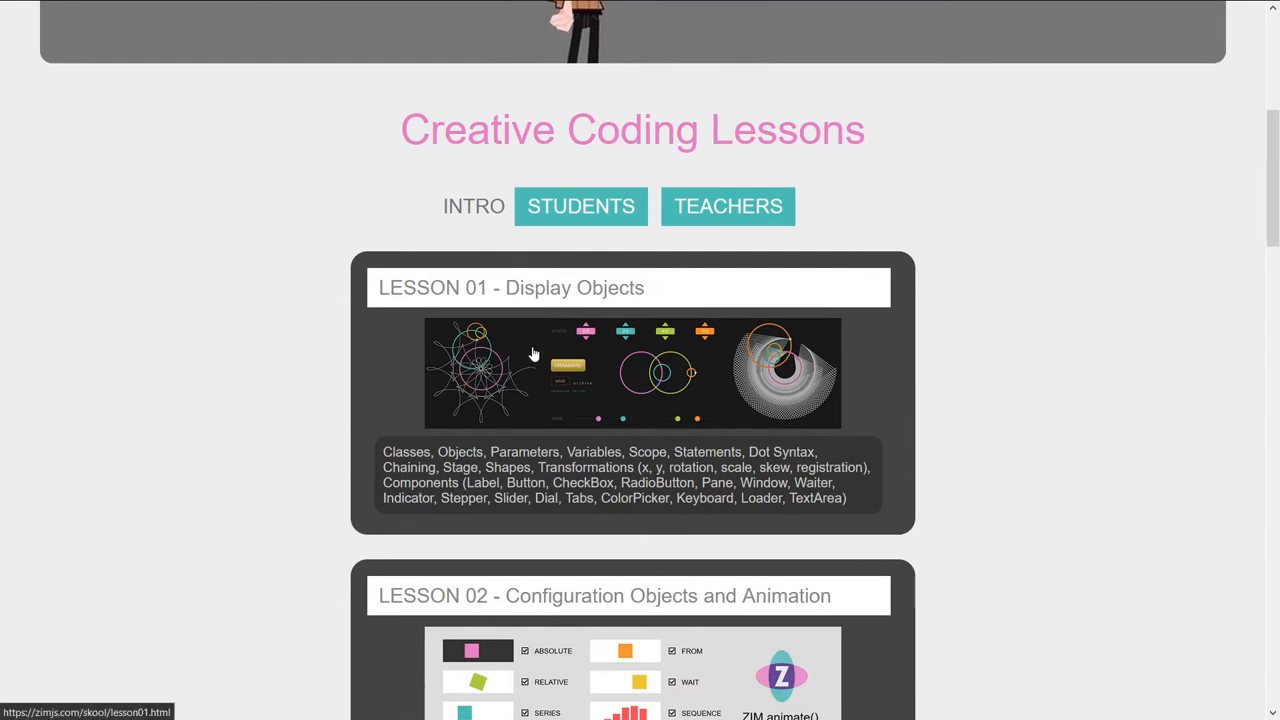
scroll("down", 3)
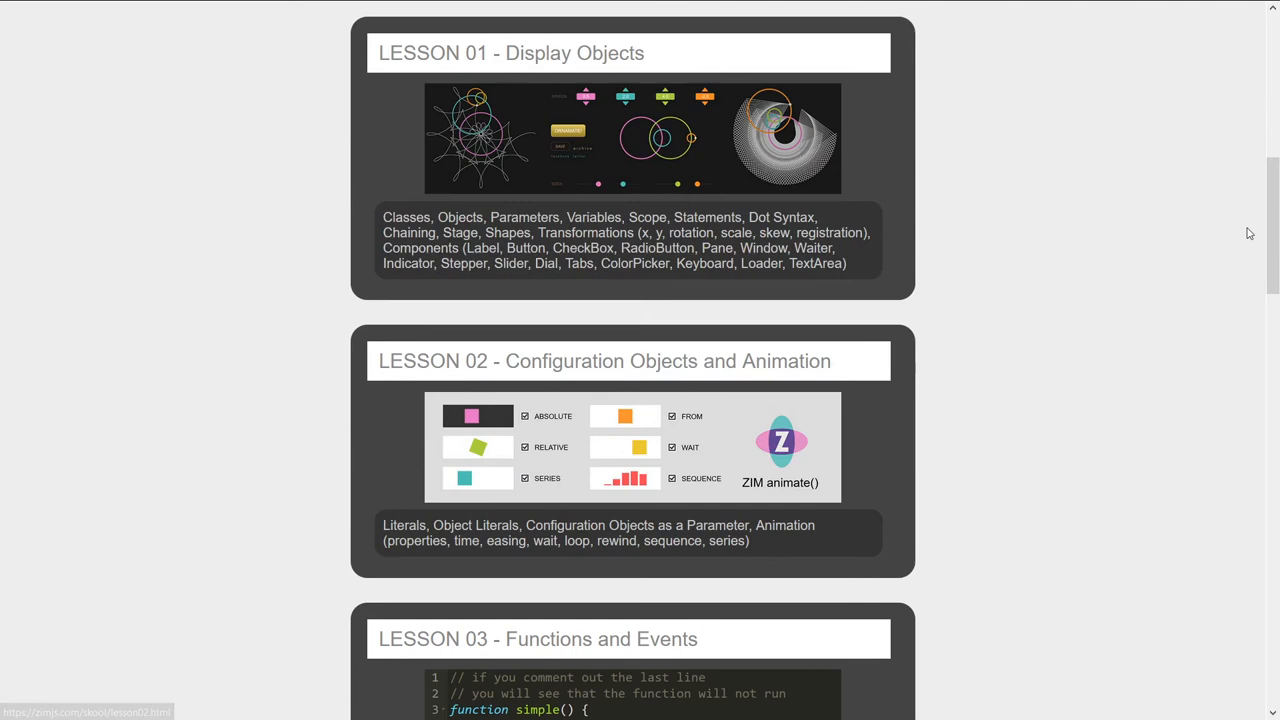
scroll("down", 3)
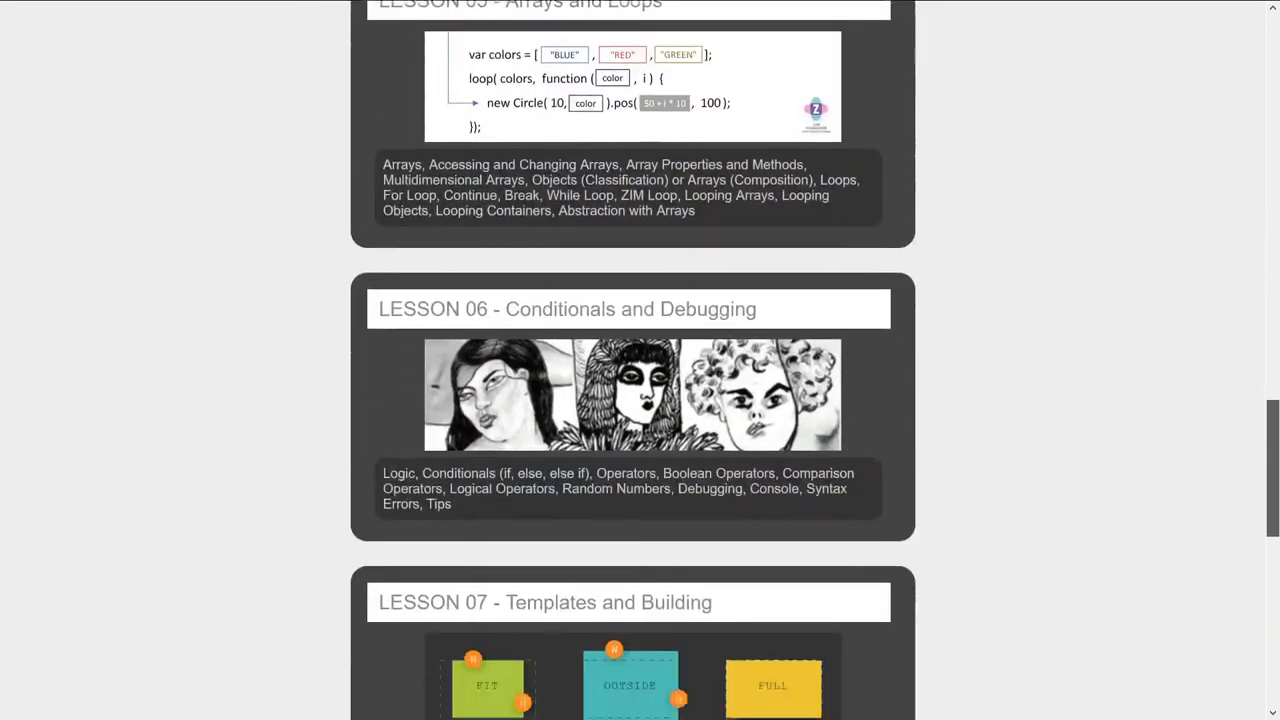
scroll("down", 3)
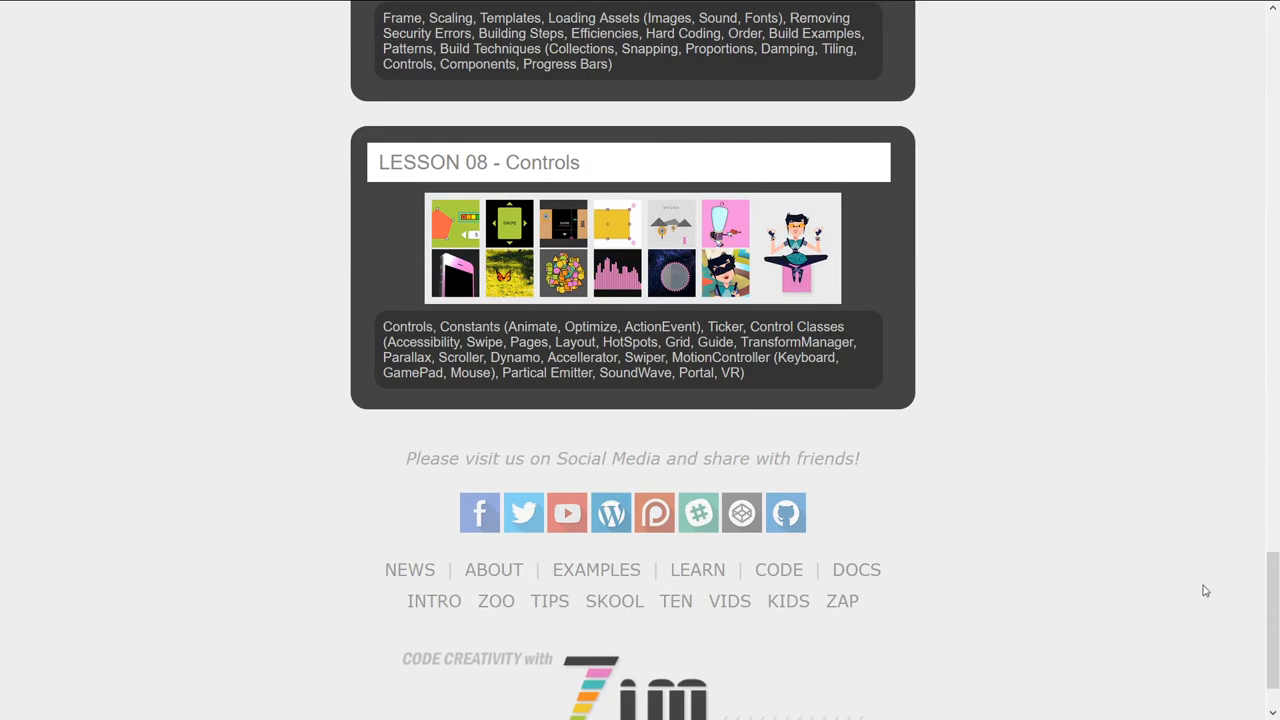
scroll("up", 3)
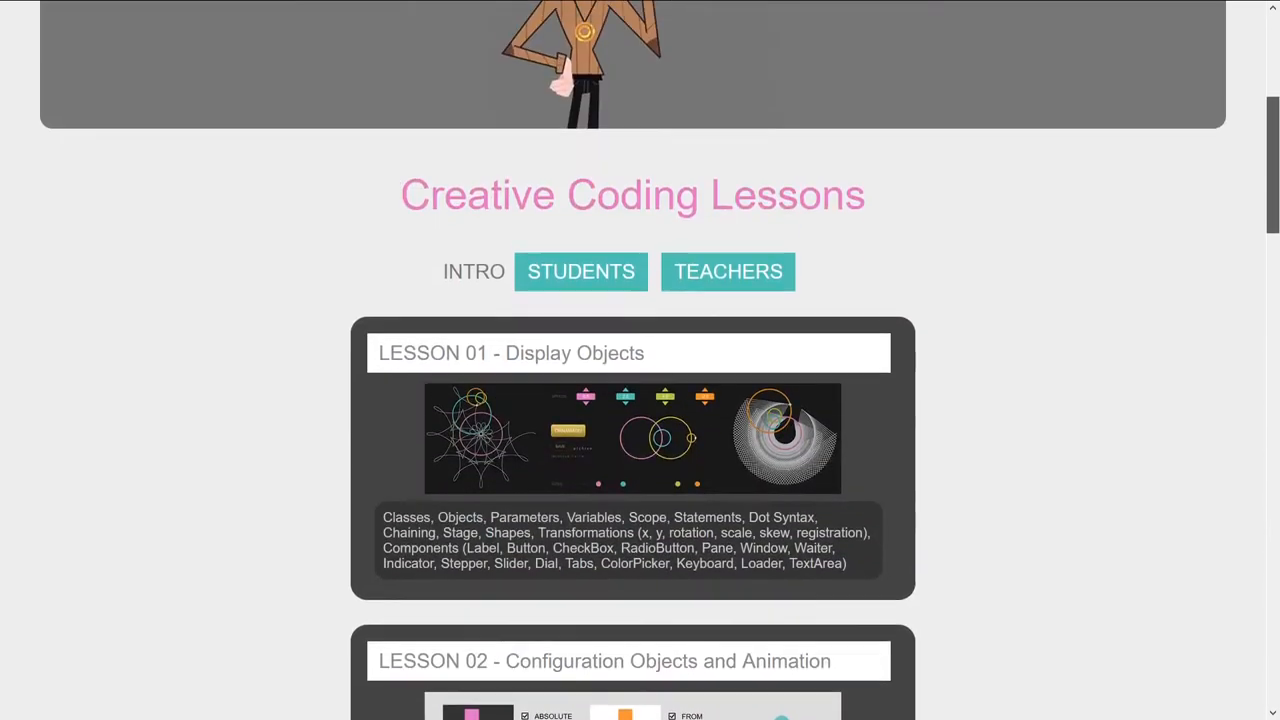
scroll("up", 3)
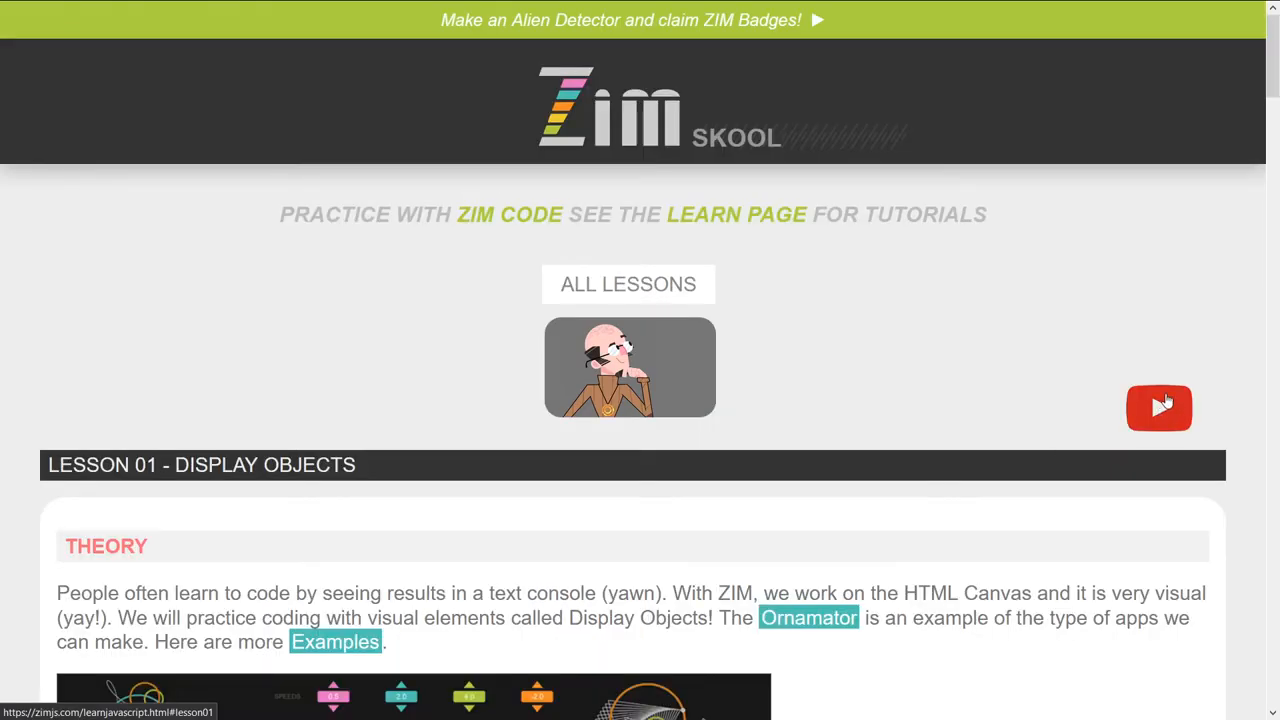
- Scroll through Lesson 01's practice exercises and collapse the Shapes practice bar with HIDE
scroll("down", 3)
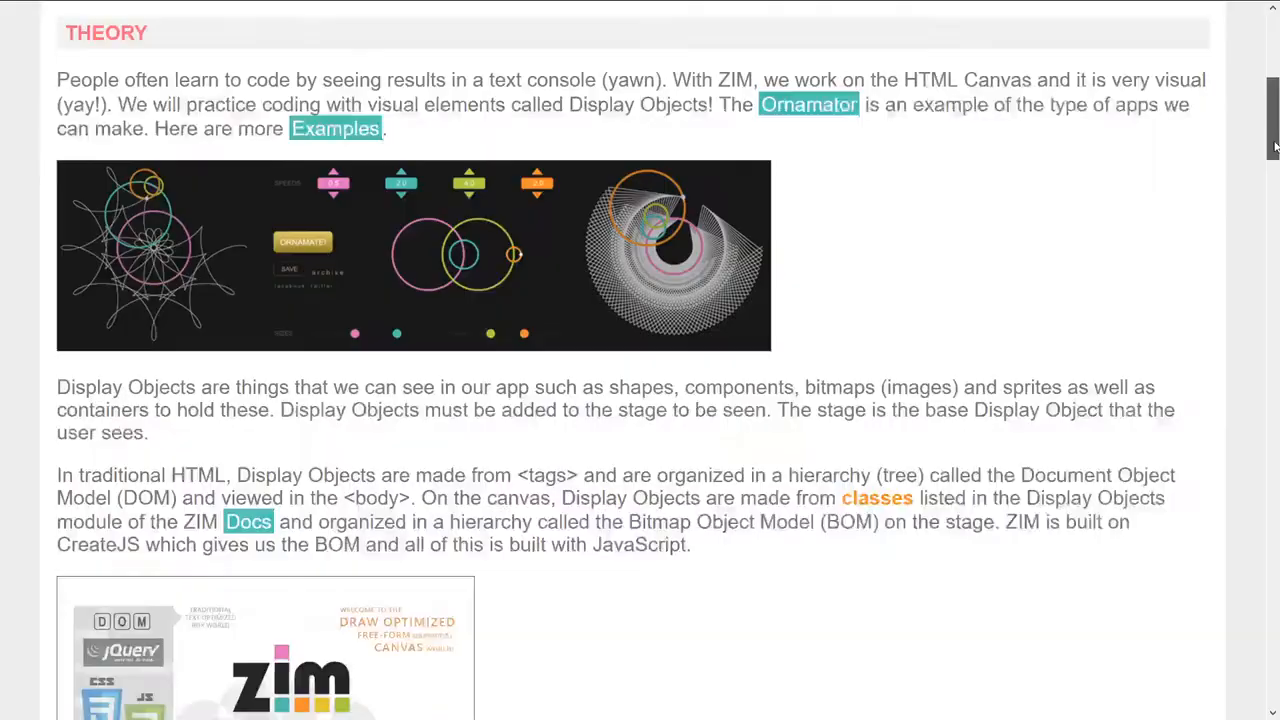
scroll("down", 3)
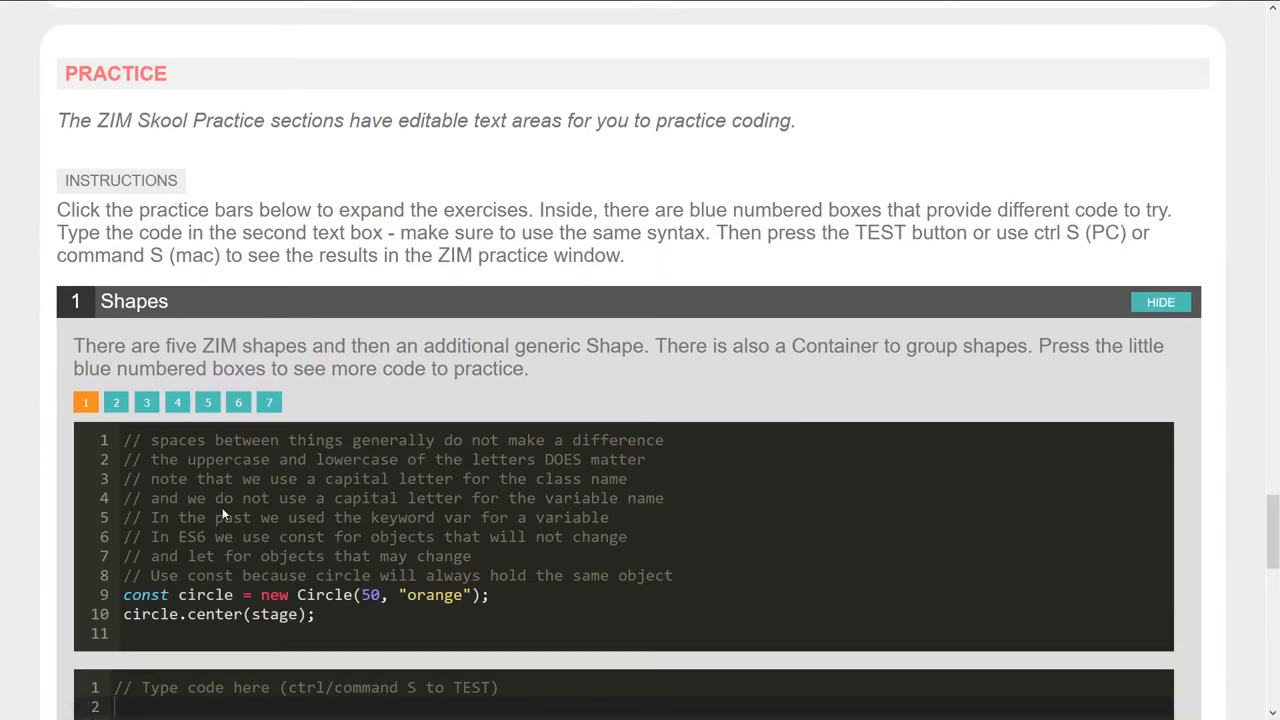
scroll("down", 3)
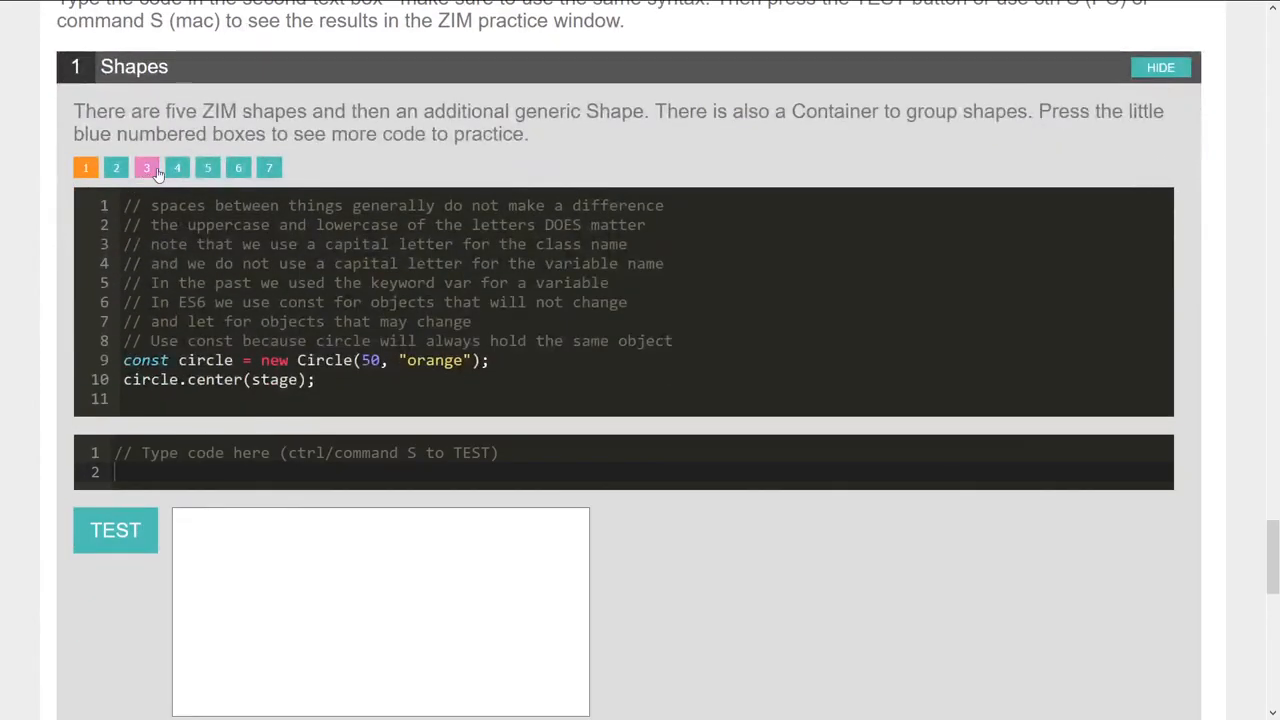
left_click(1160, 68)
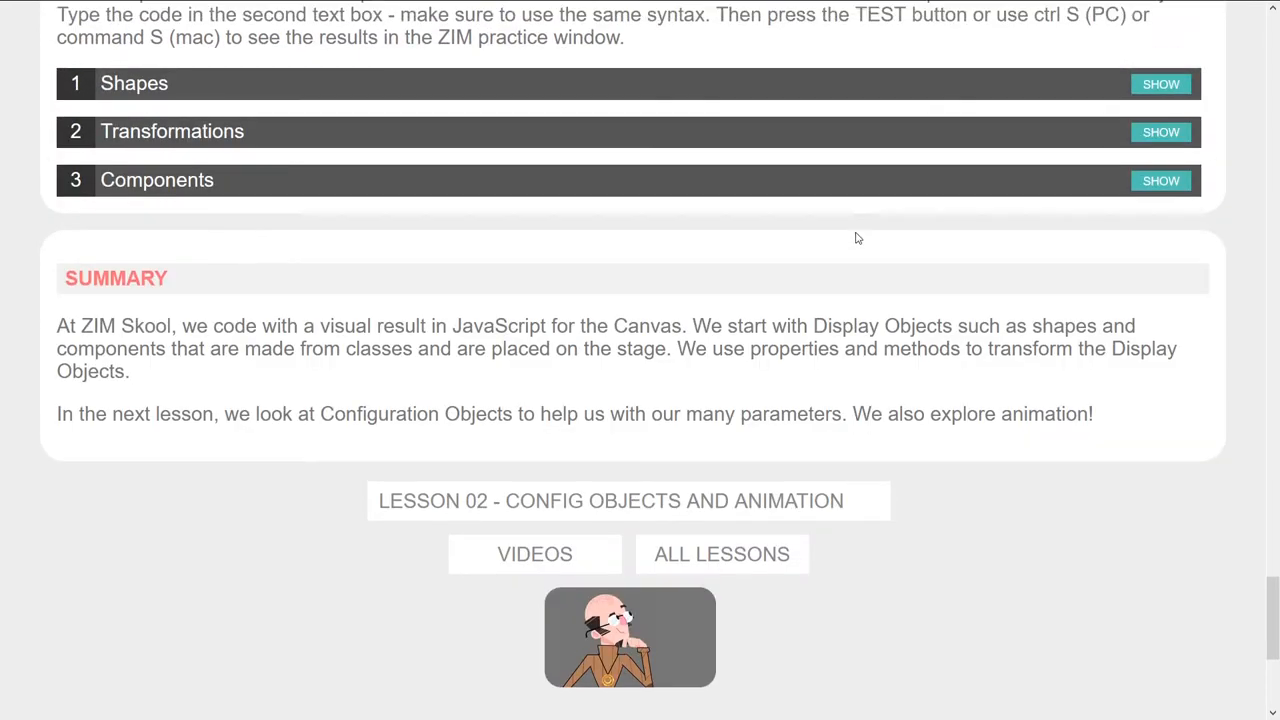
- Scroll back up through Lesson 01 to its Theory section
scroll("up", 3)
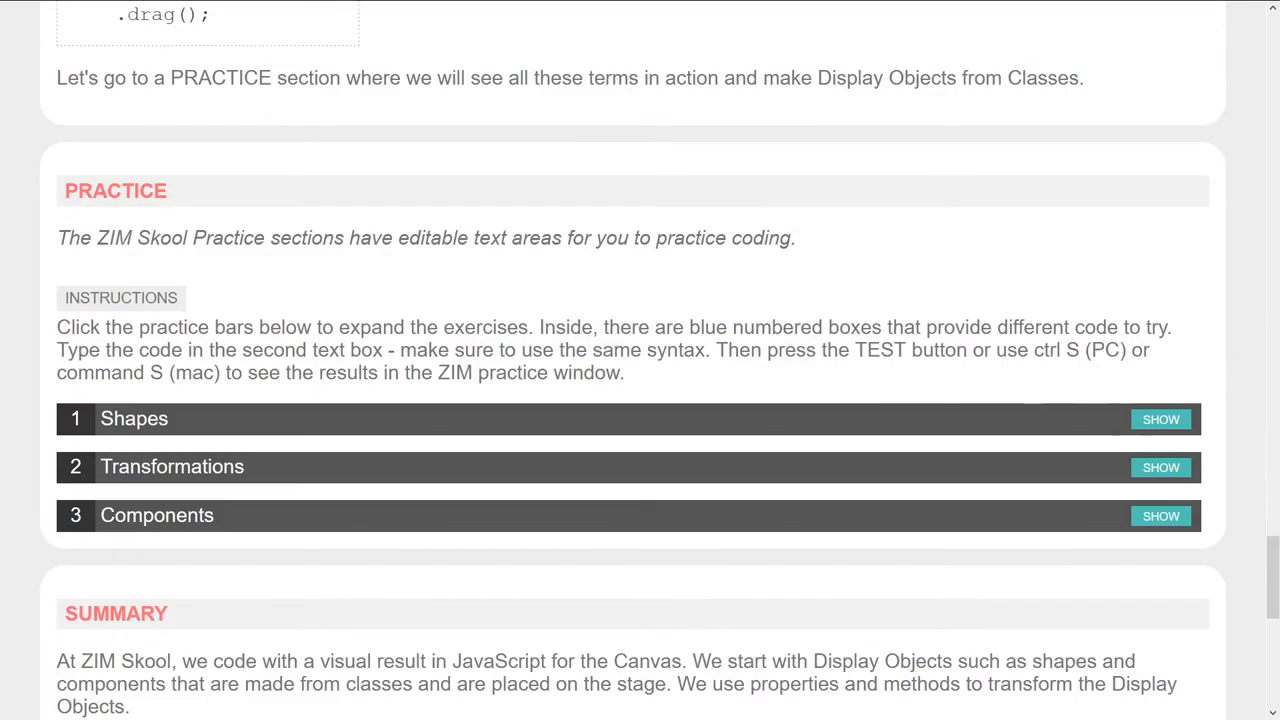
scroll("up", 3)
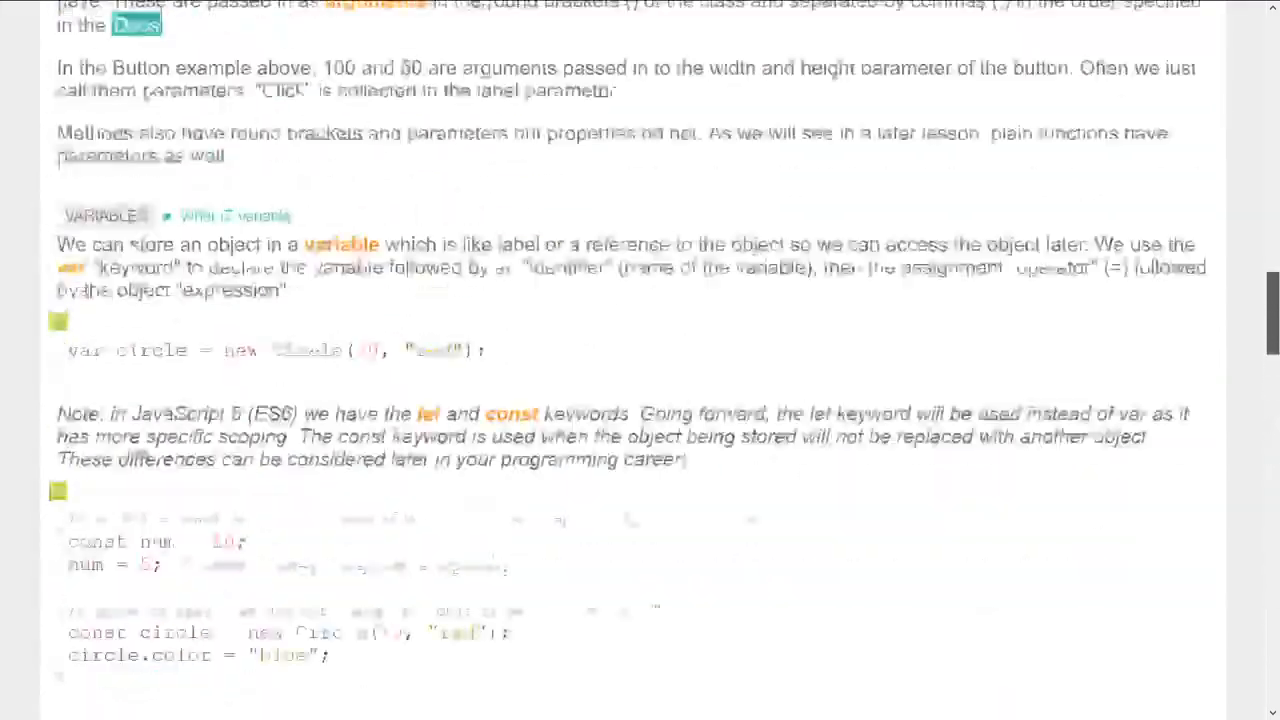
scroll("up", 3)
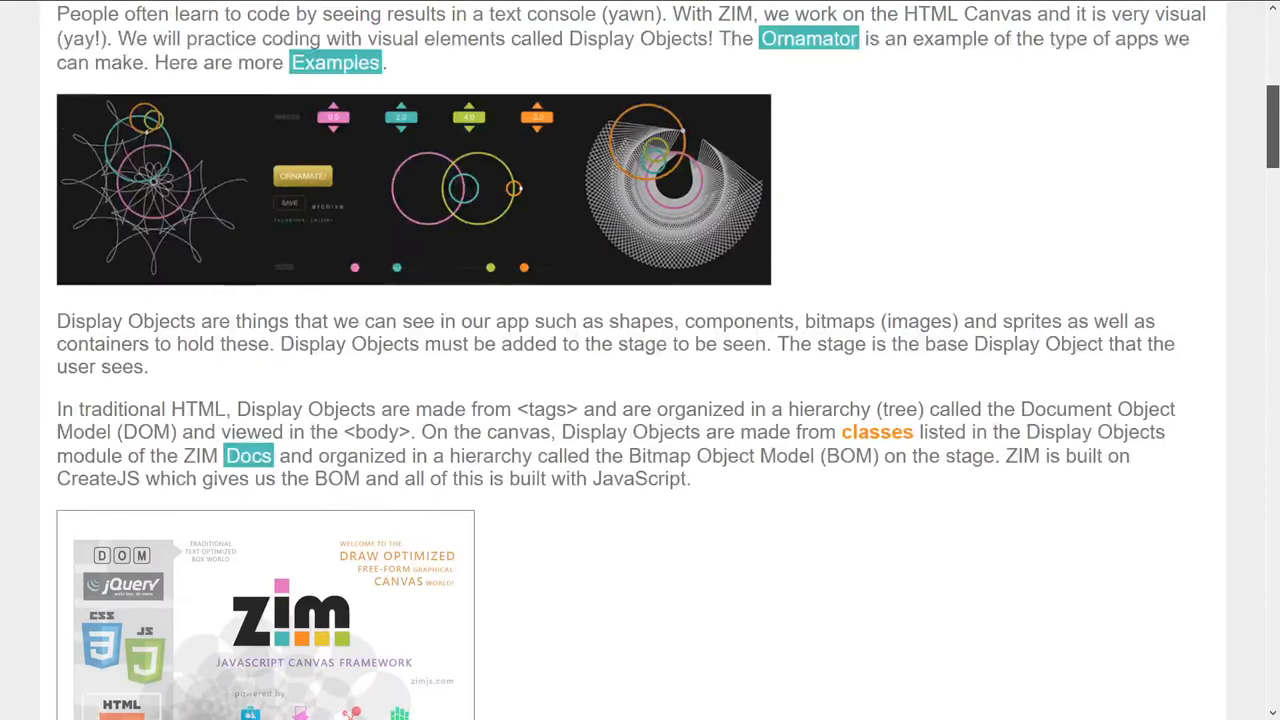
scroll("up", 3)
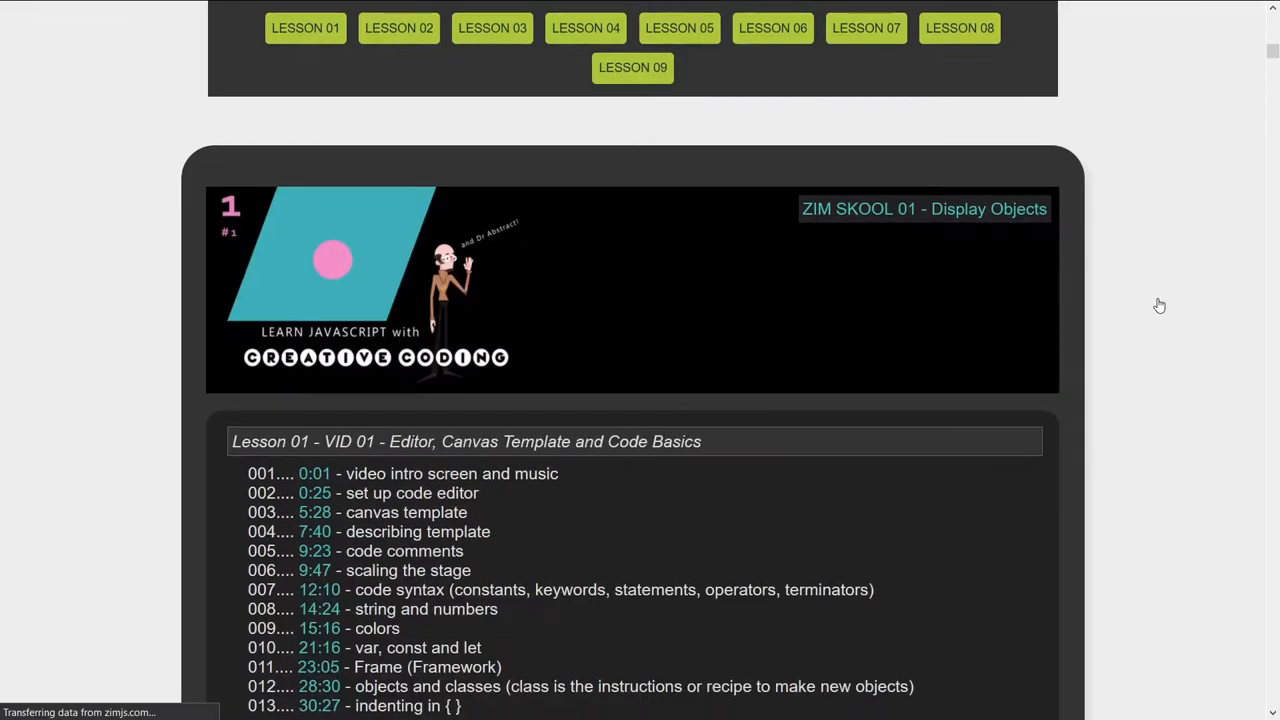
mouse_move(1276, 140)
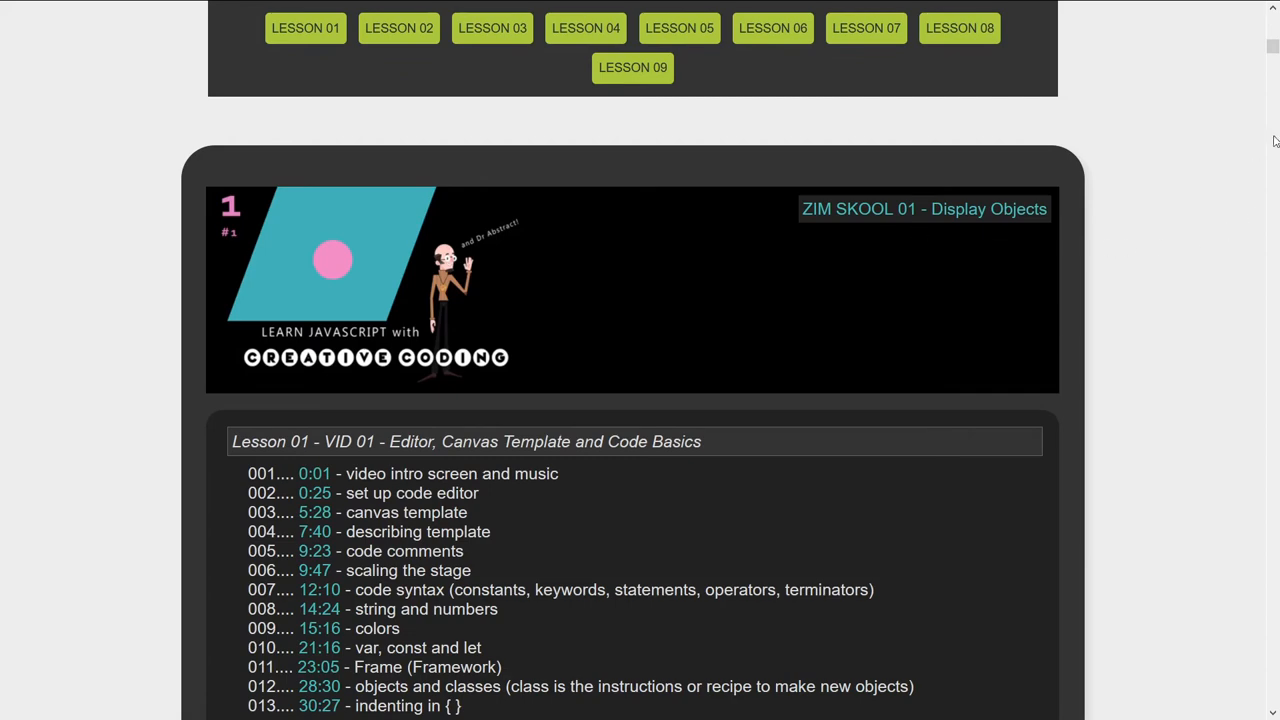
scroll("up", 3)
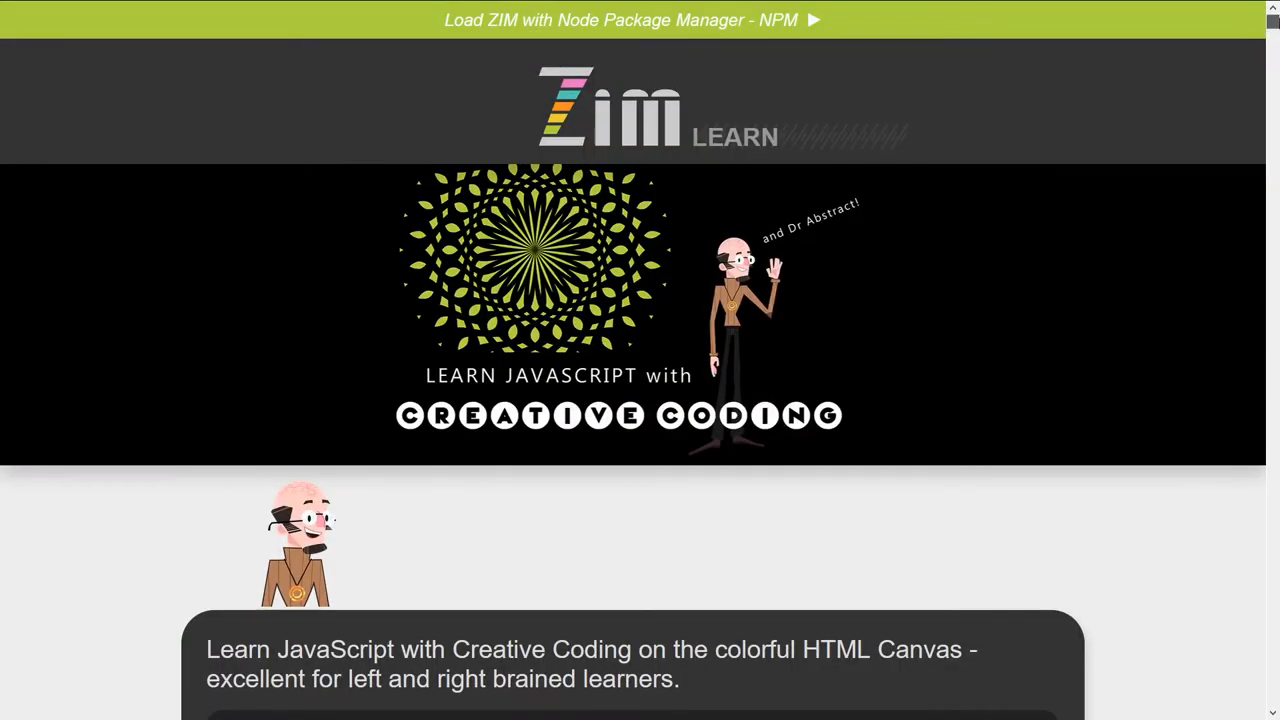
scroll("down", 3)
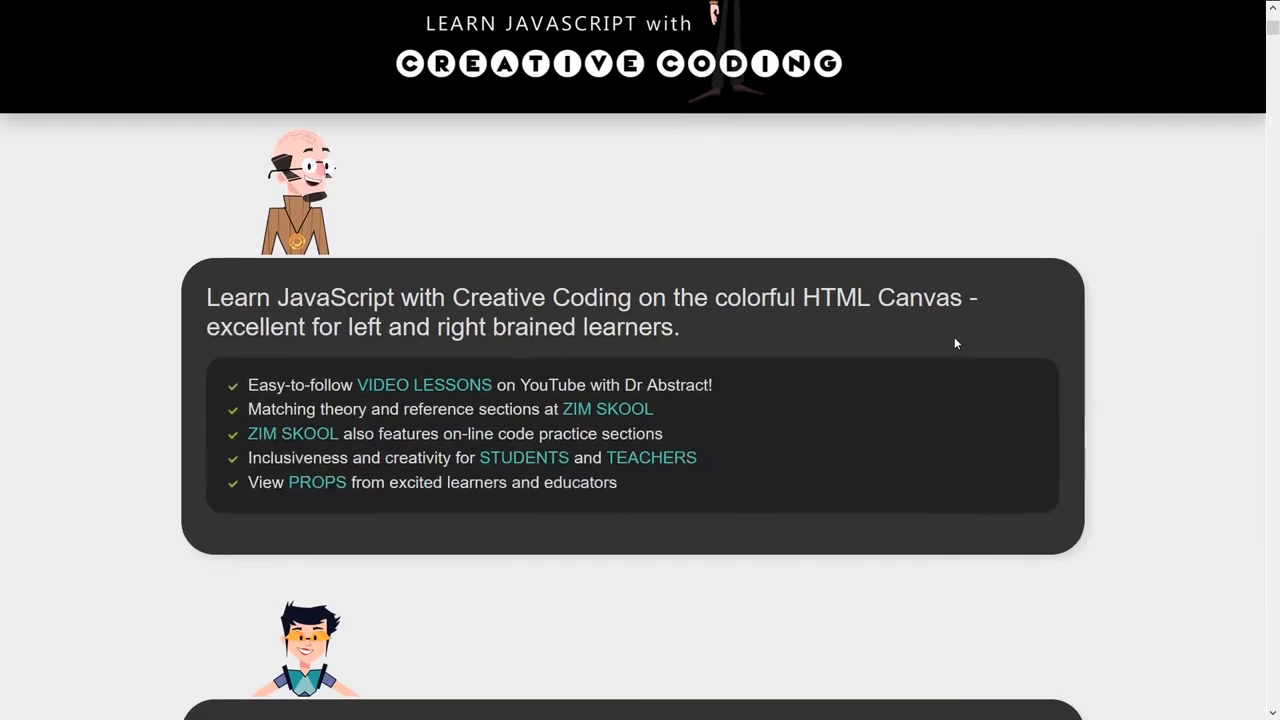
scroll("down", 3)
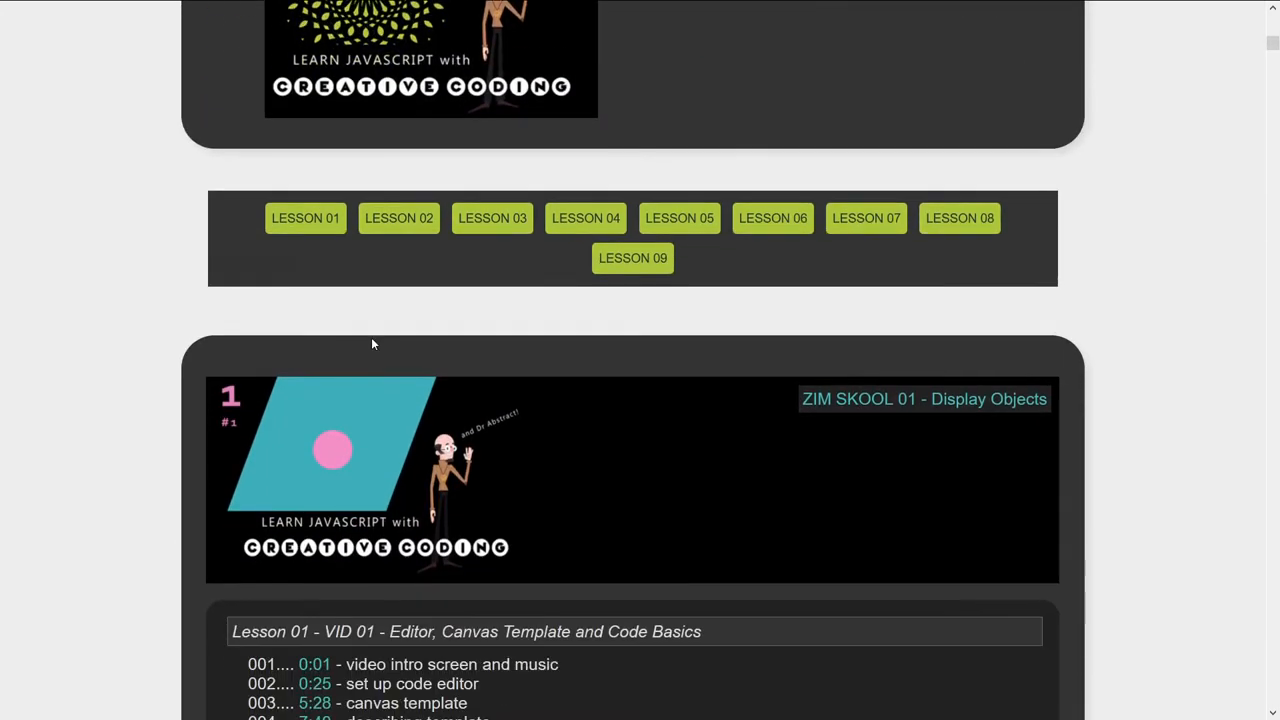
scroll("down", 3)
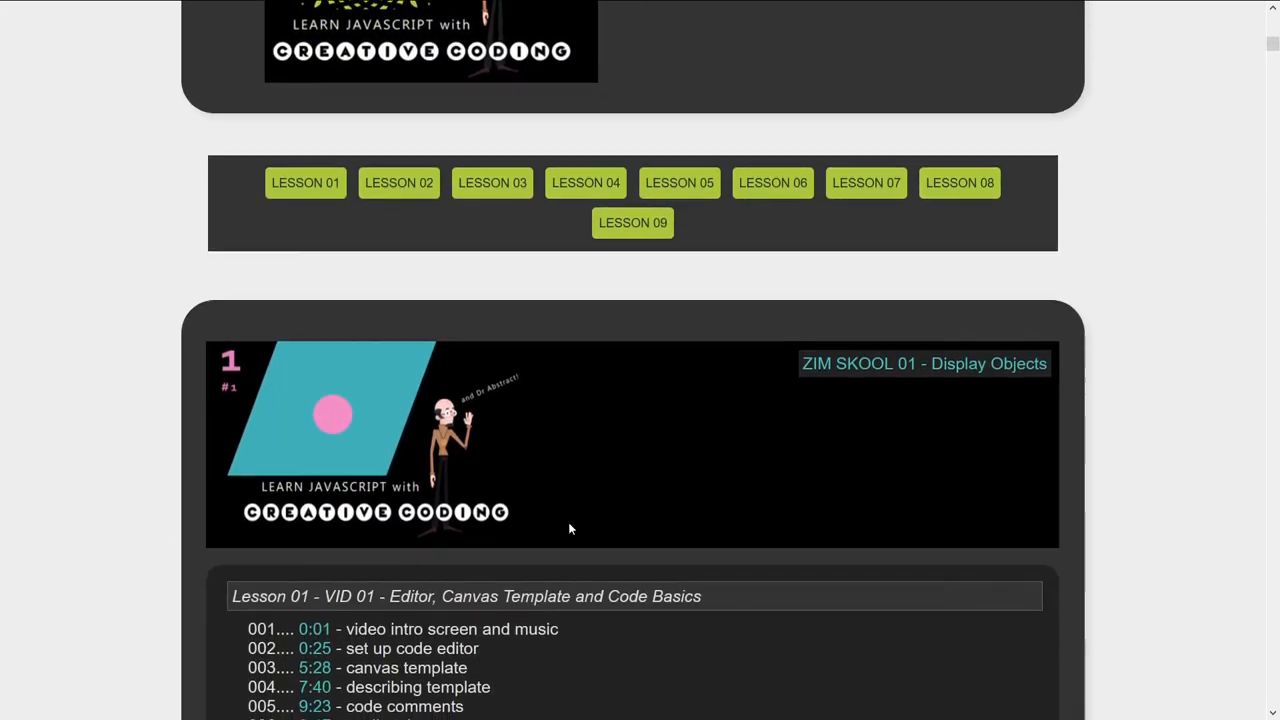
scroll("down", 3)
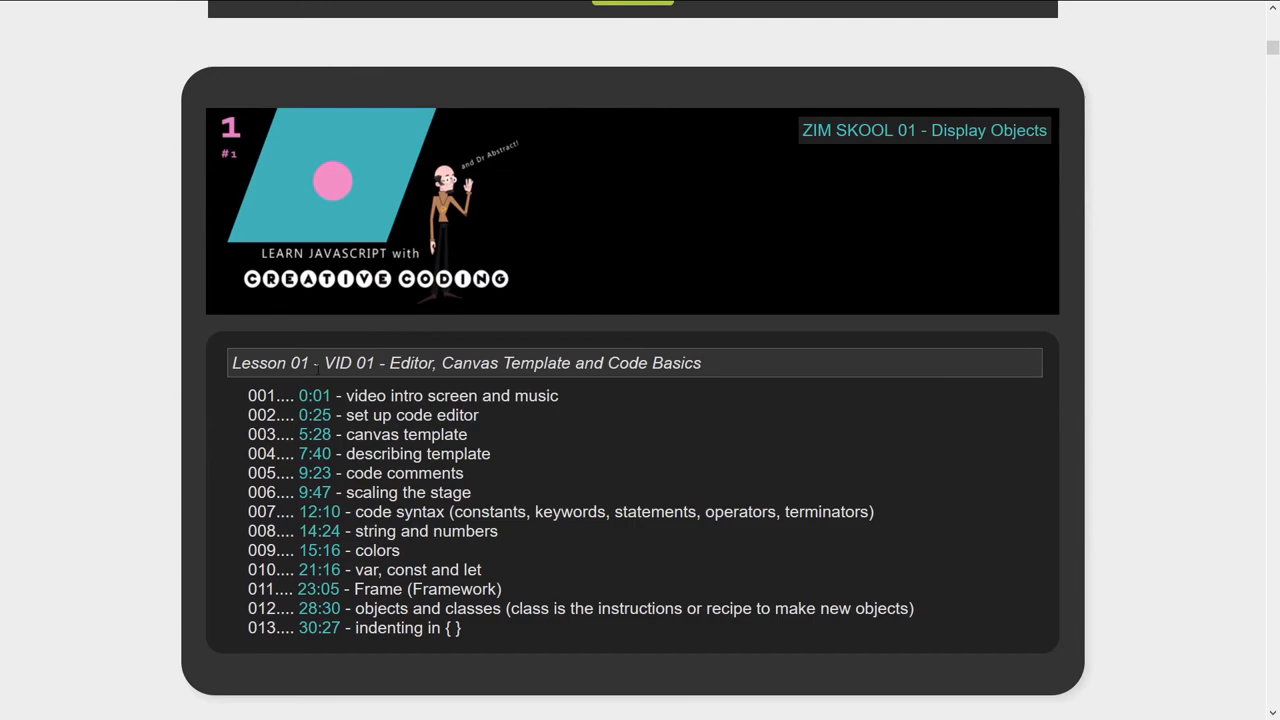
scroll("down", 3)
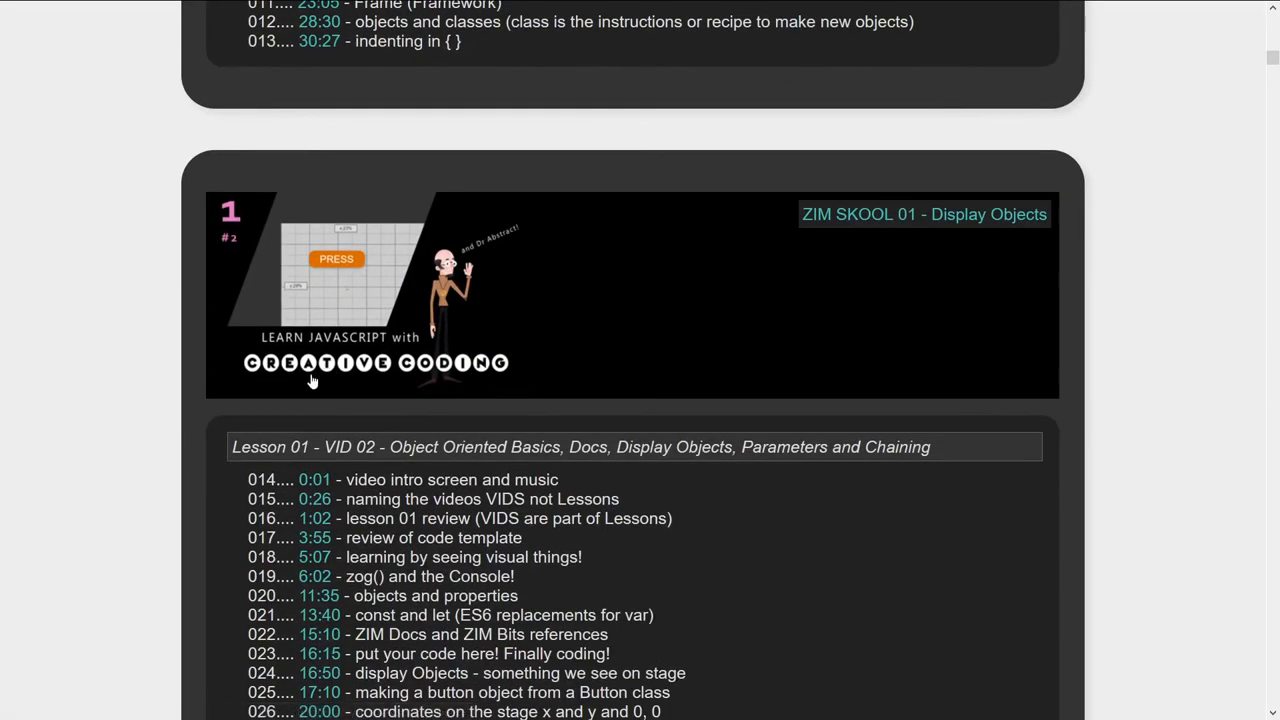
scroll("down", 3)
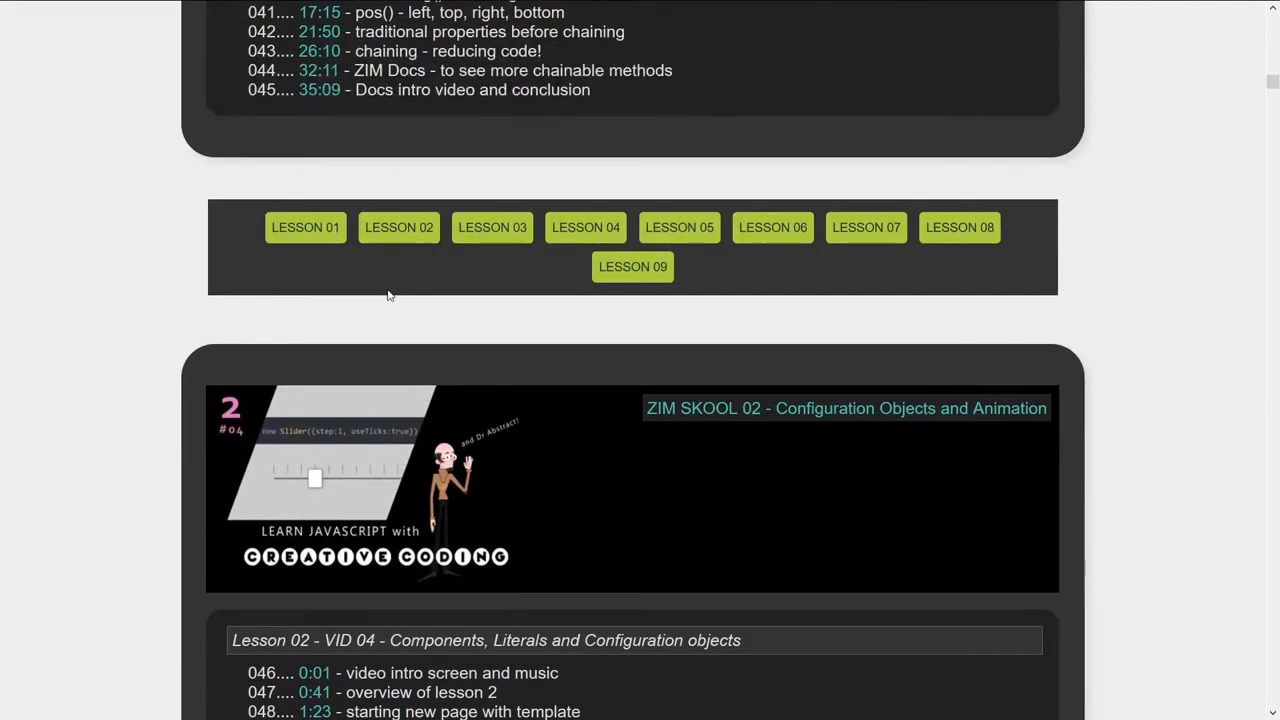
scroll("up", 3)
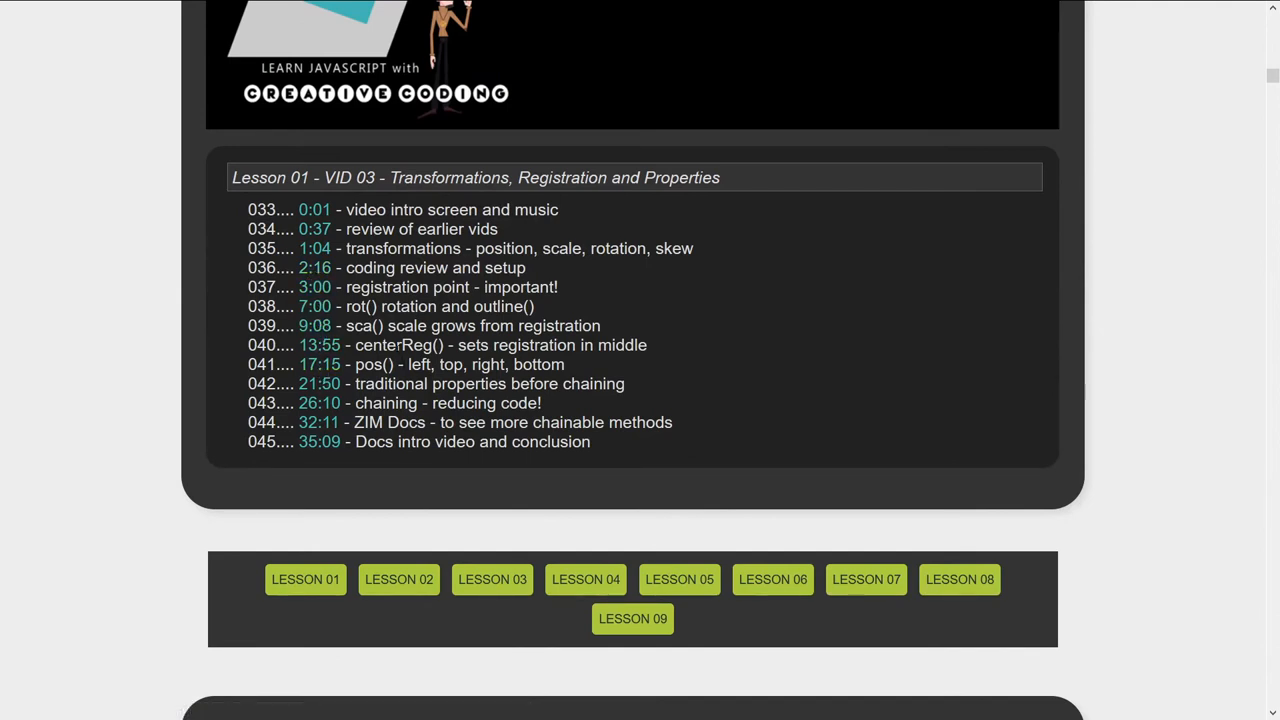
mouse_move(320, 344)
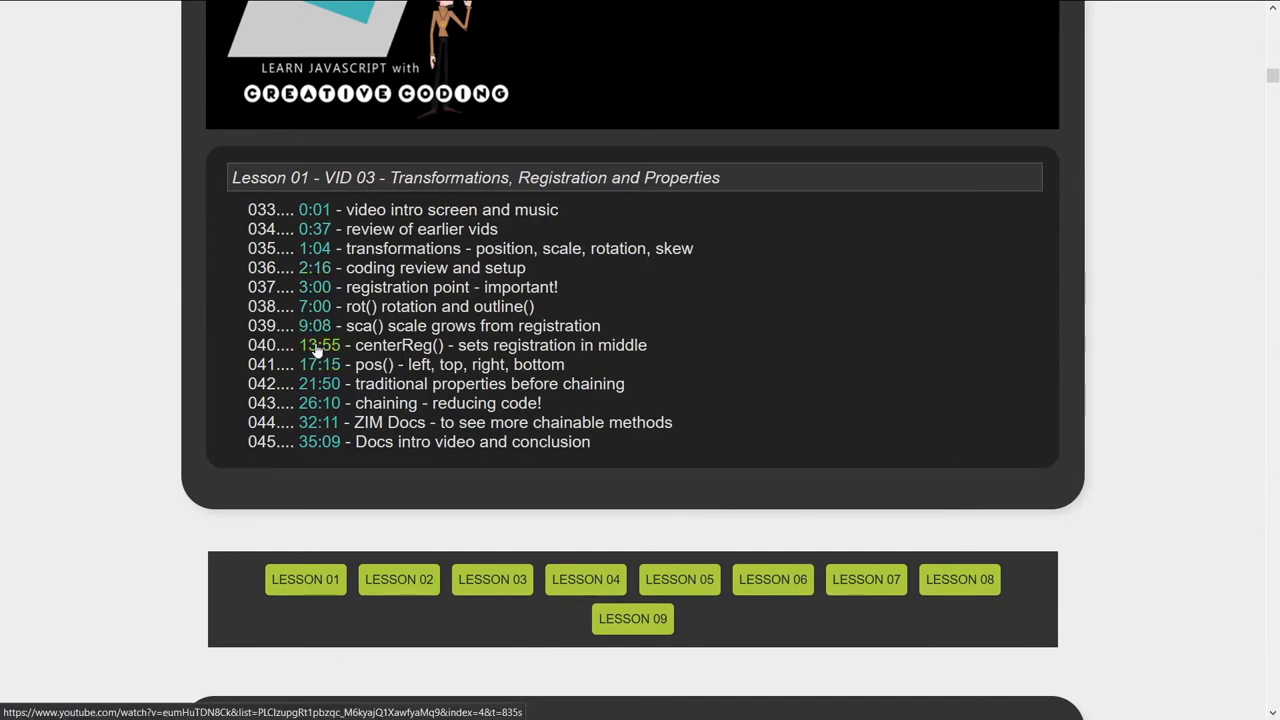
mouse_move(988, 188)
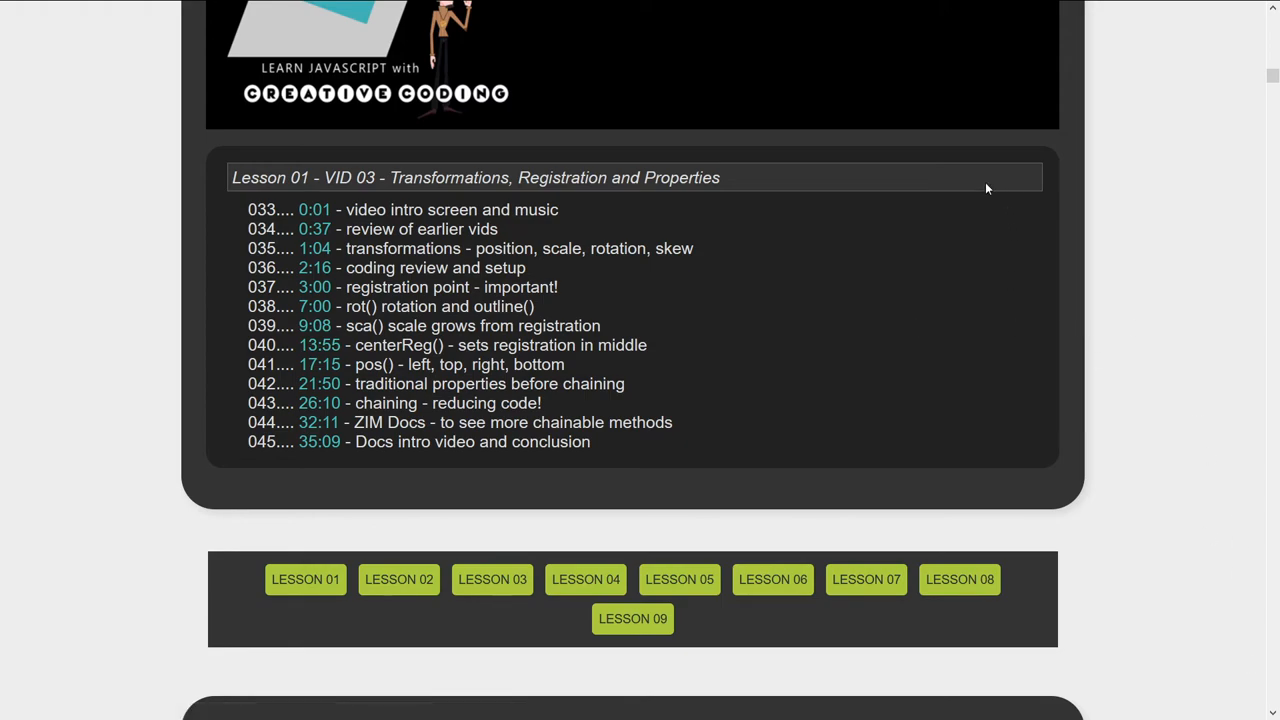
scroll("down", 3)
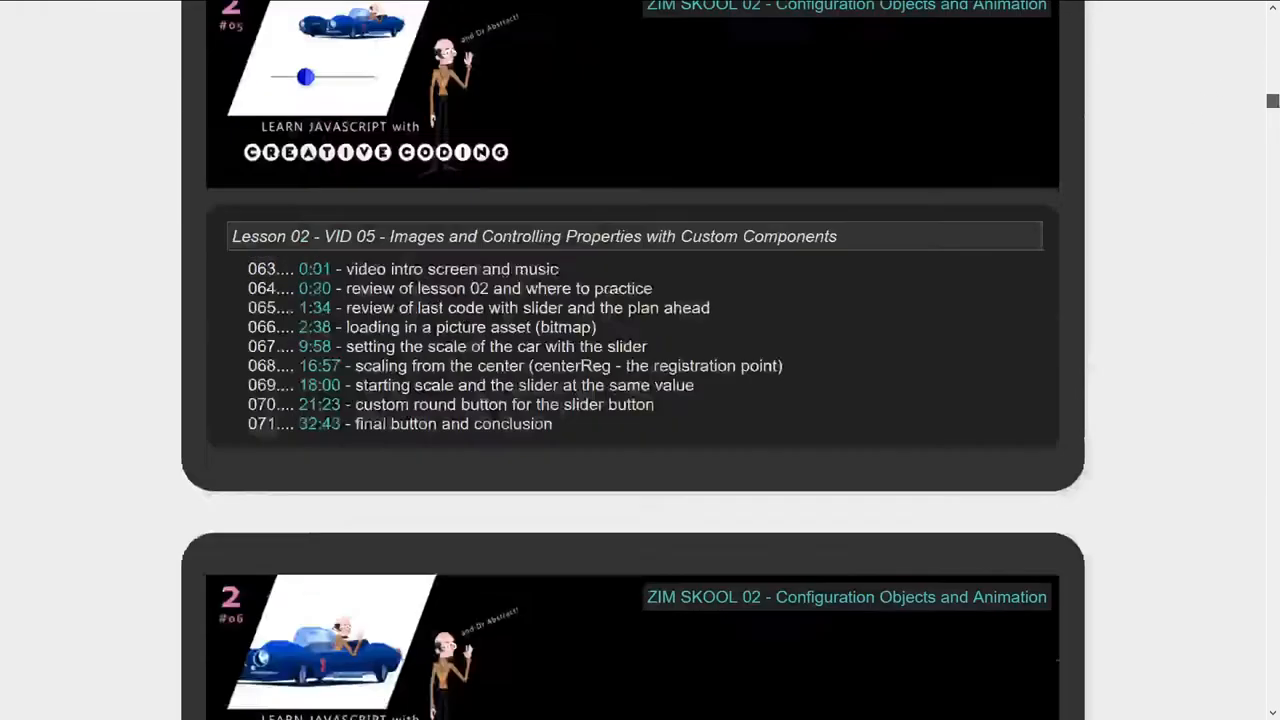
scroll("down", 3)
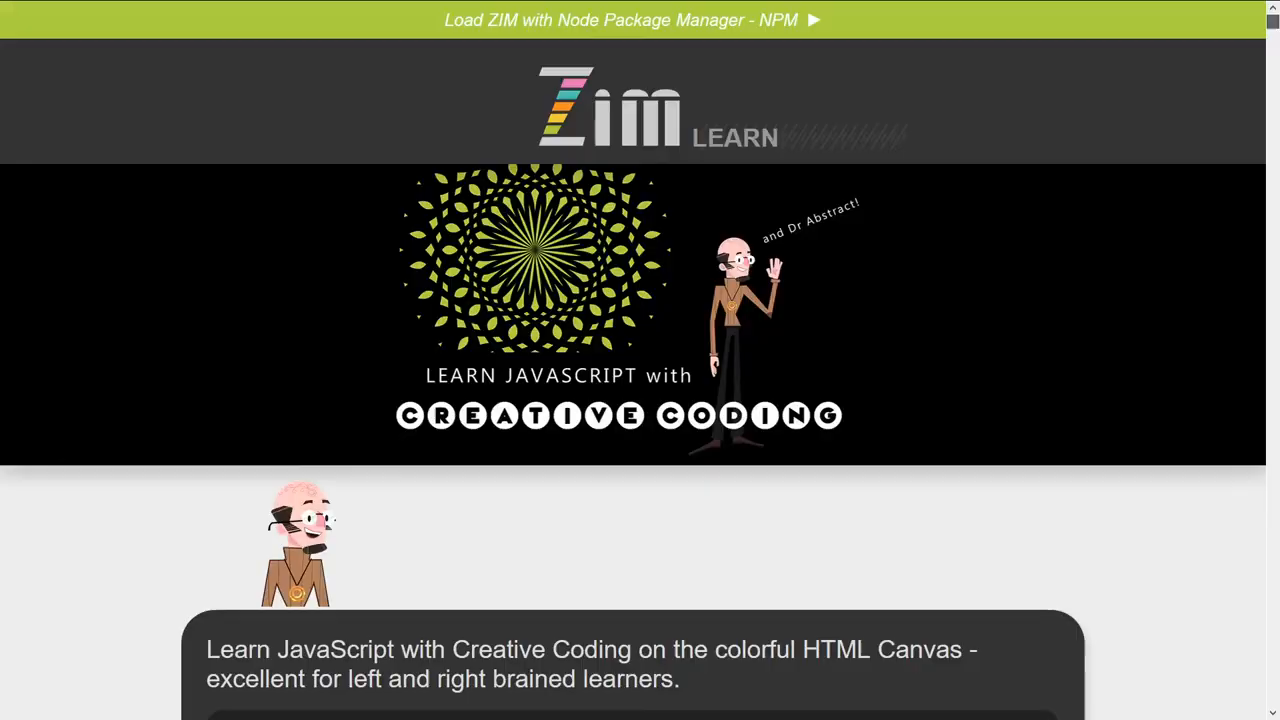
mouse_move(664, 292)
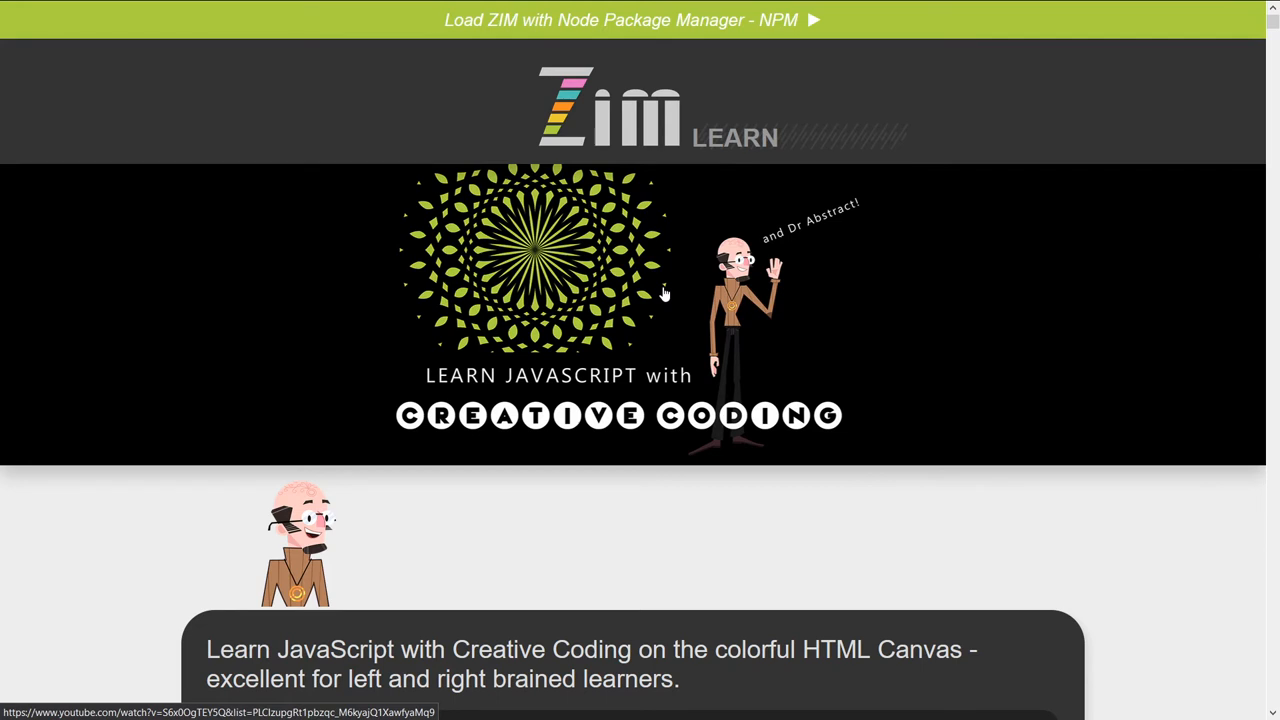
mouse_move(628, 128)
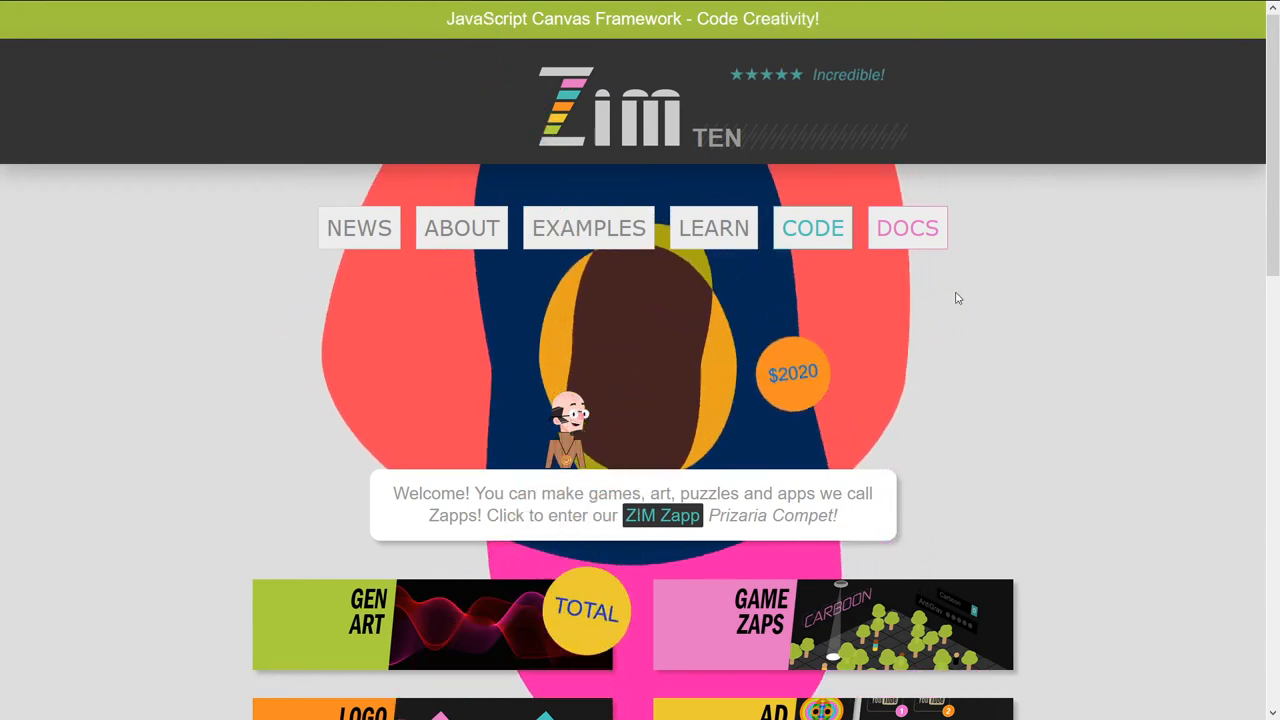
- Scroll the ZIM home page and open the About page from the top navigation
scroll("down", 3)
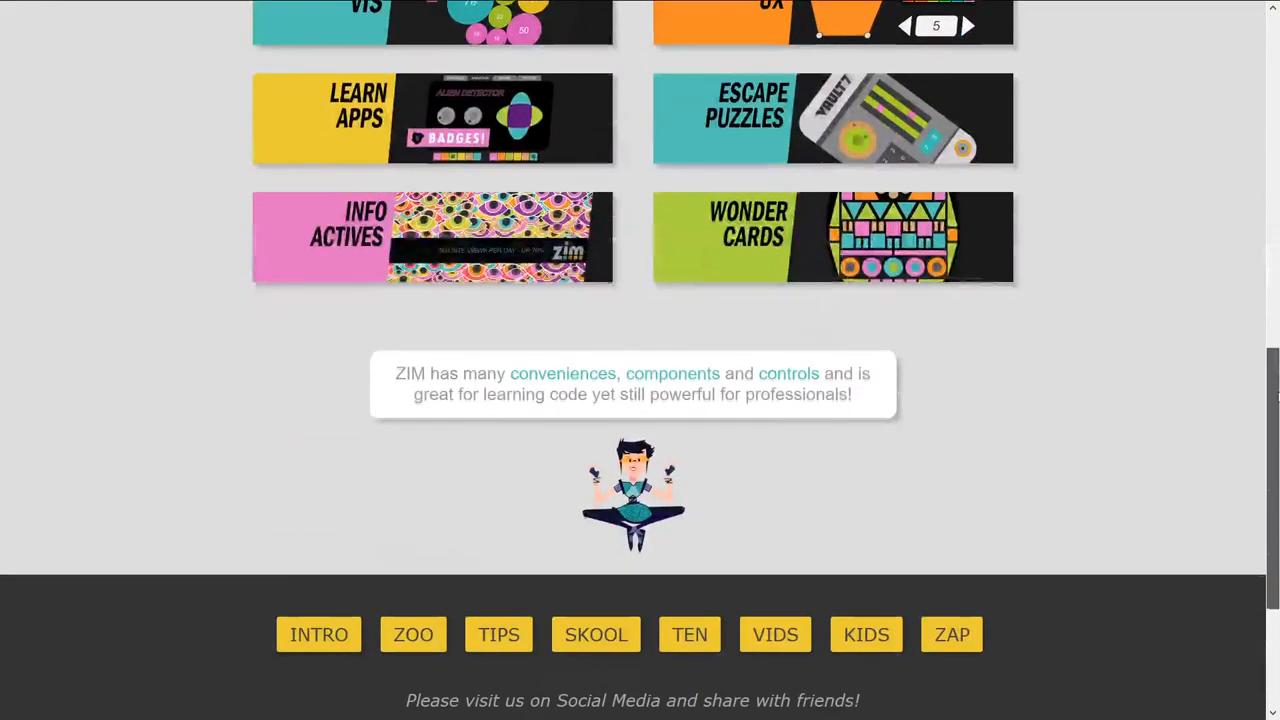
scroll("up", 3)
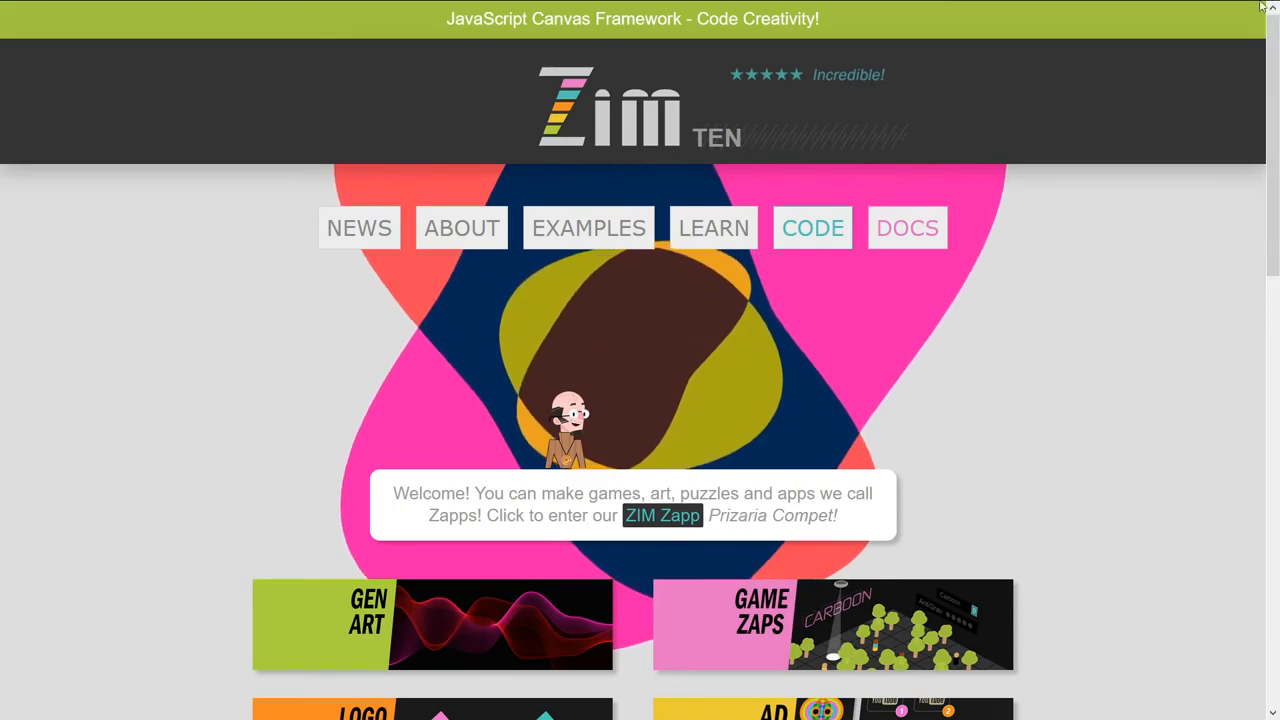
left_click(460, 228)
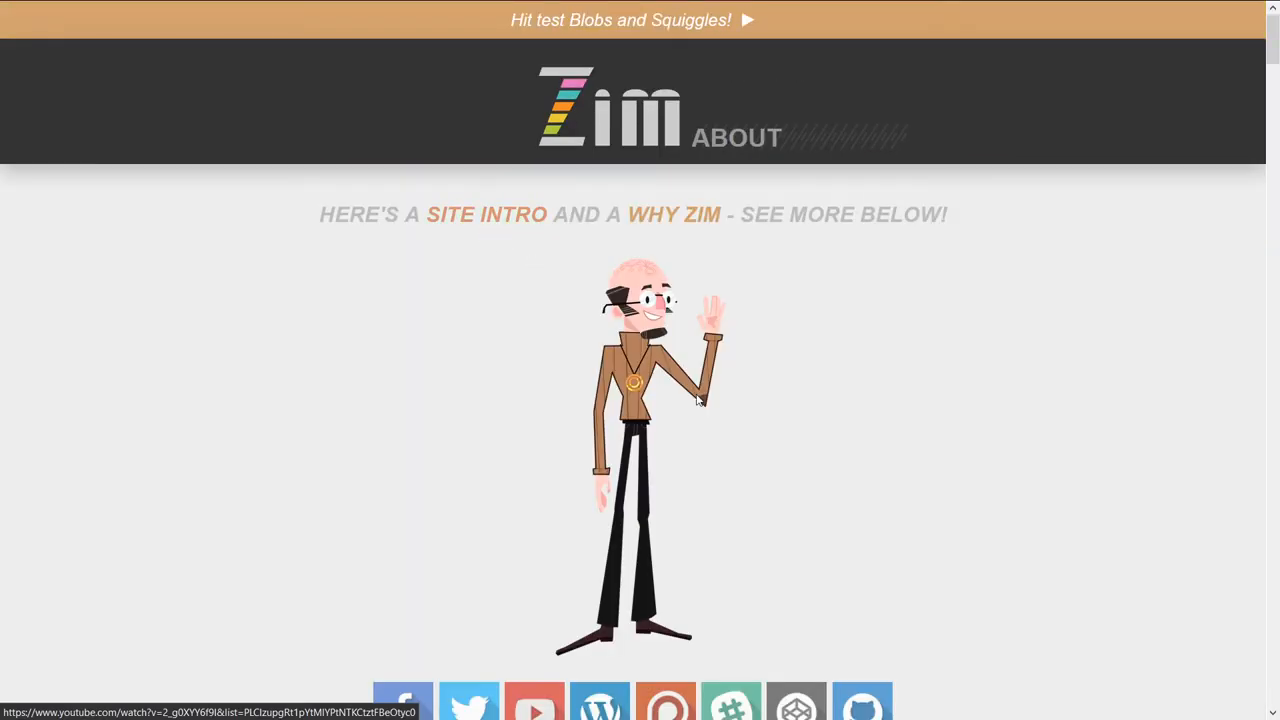
- Scroll down the About page to the row of social and community link icons
scroll("down", 3)
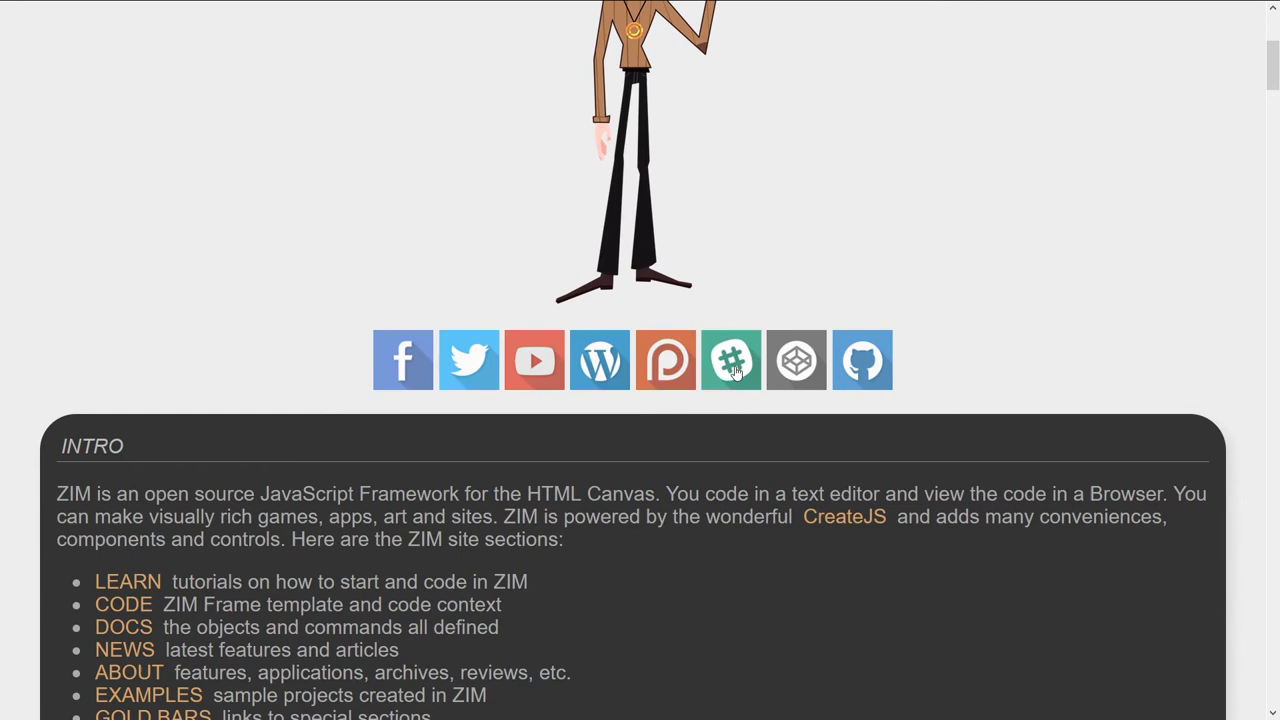
mouse_move(796, 360)
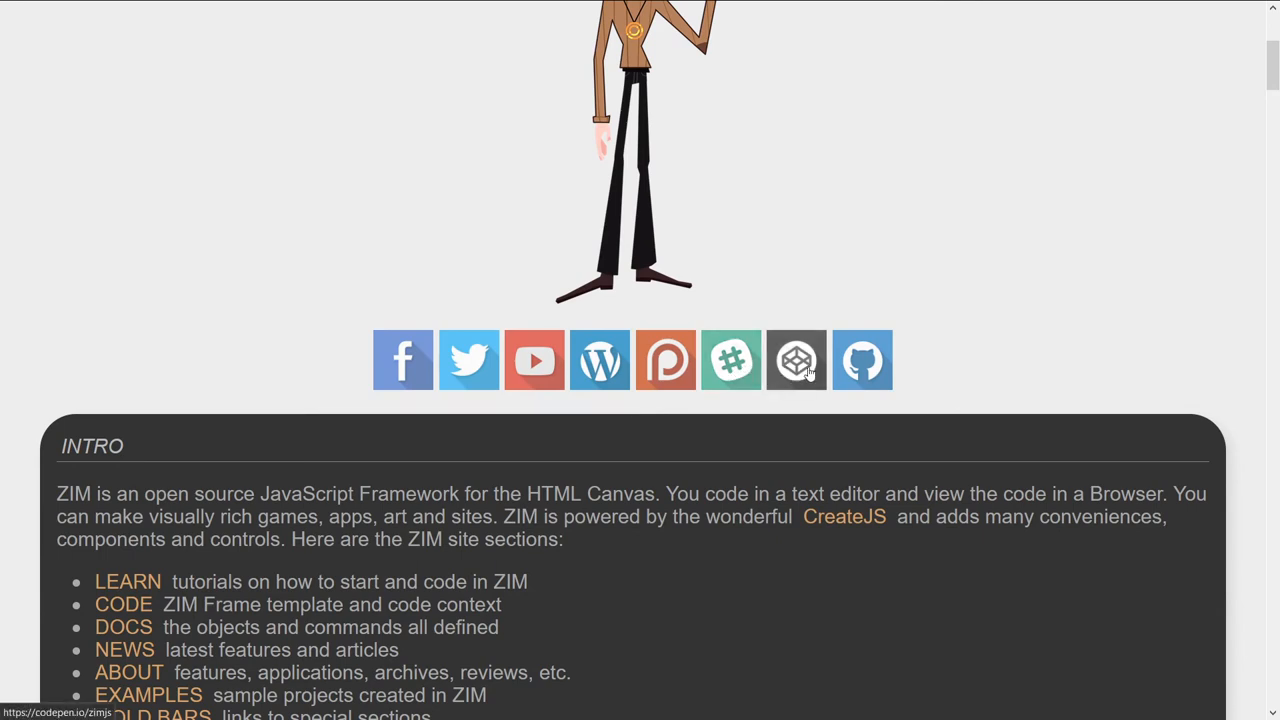
mouse_move(666, 360)
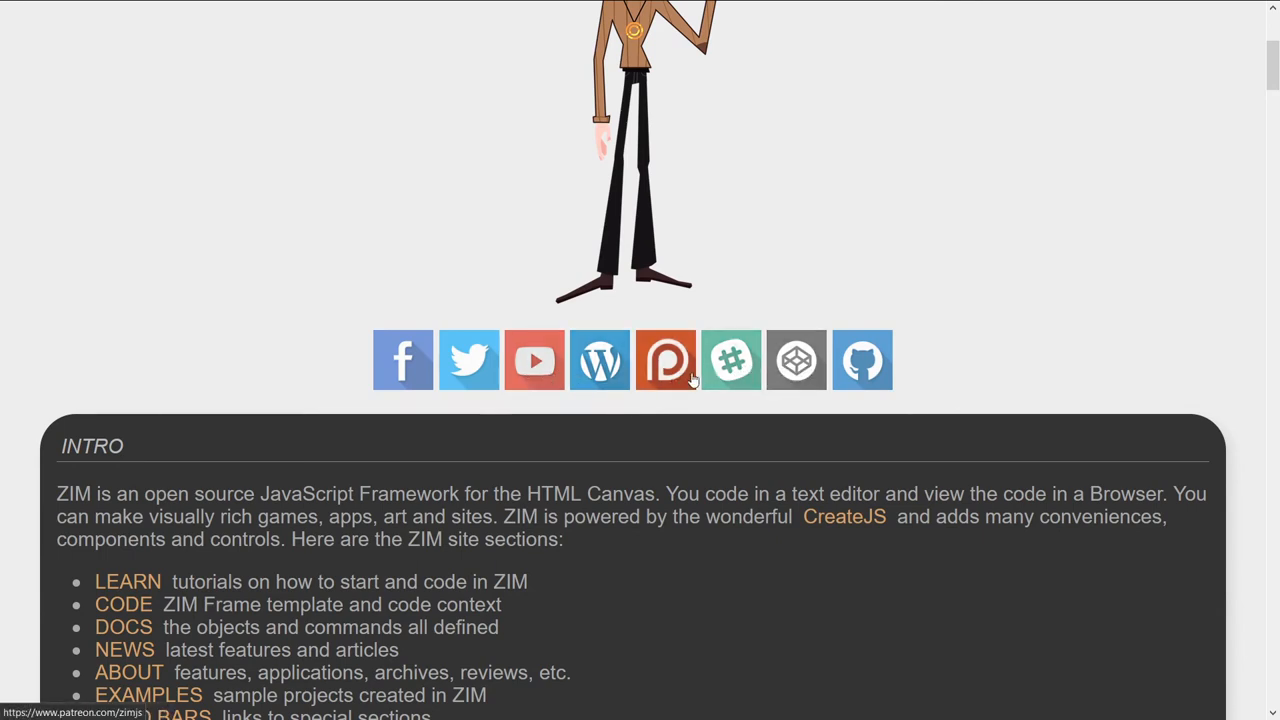
mouse_move(732, 360)
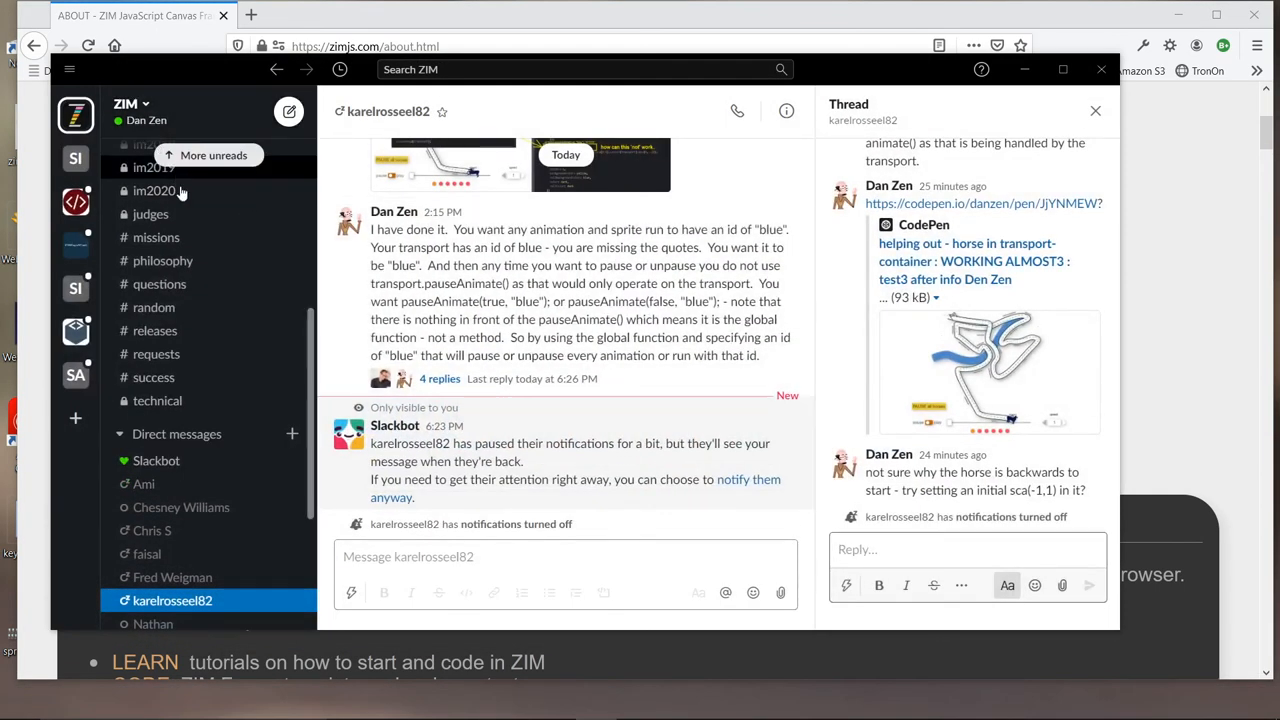
mouse_move(162, 260)
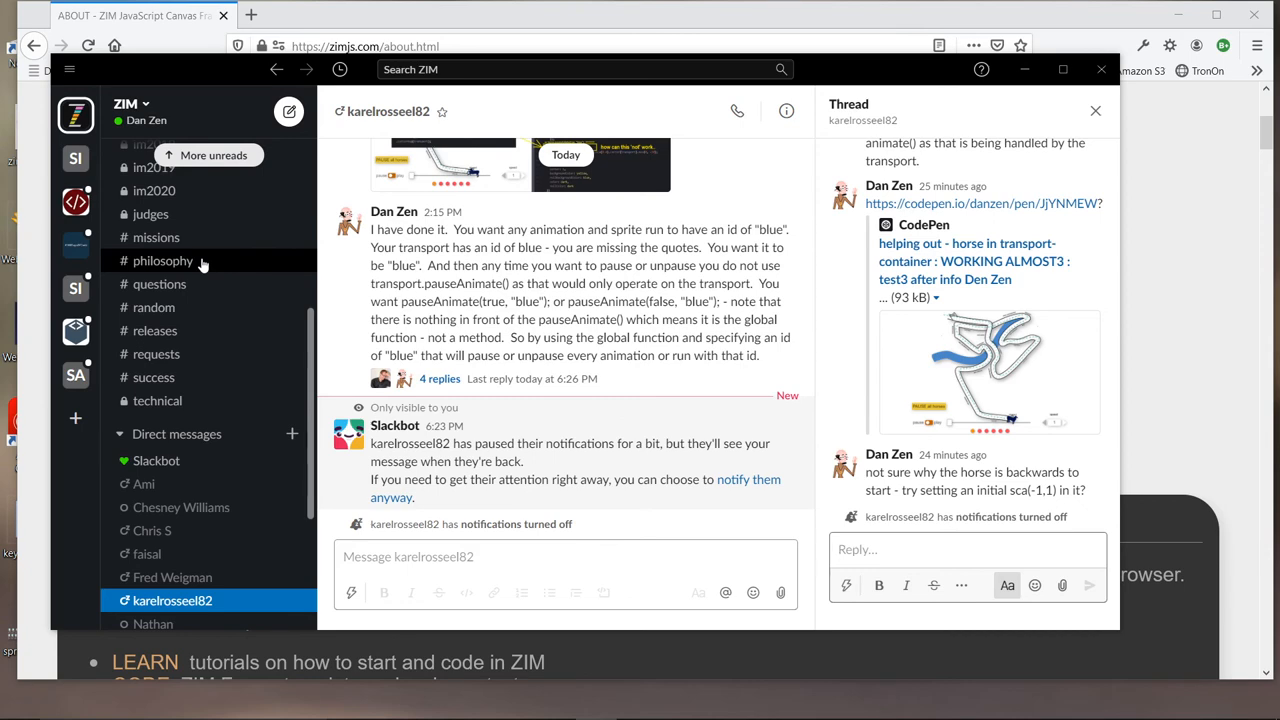
- Scroll the direct-message conversation and show the ZIM workspace's options and plan details
scroll("up", 3)
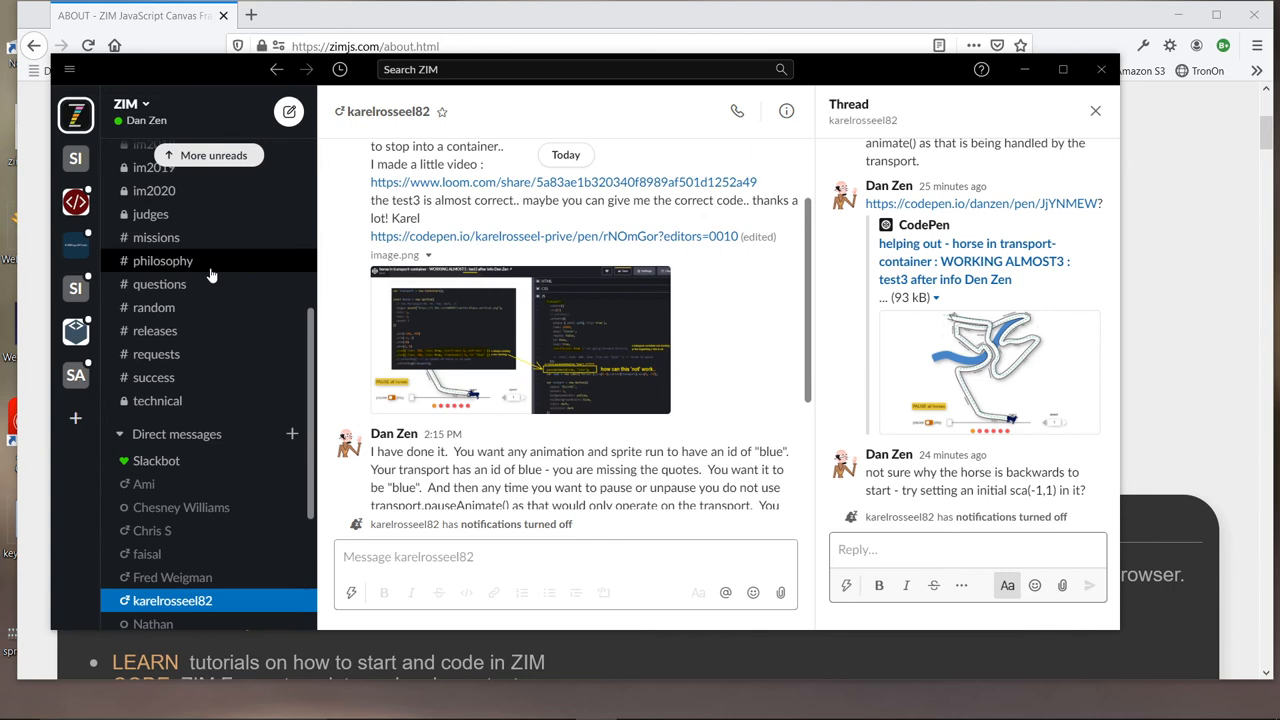
mouse_move(96, 124)
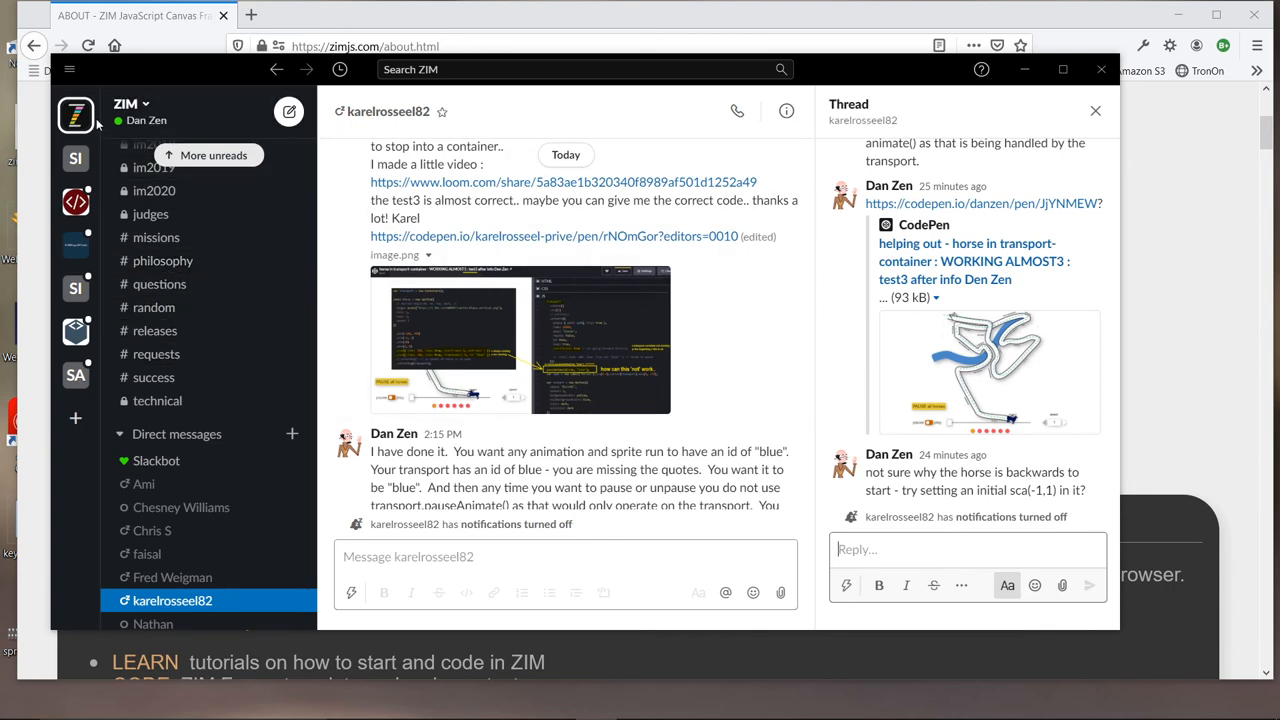
left_click(128, 110)
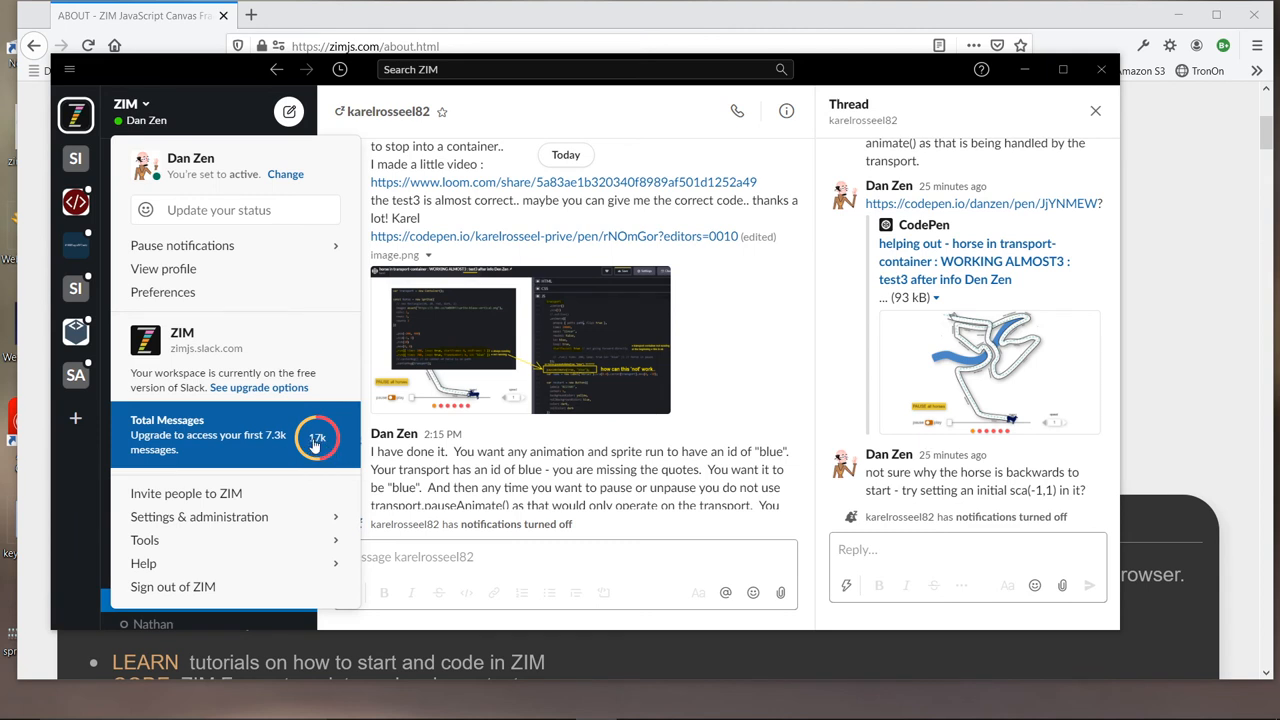
mouse_move(528, 162)
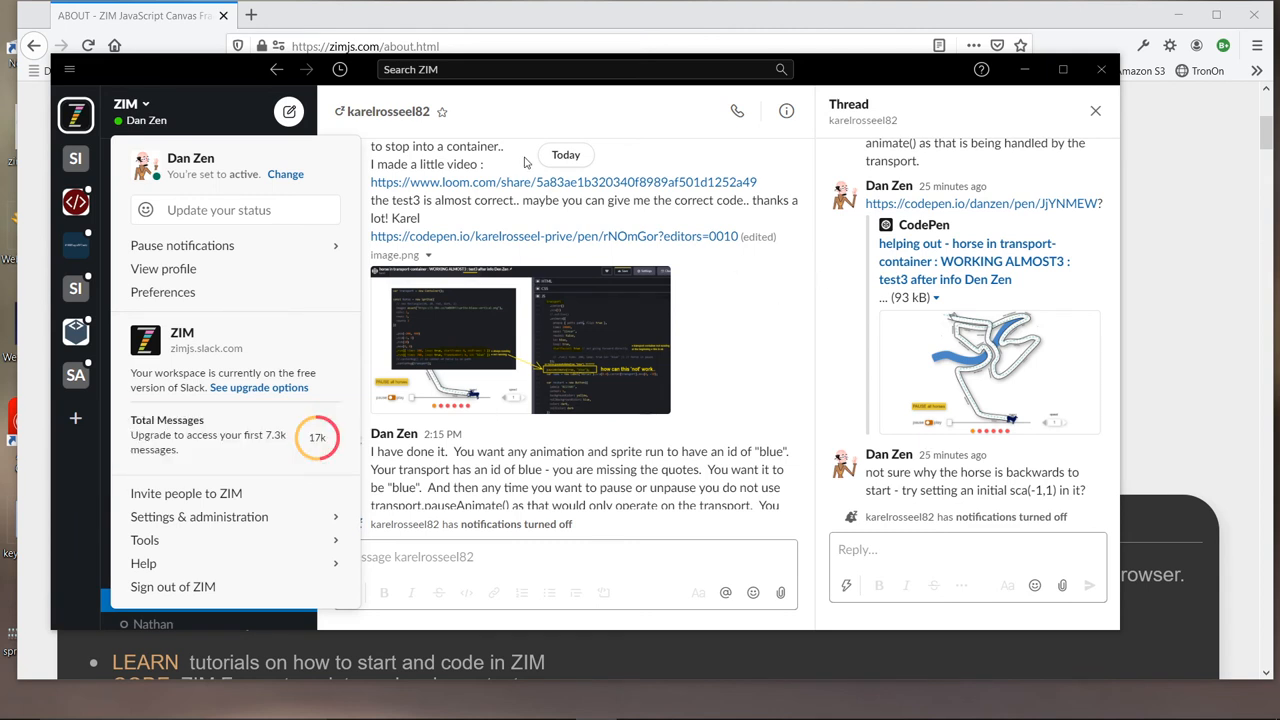
mouse_move(194, 152)
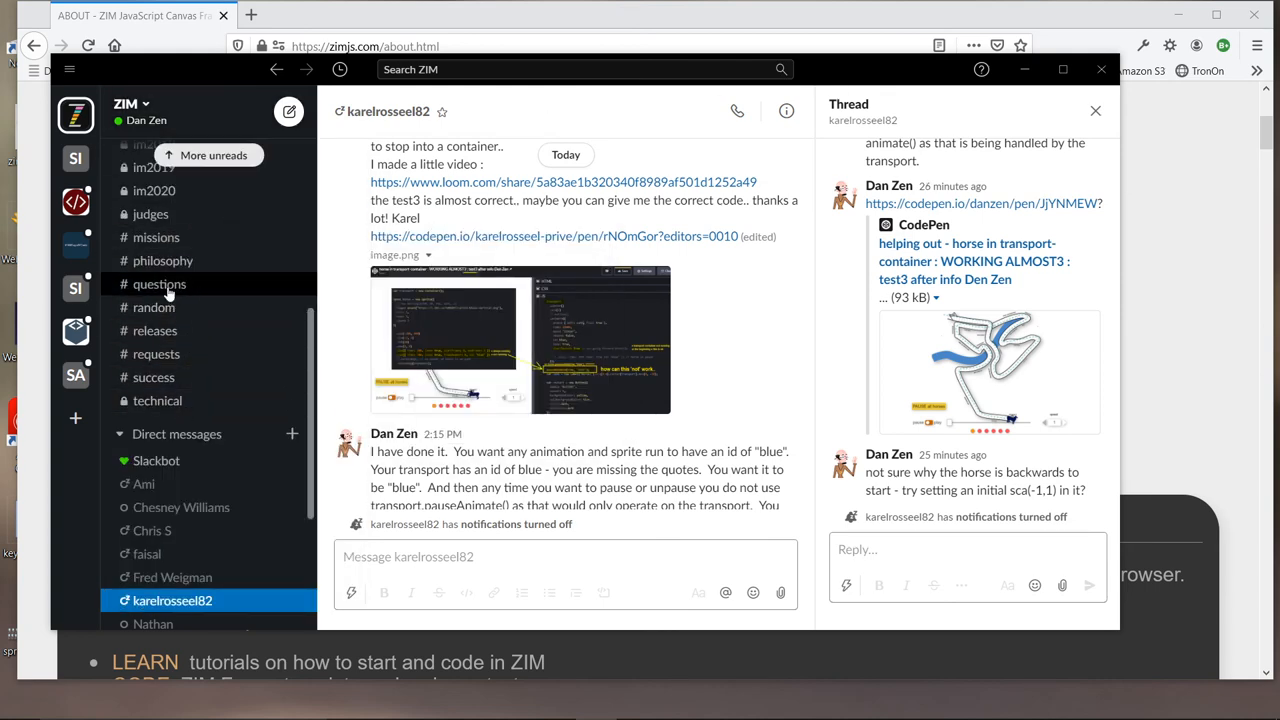
- Switch to the #questions channel and scroll back through the community's questions
left_click(160, 284)
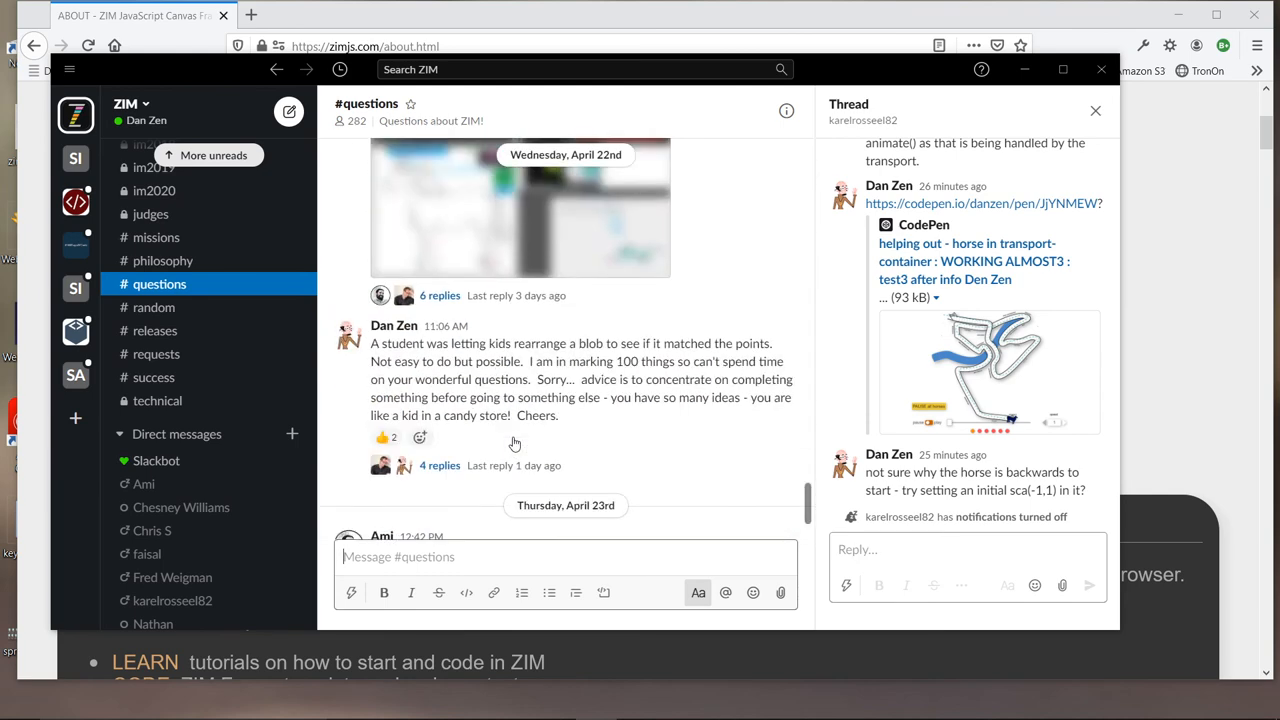
scroll("up", 3)
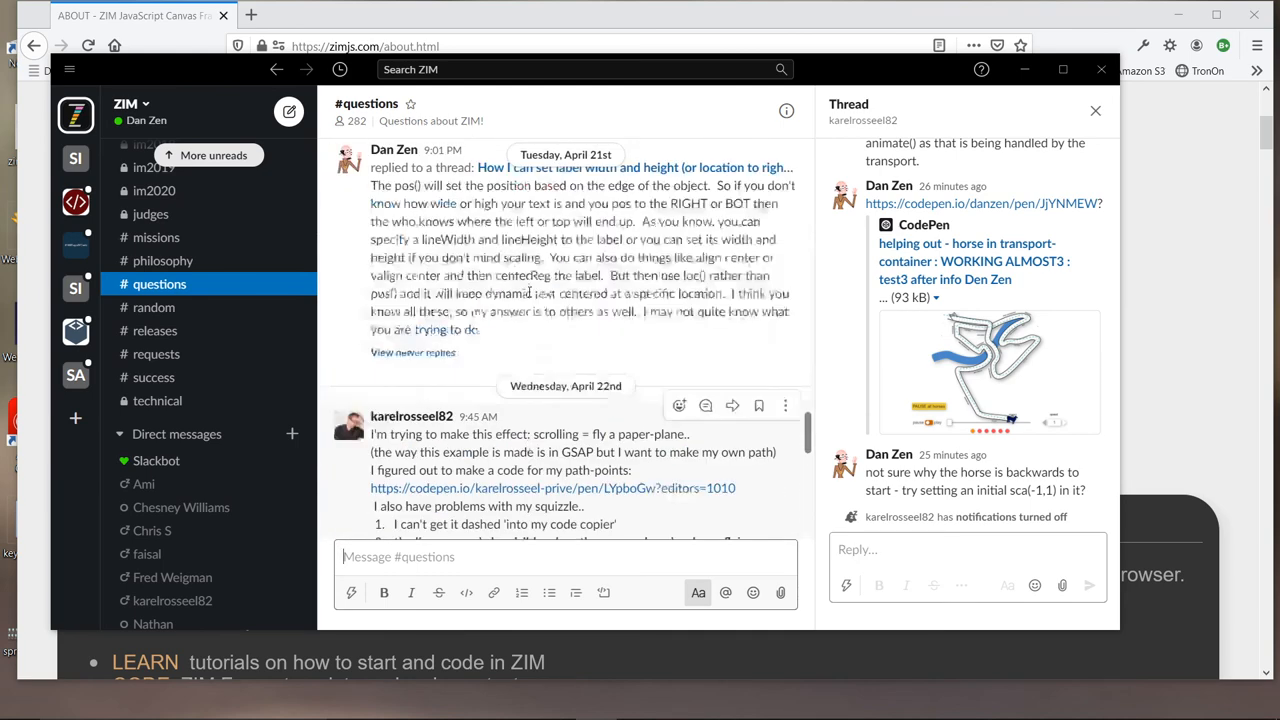
scroll("up", 3)
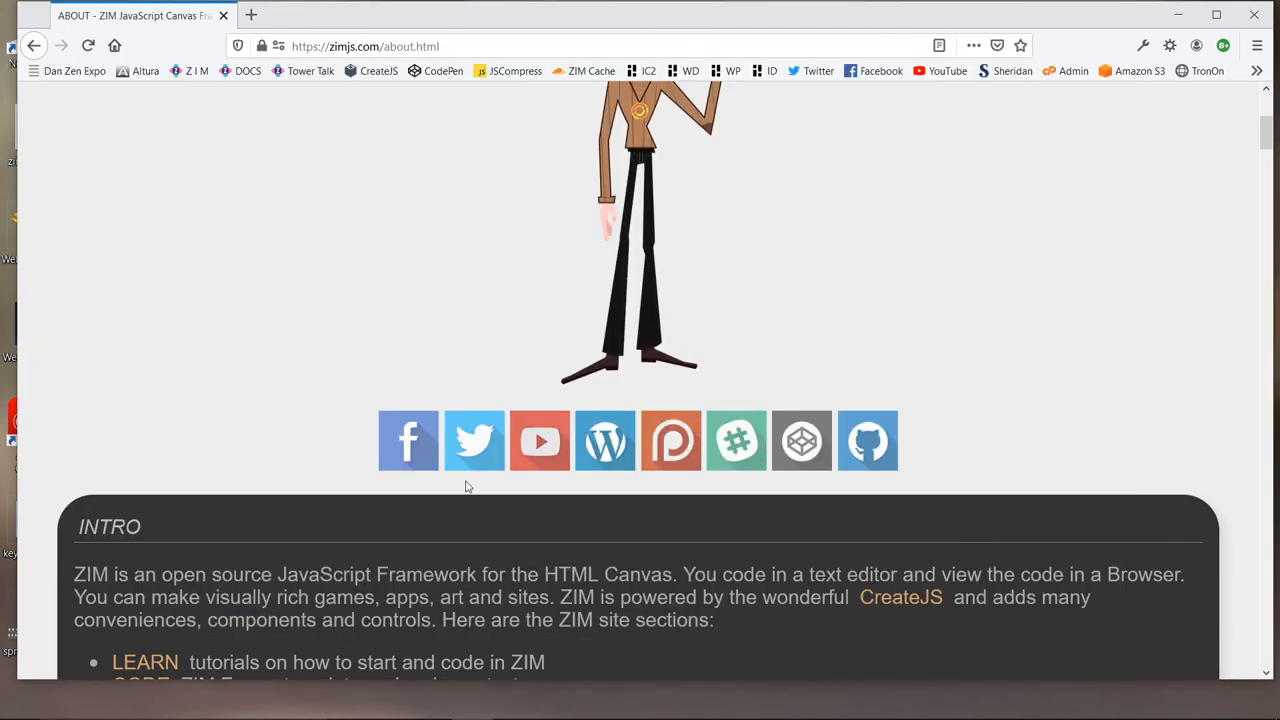
mouse_move(474, 442)
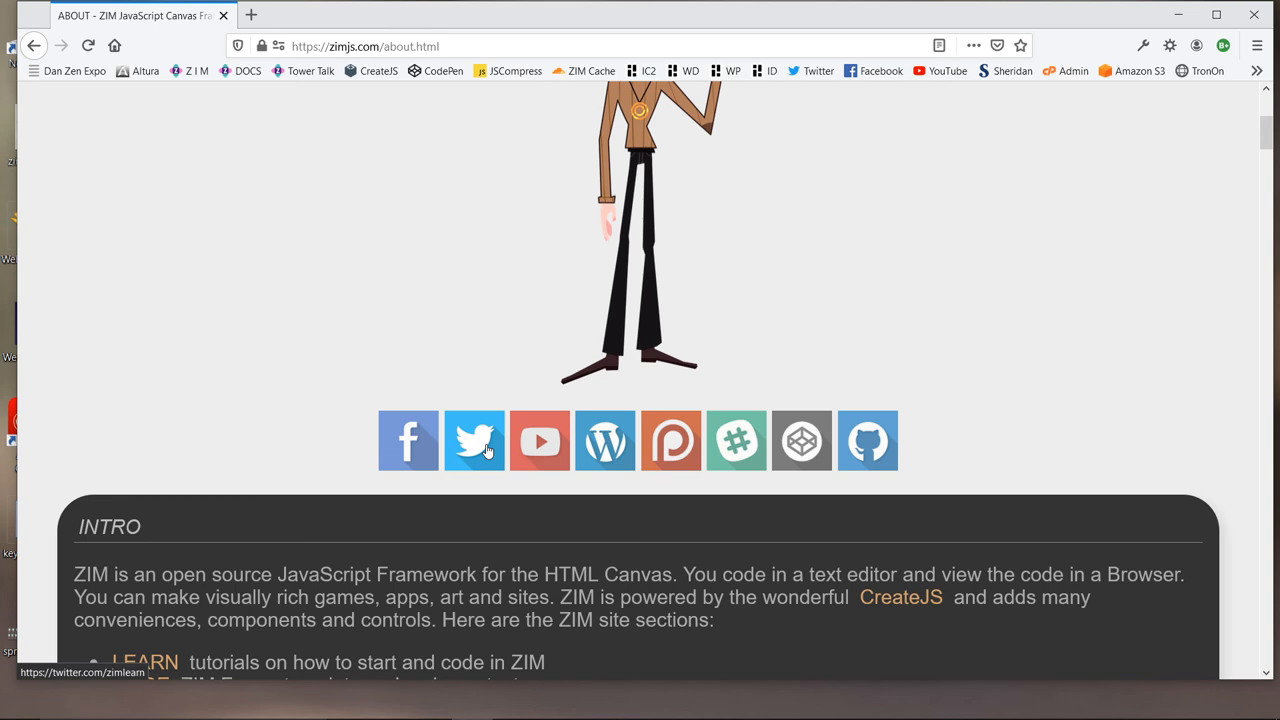
mouse_move(684, 444)
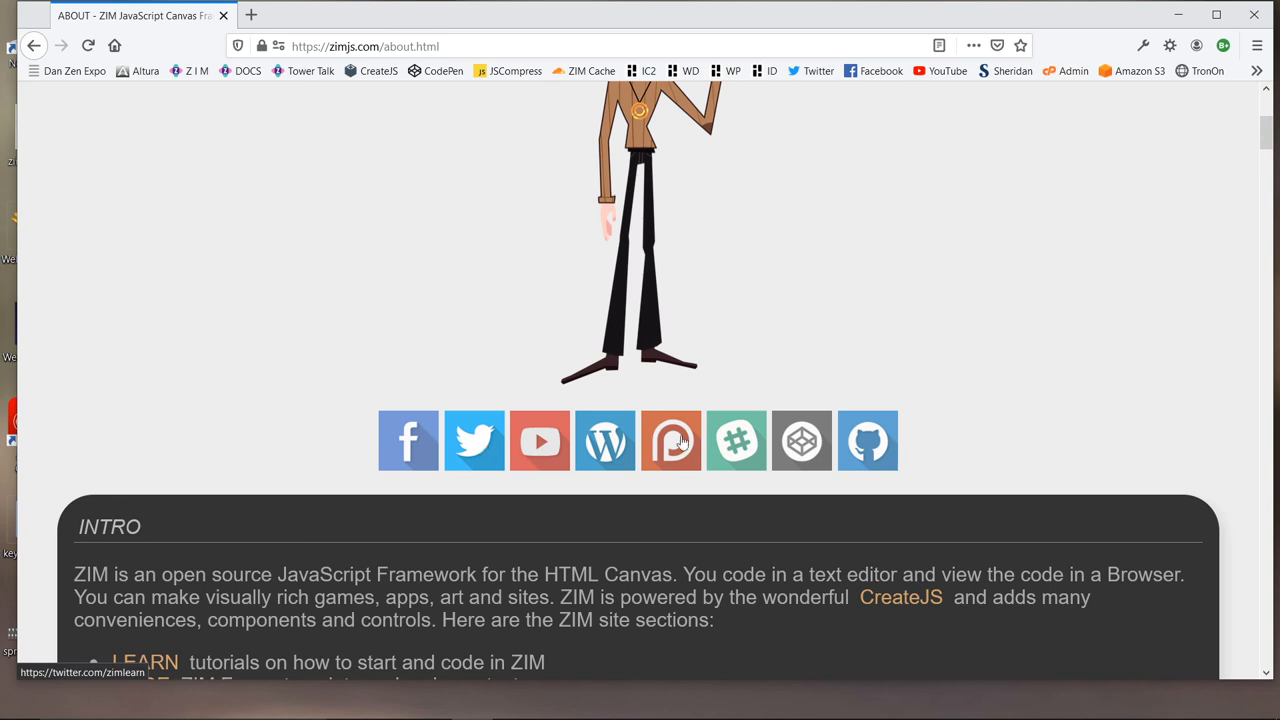